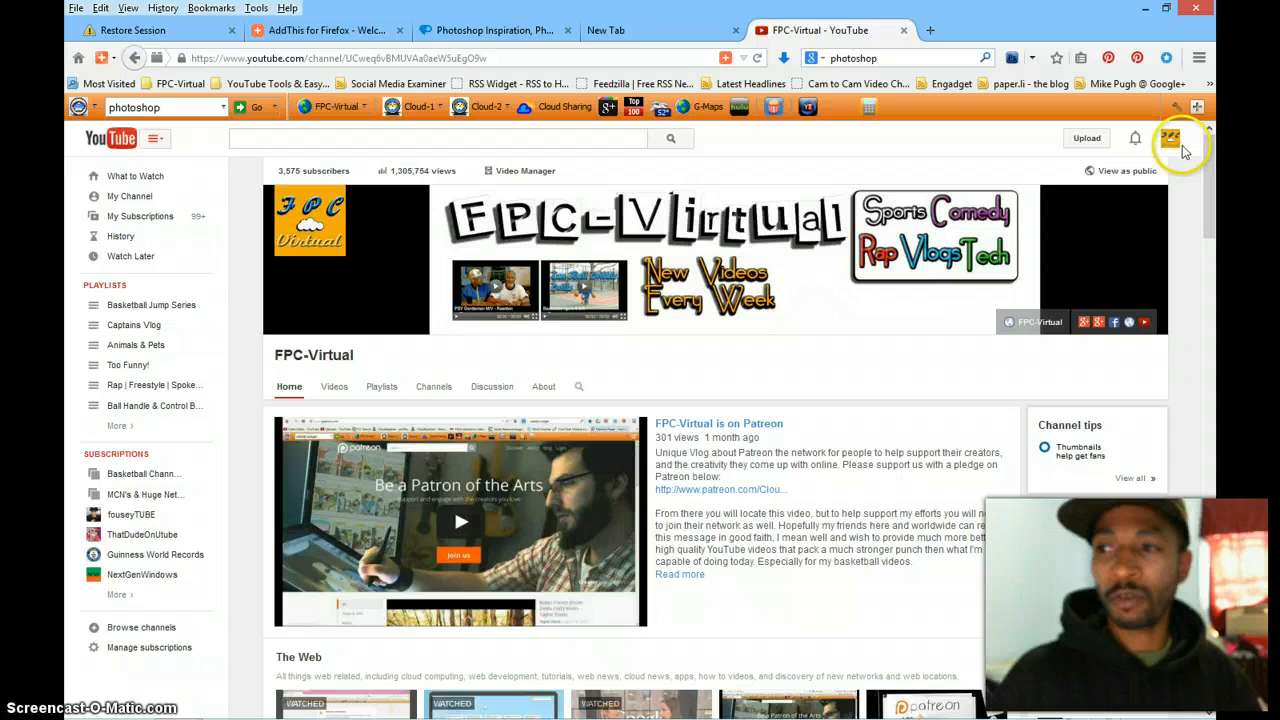
{"action": "mouse_move", "coordinate": [1172, 142]}
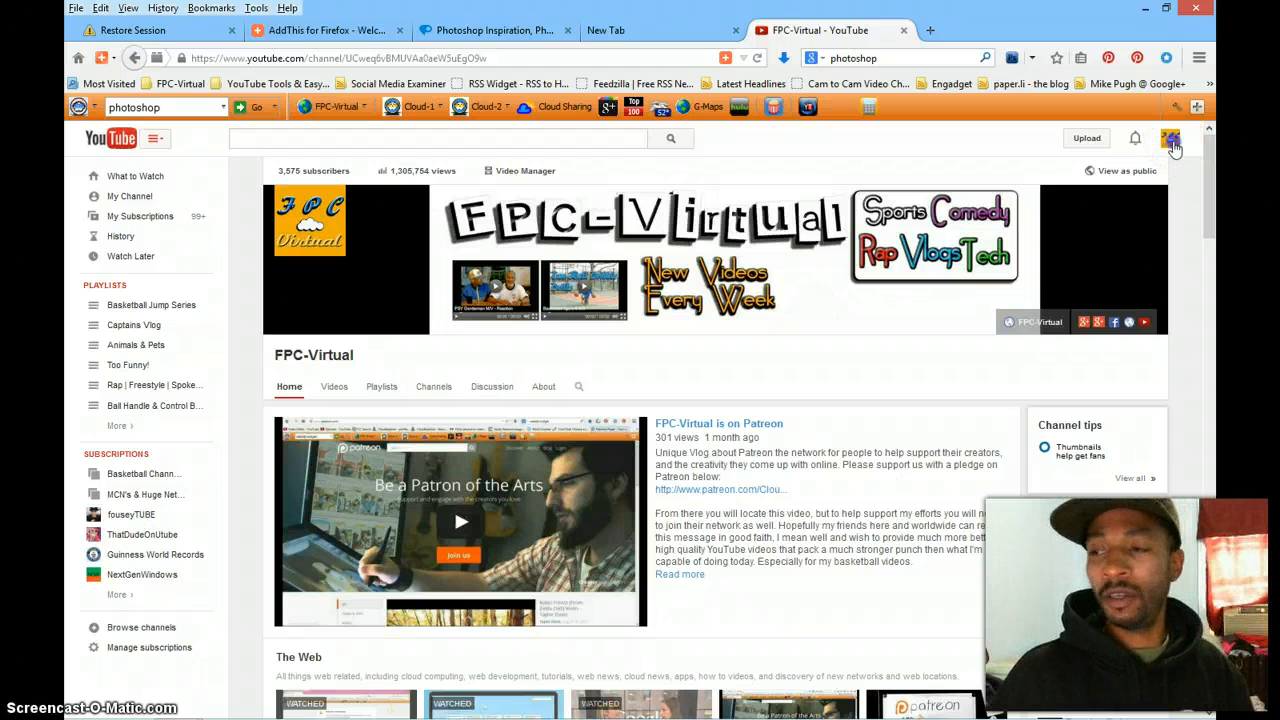
Step: Open the account menu from the channel avatar on the FPC-Virtual channel page
{"action": "left_click", "coordinate": [1170, 138]}
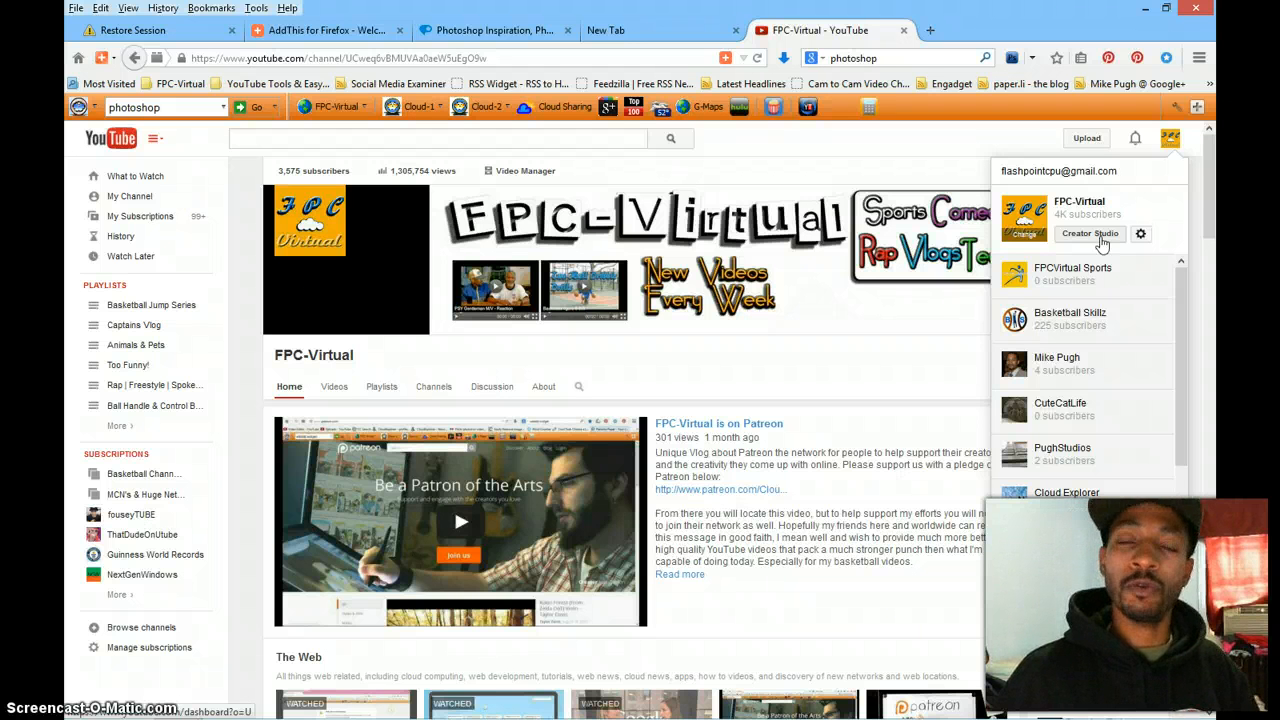
Step: Load the FPC-Virtual Creator Studio dashboard, then reopen the account menu to view other channels
{"action": "left_click", "coordinate": [1089, 233]}
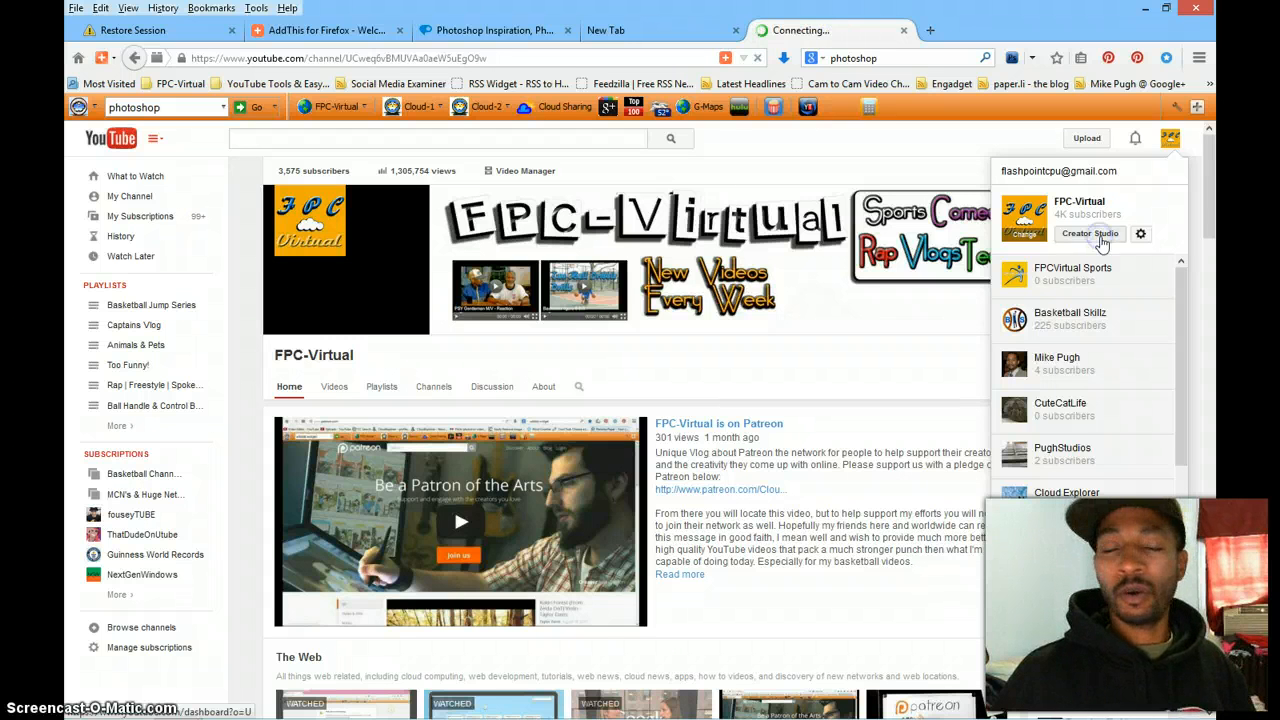
{"action": "left_click", "coordinate": [1089, 233]}
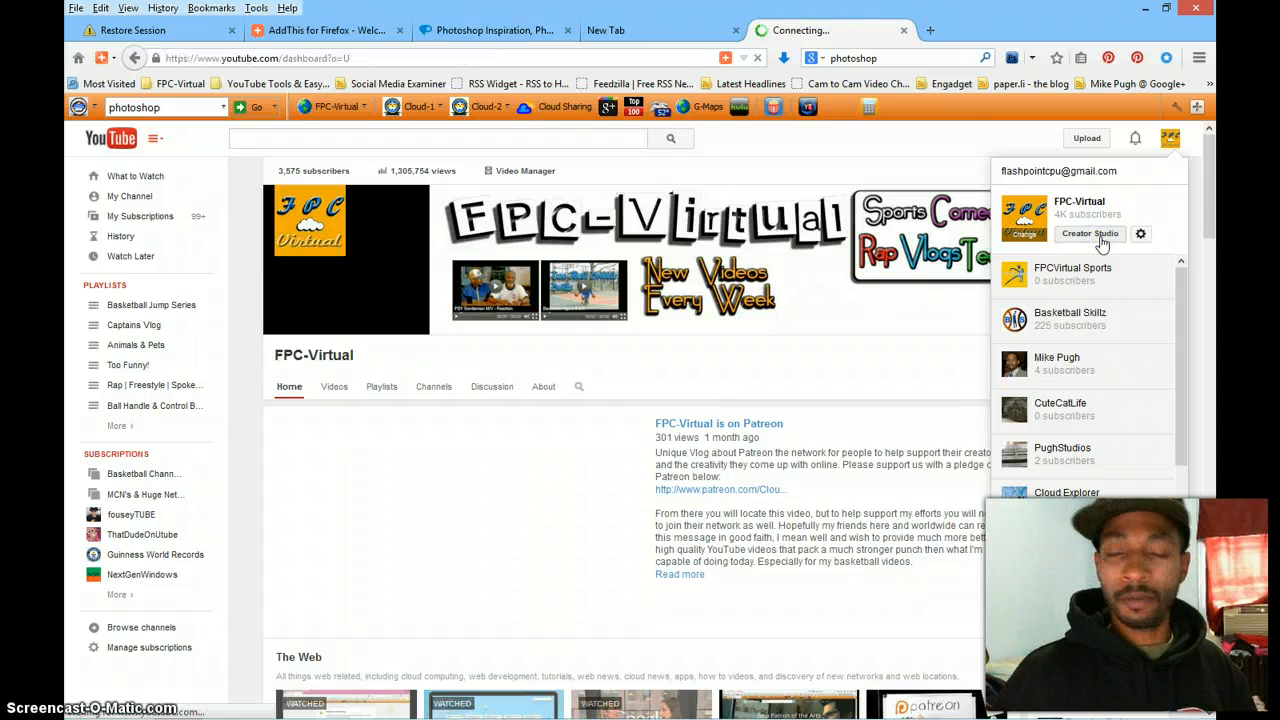
{"action": "left_click", "coordinate": [1089, 233]}
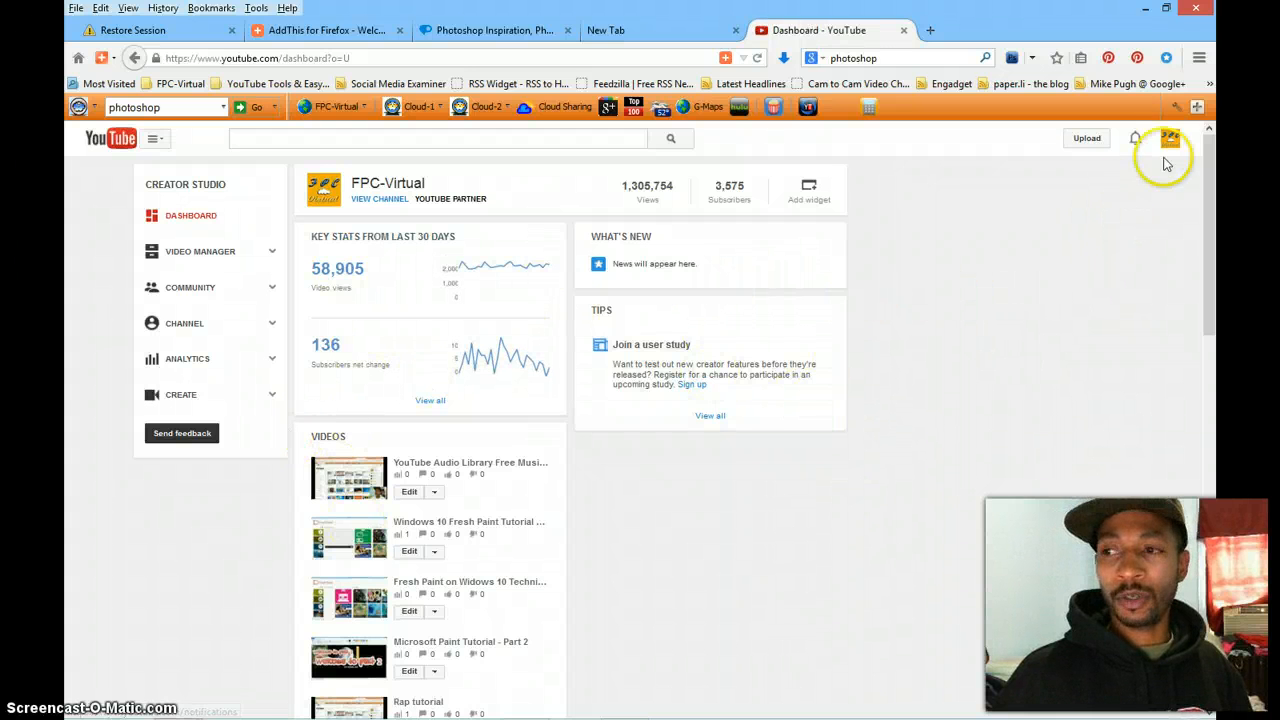
{"action": "left_click", "coordinate": [1170, 138]}
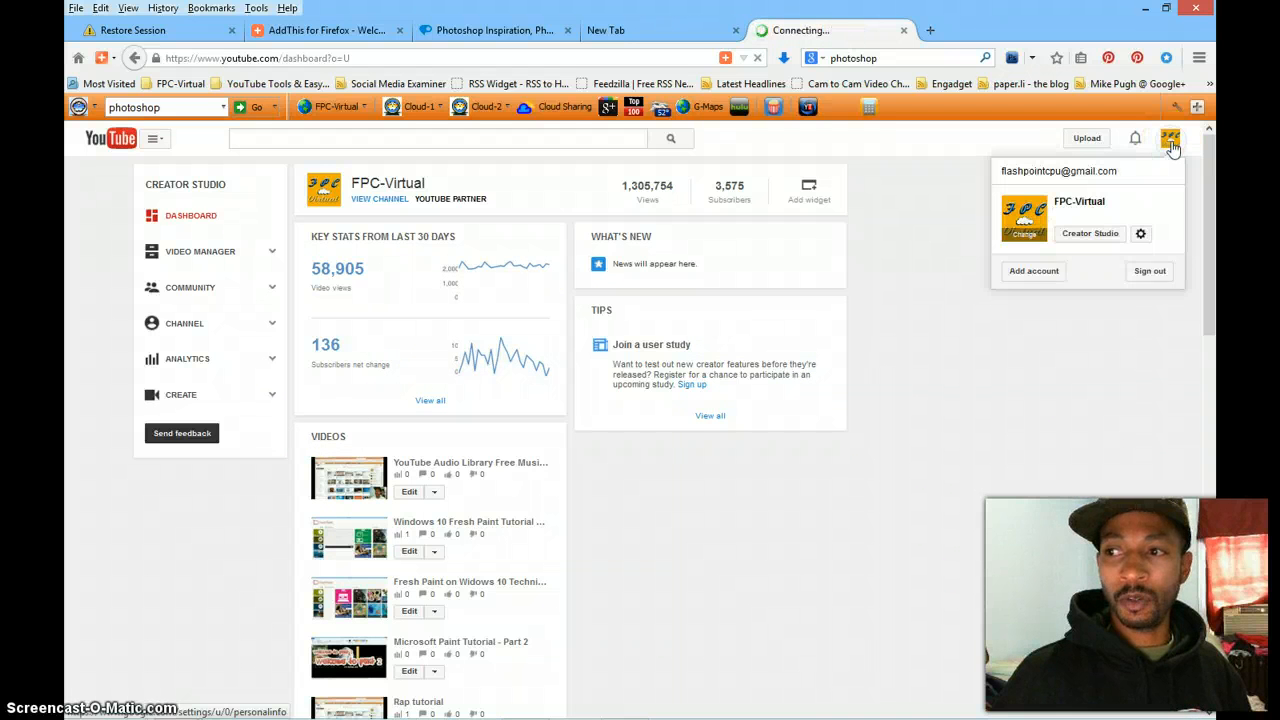
{"action": "left_click", "coordinate": [1080, 201]}
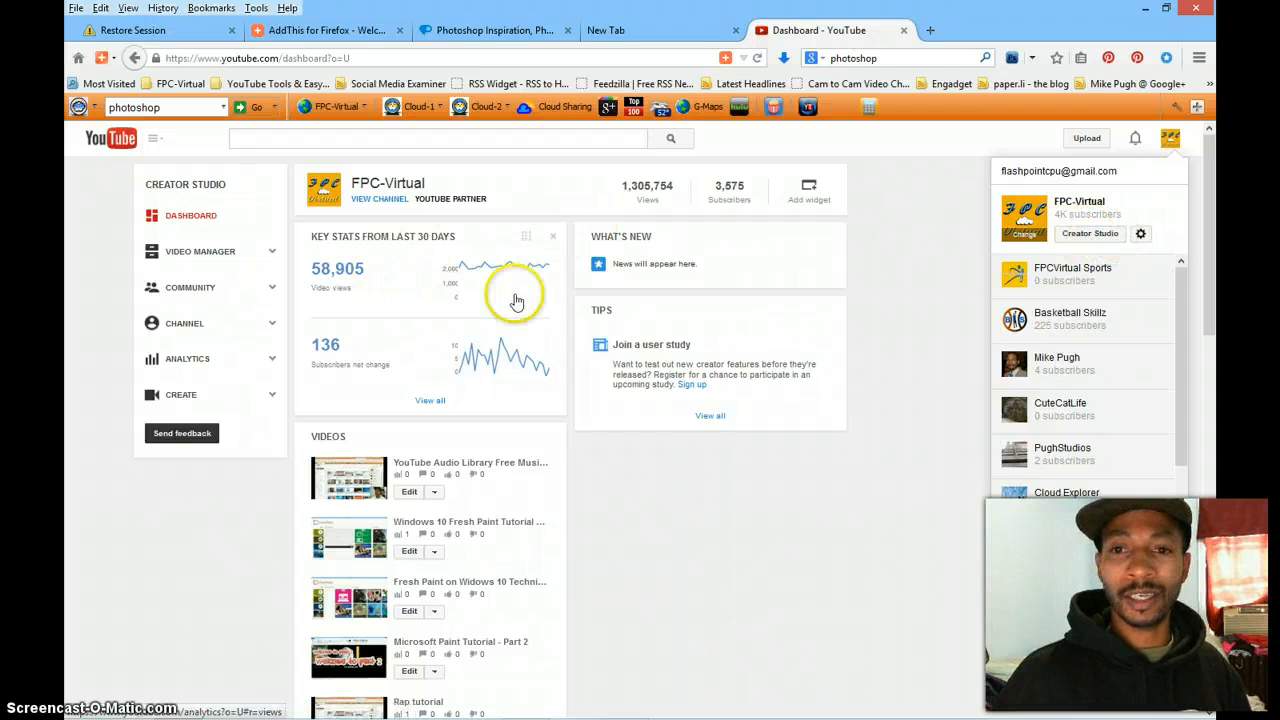
{"action": "mouse_move", "coordinate": [672, 296]}
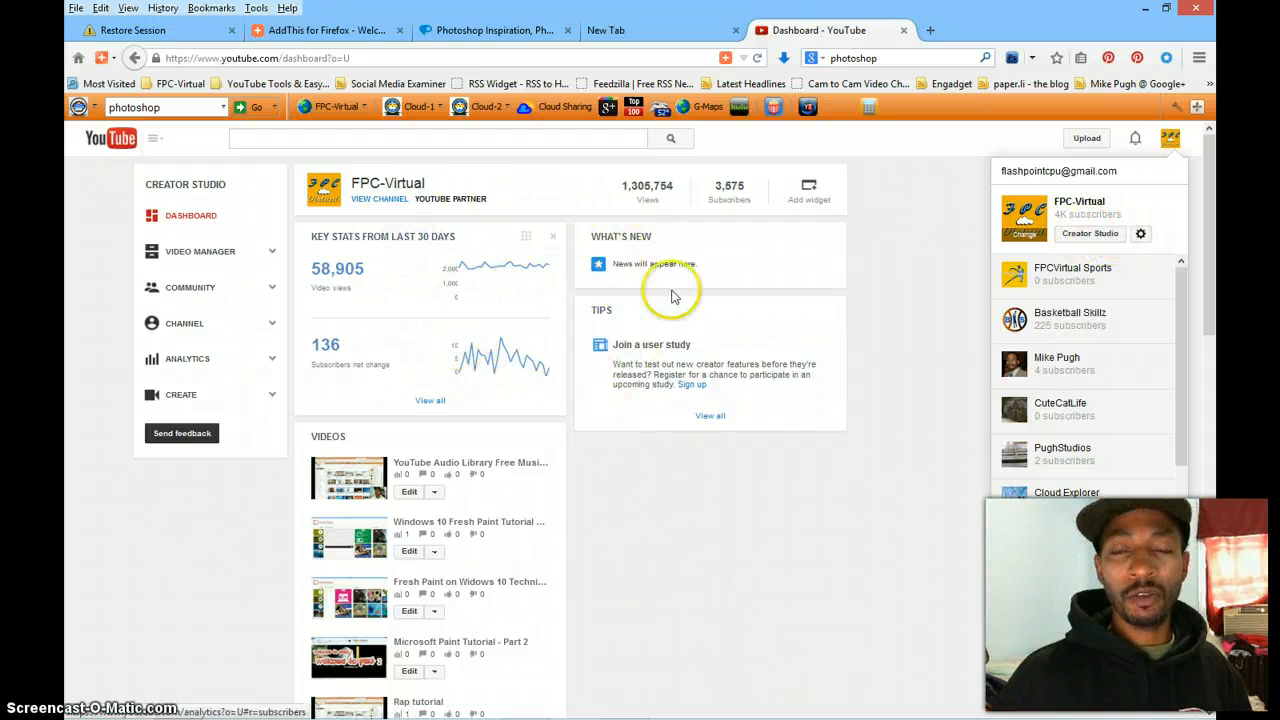
{"action": "mouse_move", "coordinate": [565, 360]}
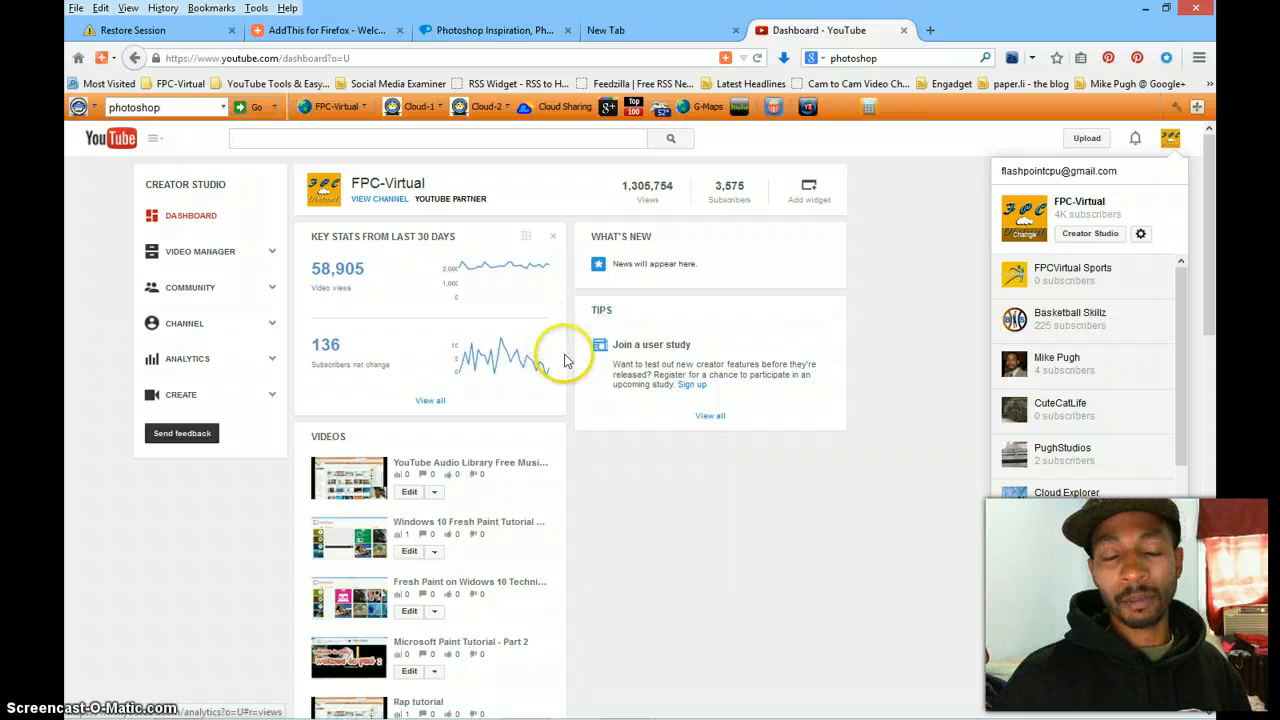
{"action": "mouse_move", "coordinate": [570, 280]}
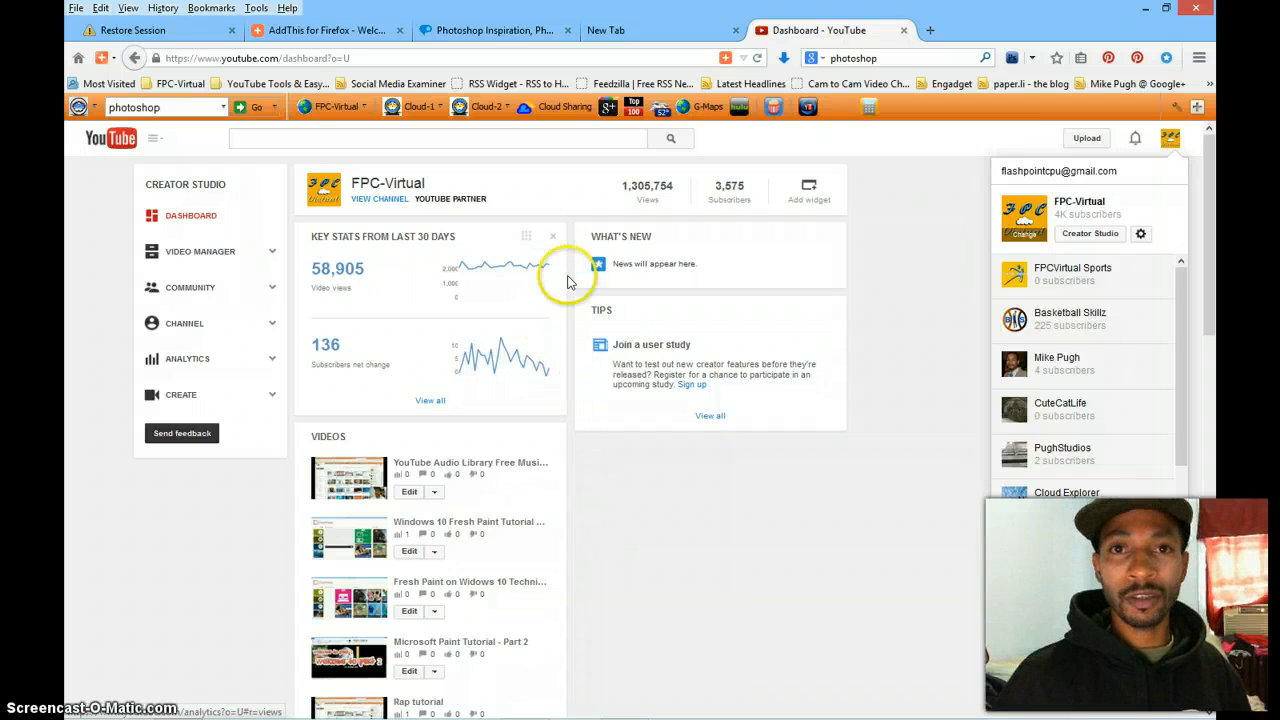
{"action": "mouse_move", "coordinate": [463, 420]}
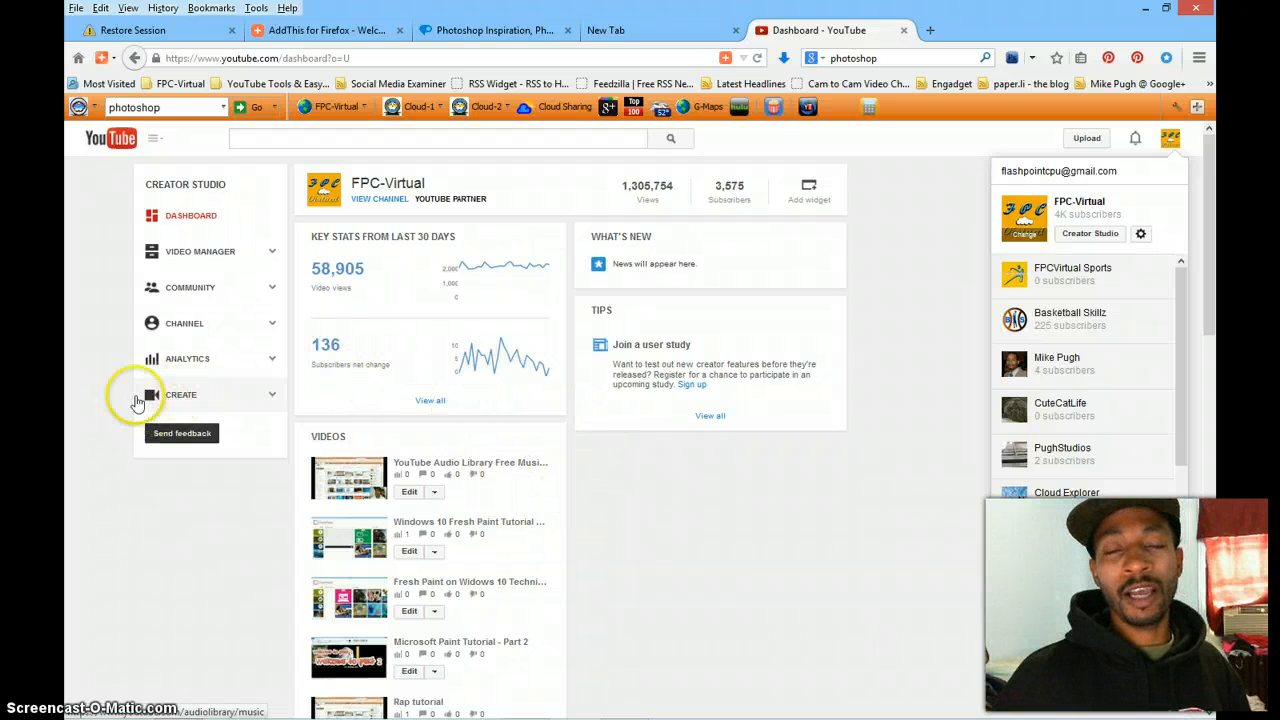
{"action": "mouse_move", "coordinate": [207, 405]}
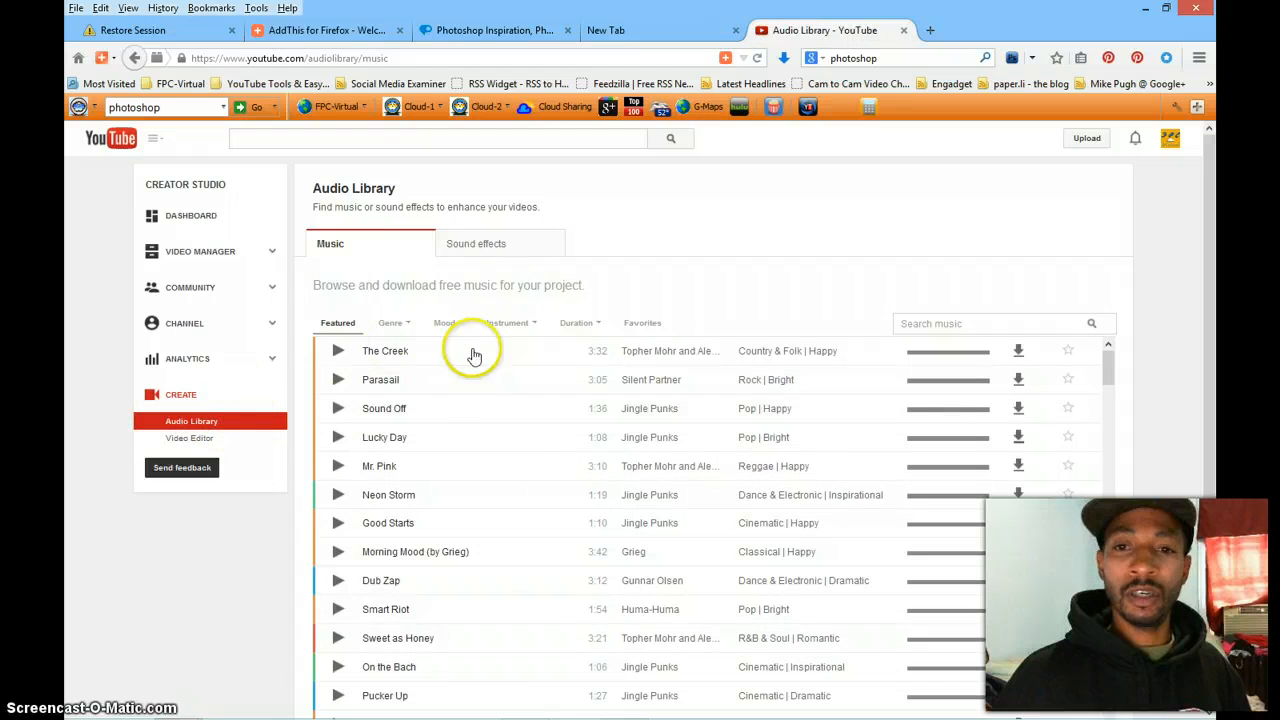
{"action": "mouse_move", "coordinate": [337, 523]}
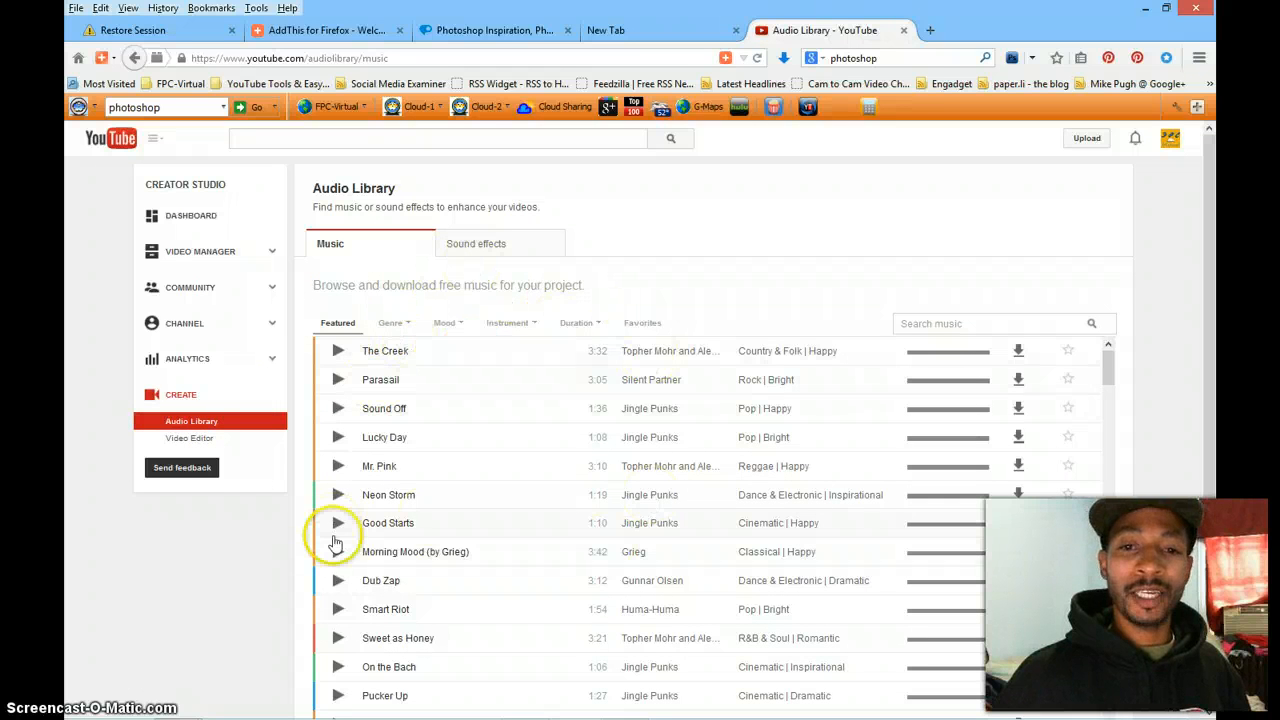
{"action": "mouse_move", "coordinate": [170, 447]}
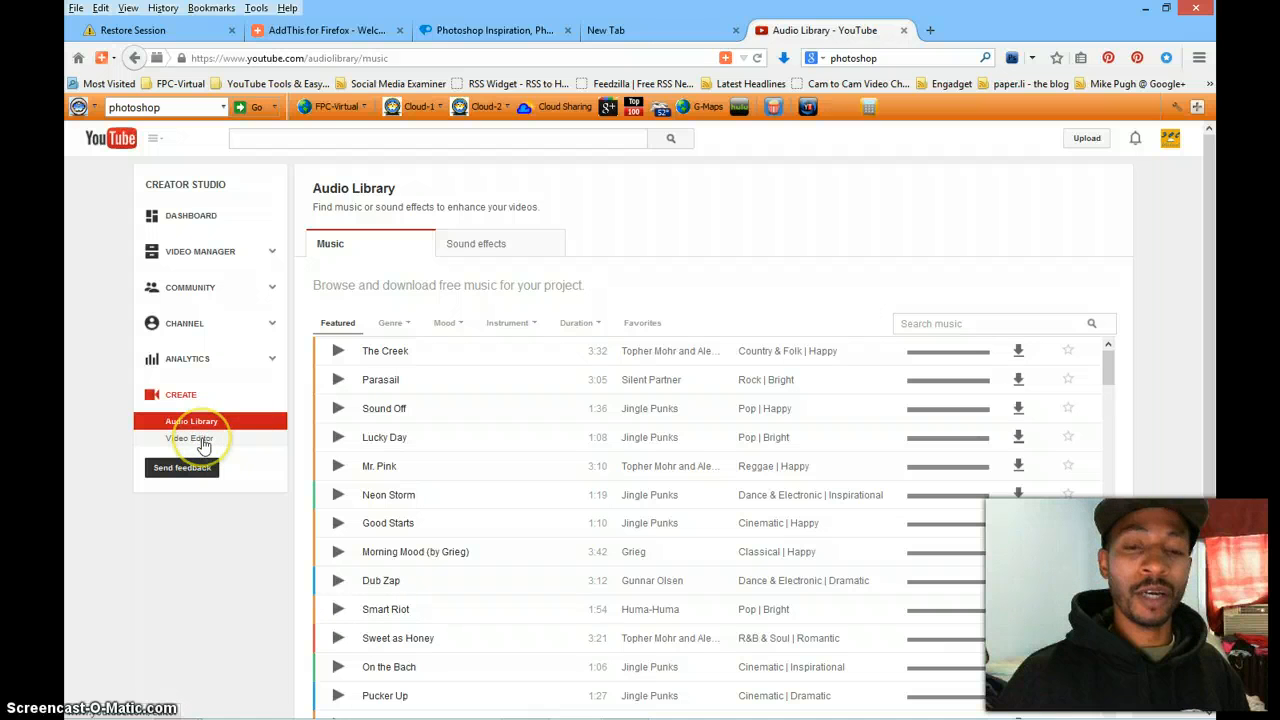
Step: Open the Video Editor from the Create section of the sidebar
{"action": "left_click", "coordinate": [188, 438]}
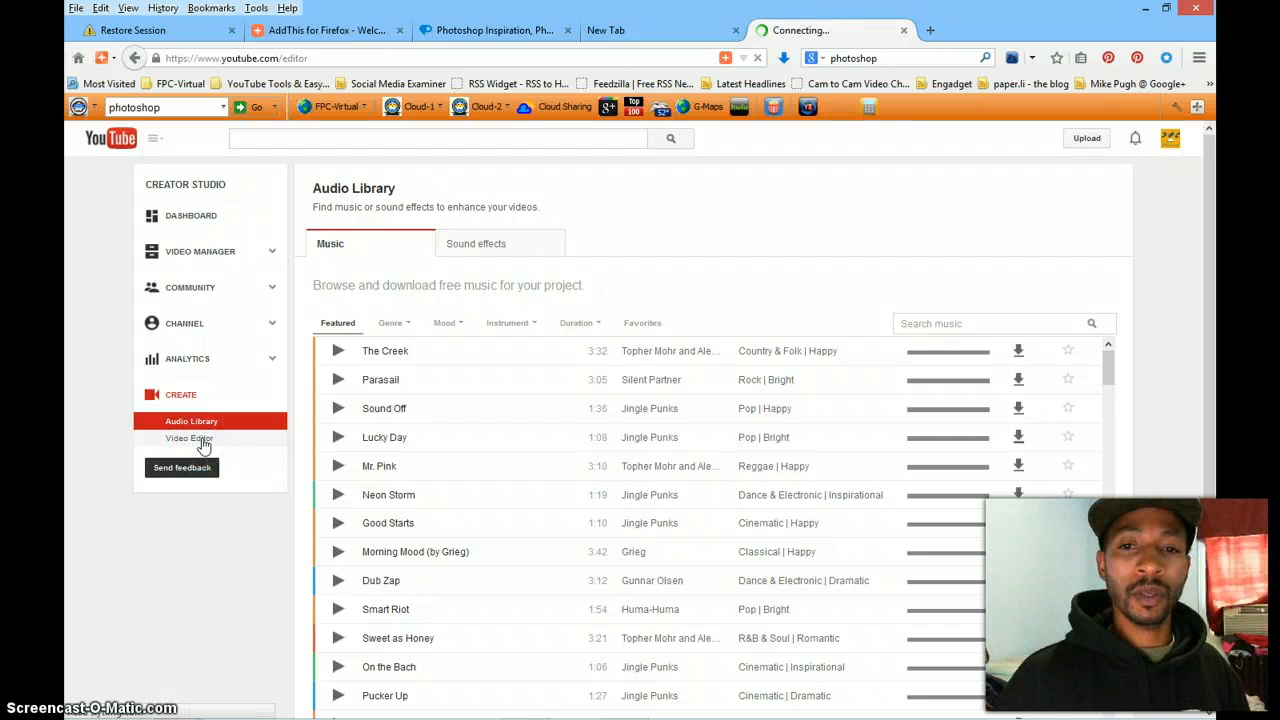
{"action": "left_click", "coordinate": [189, 438]}
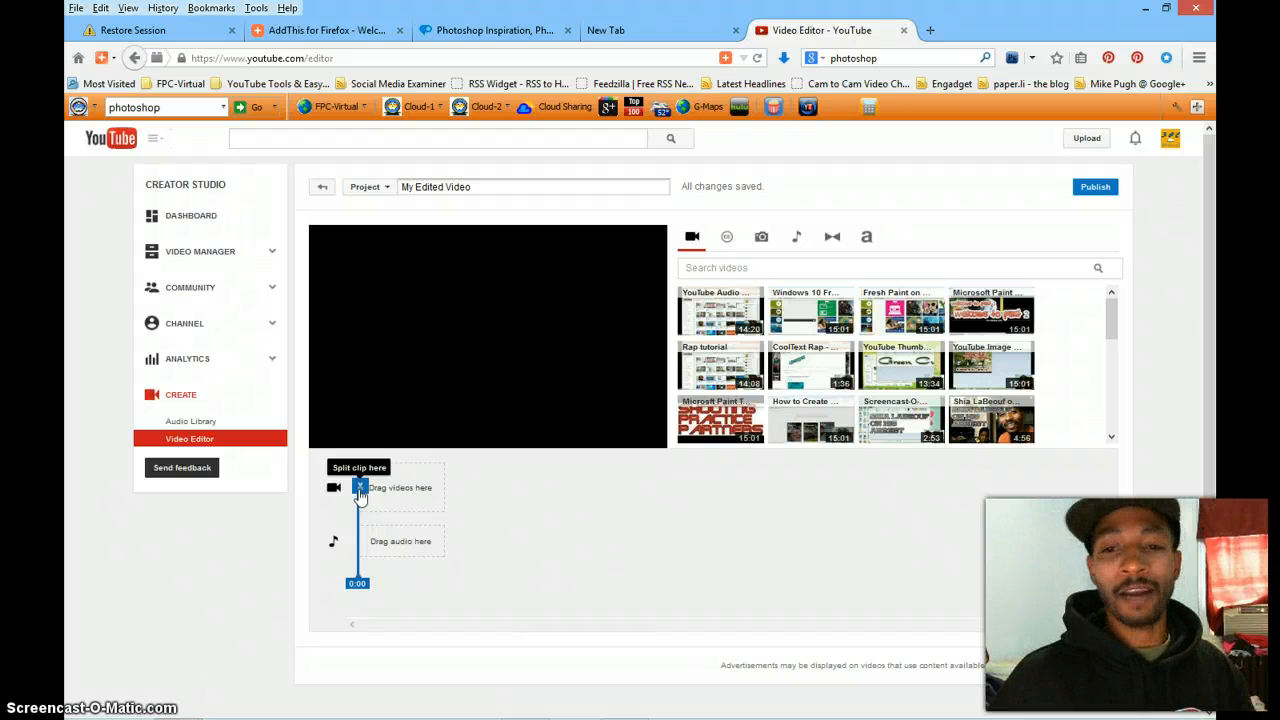
{"action": "mouse_move", "coordinate": [720, 312]}
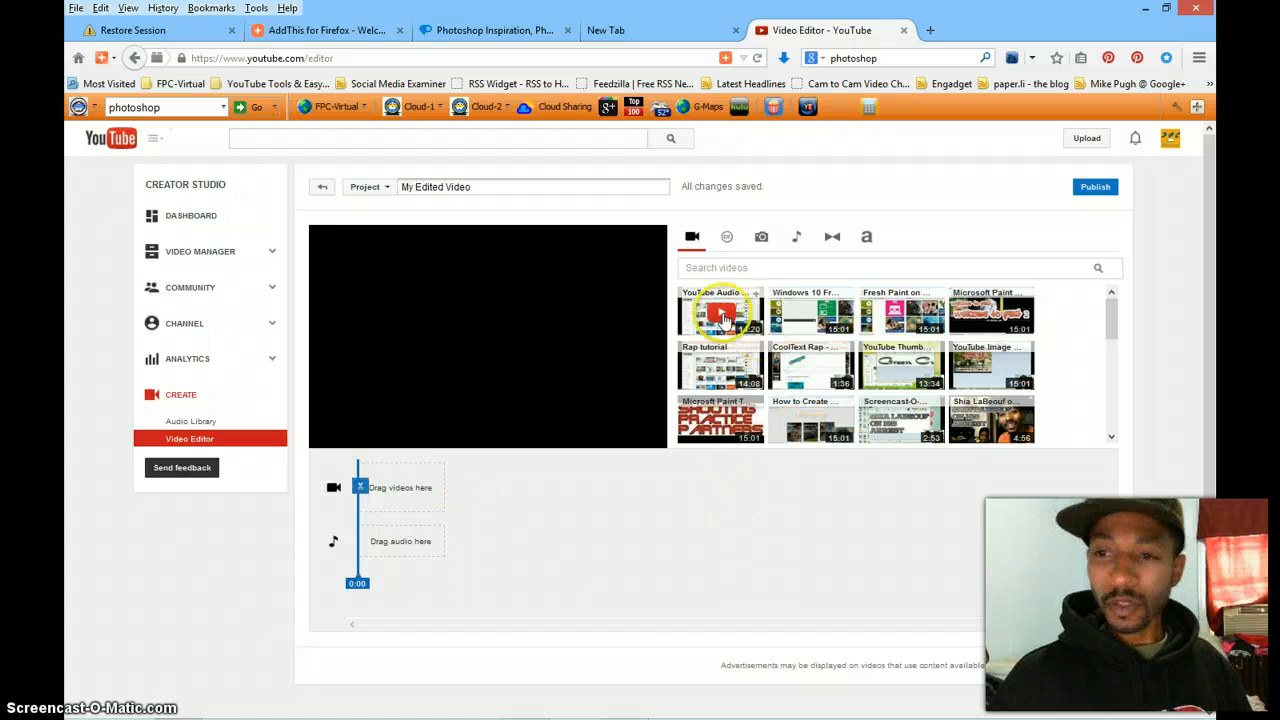
{"action": "mouse_move", "coordinate": [789, 310]}
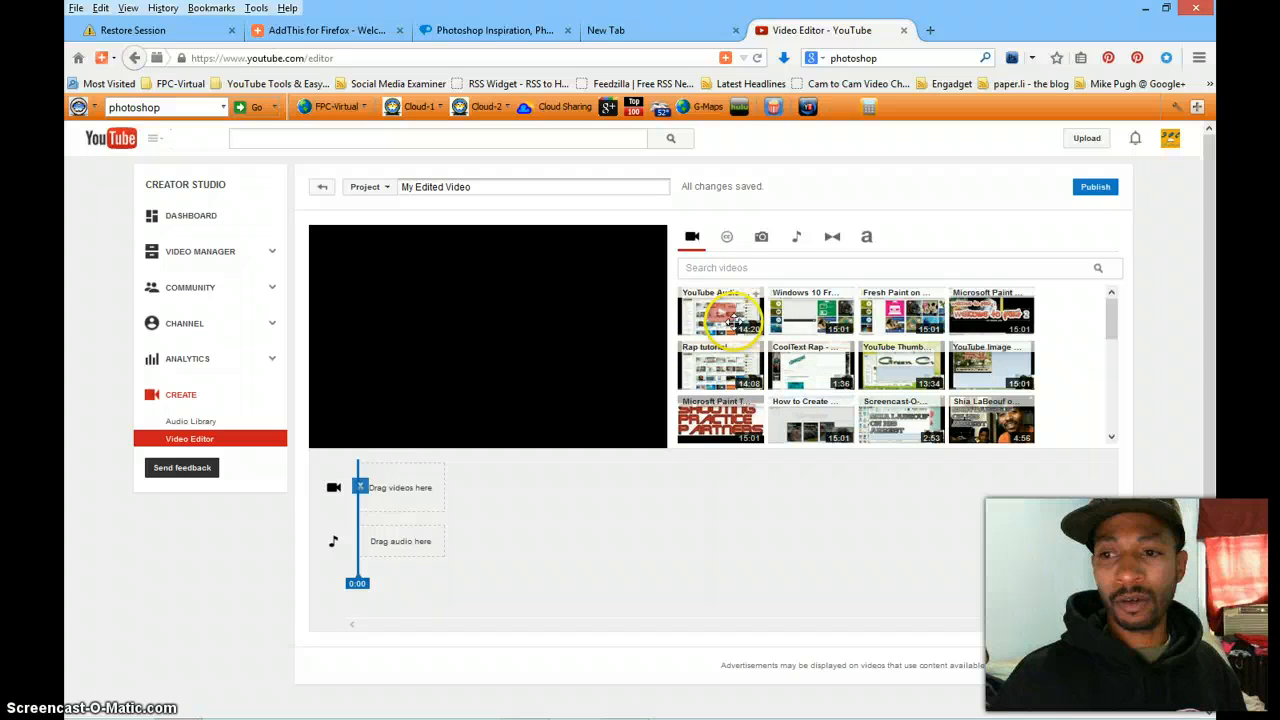
{"action": "mouse_move", "coordinate": [720, 420]}
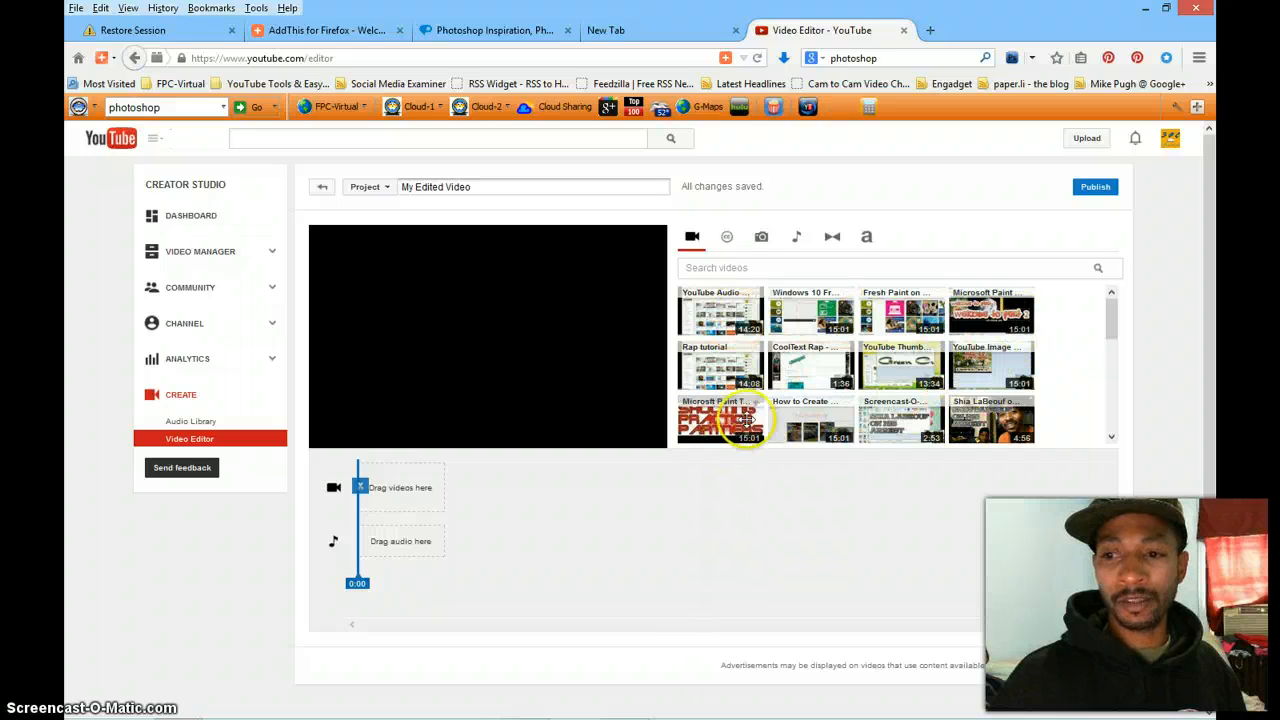
{"action": "mouse_move", "coordinate": [750, 365]}
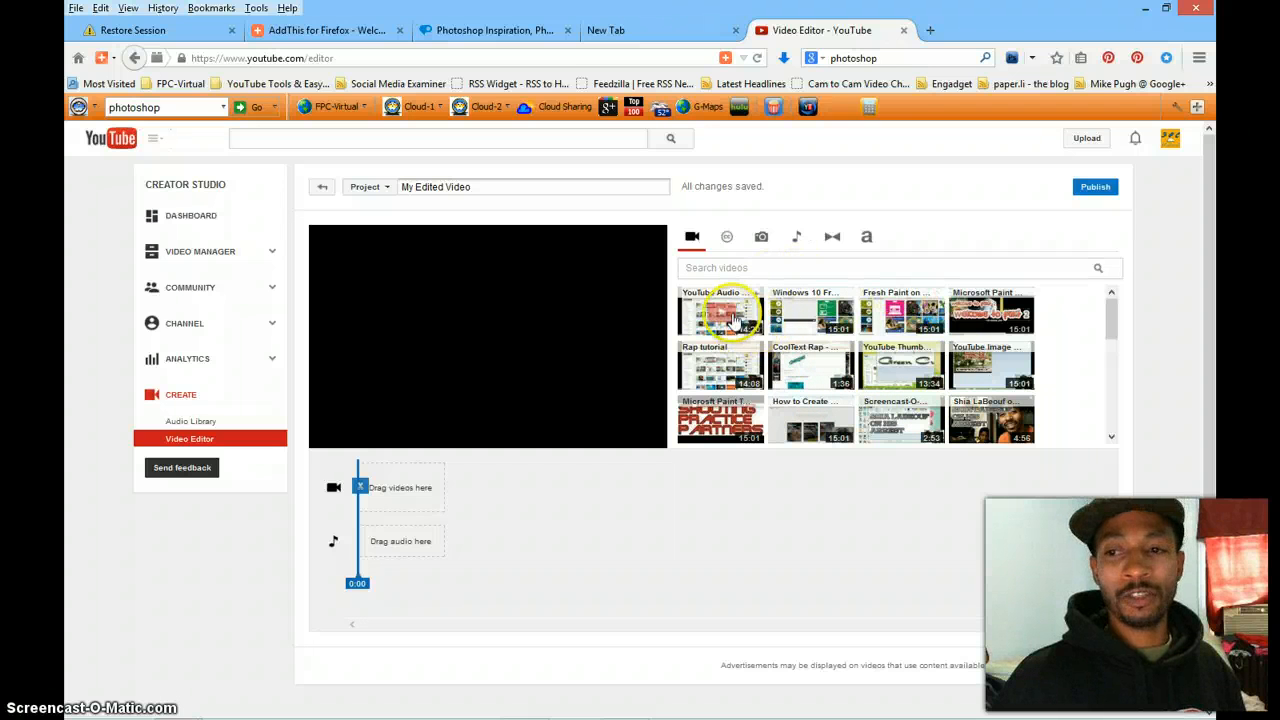
{"action": "mouse_move", "coordinate": [790, 375]}
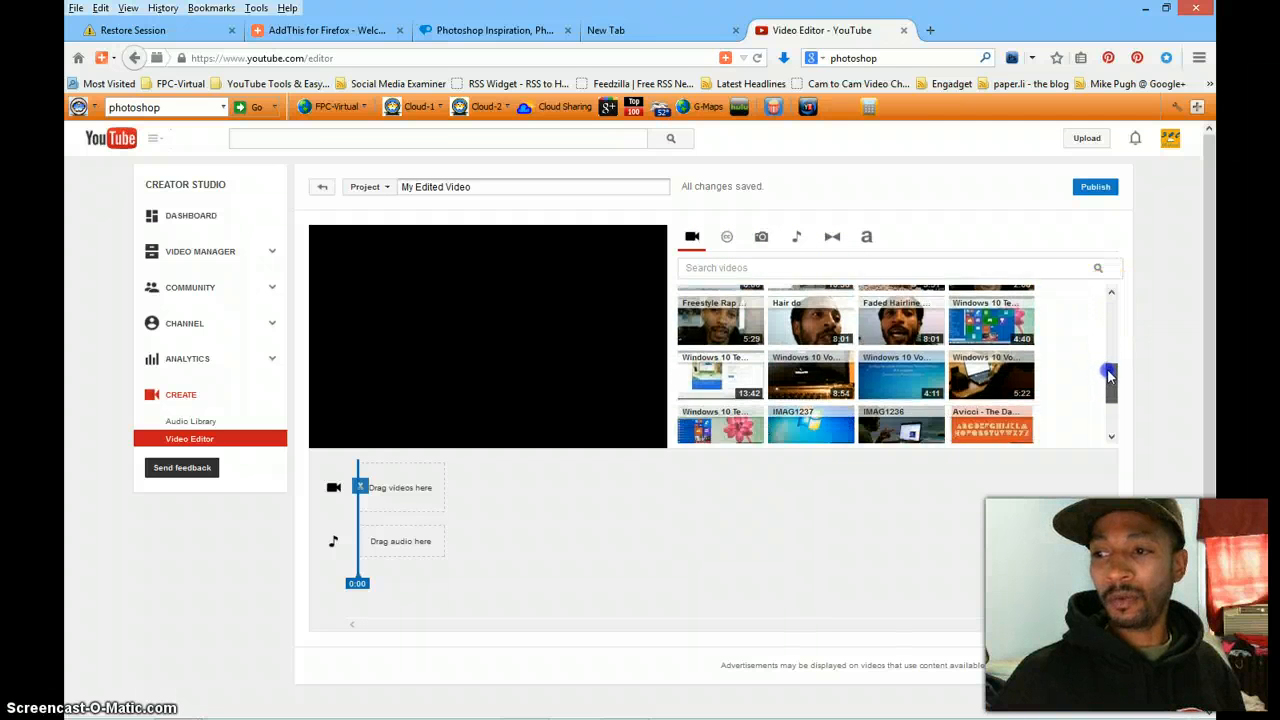
Step: Scroll through the channel's video library to its end and back to the top
{"action": "scroll", "scroll_direction": "down", "scroll_amount": 3}
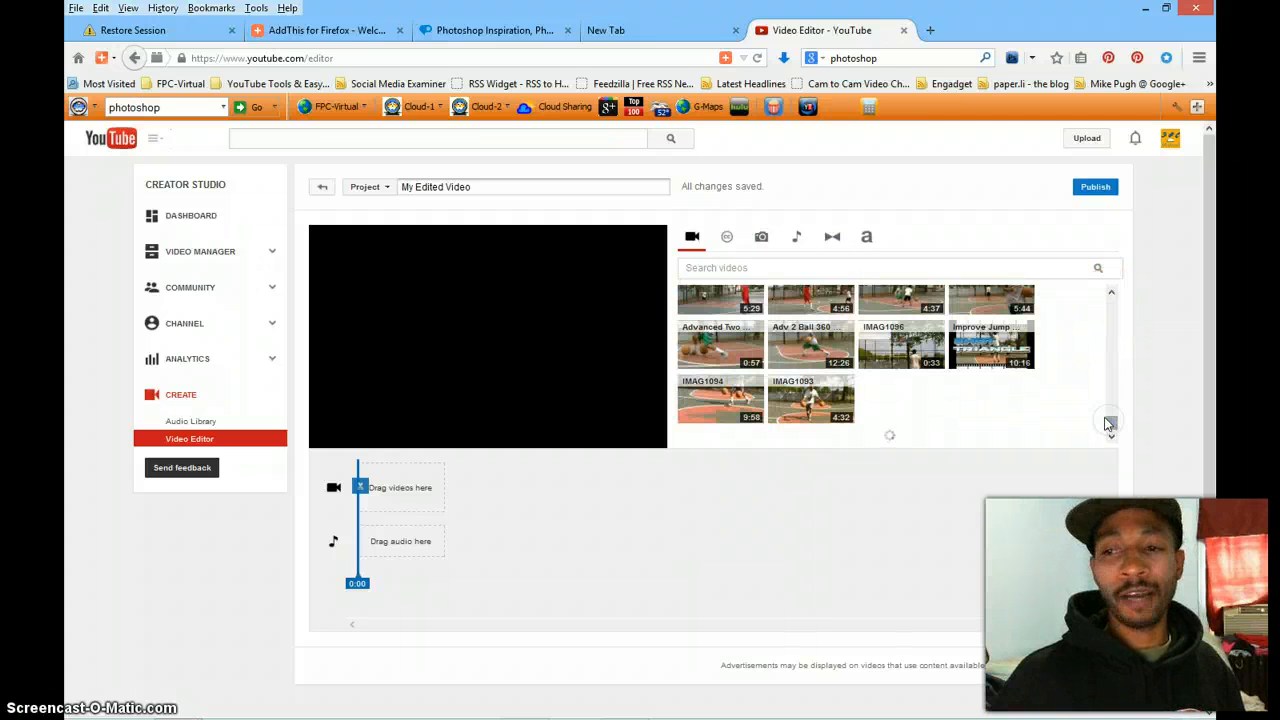
{"action": "scroll", "scroll_direction": "down", "scroll_amount": 3}
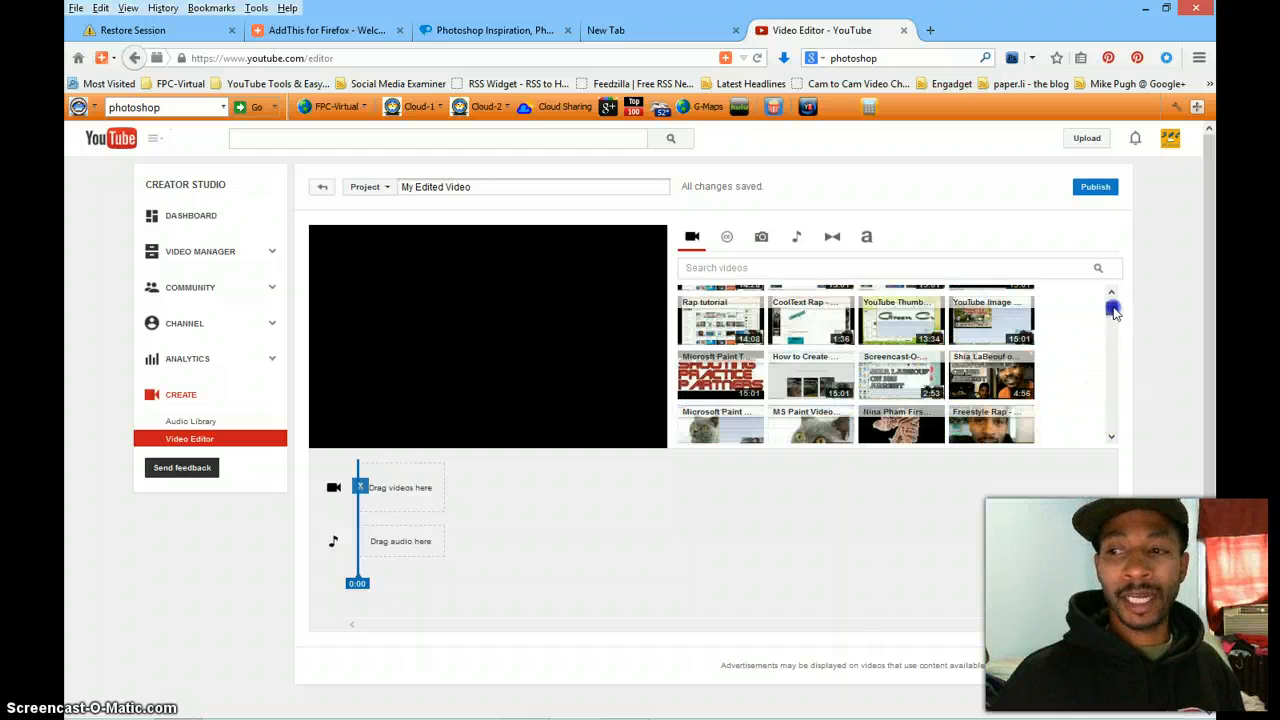
{"action": "scroll", "scroll_direction": "up", "scroll_amount": 3}
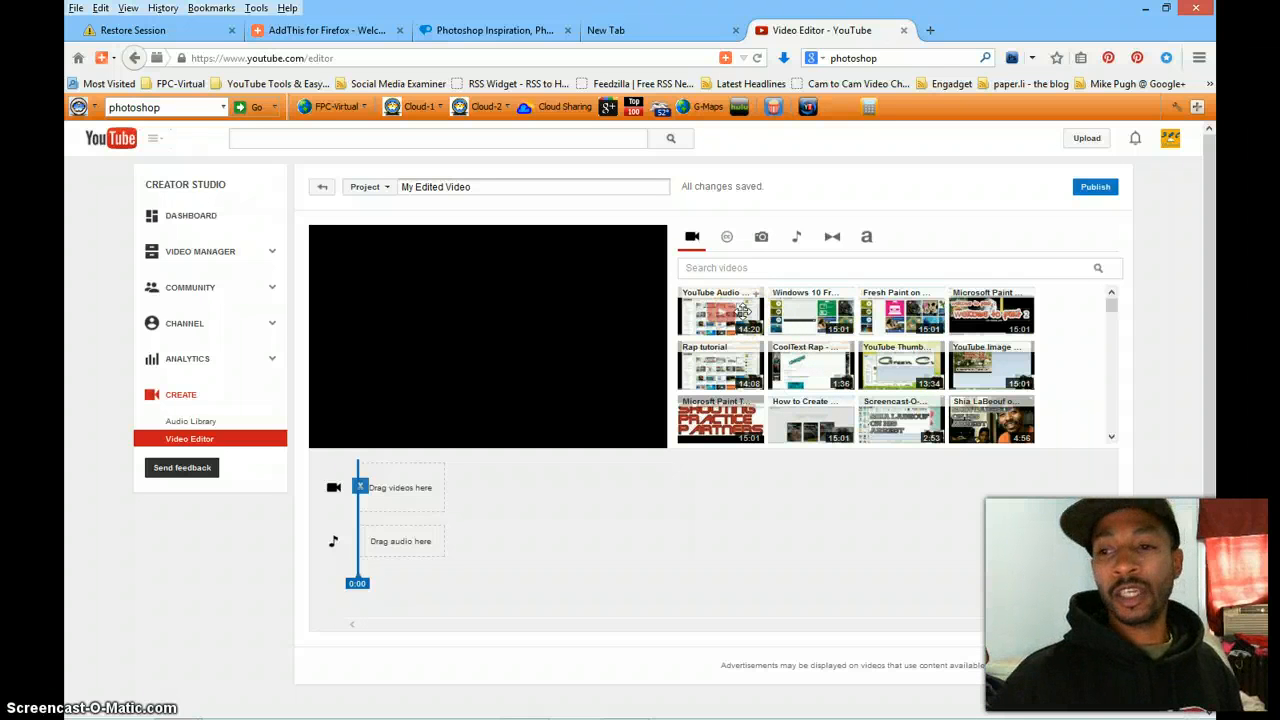
{"action": "scroll", "scroll_direction": "down", "scroll_amount": 3}
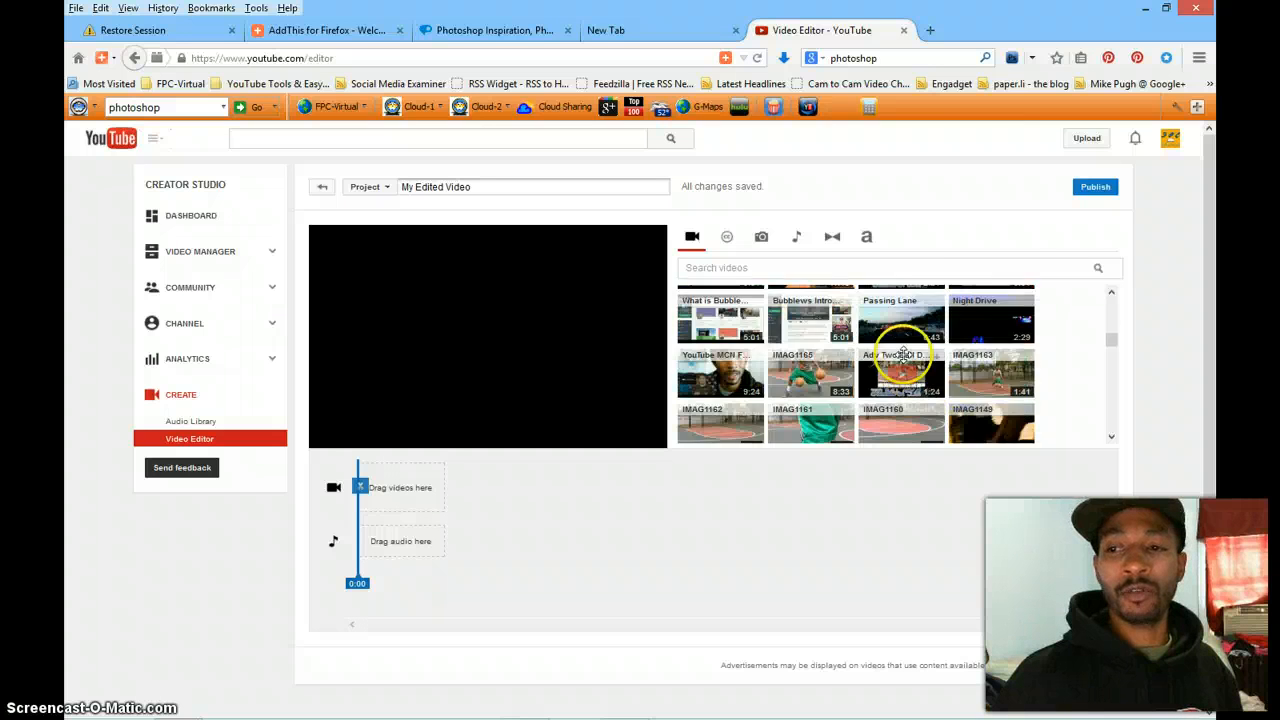
{"action": "scroll", "scroll_direction": "down", "scroll_amount": 3}
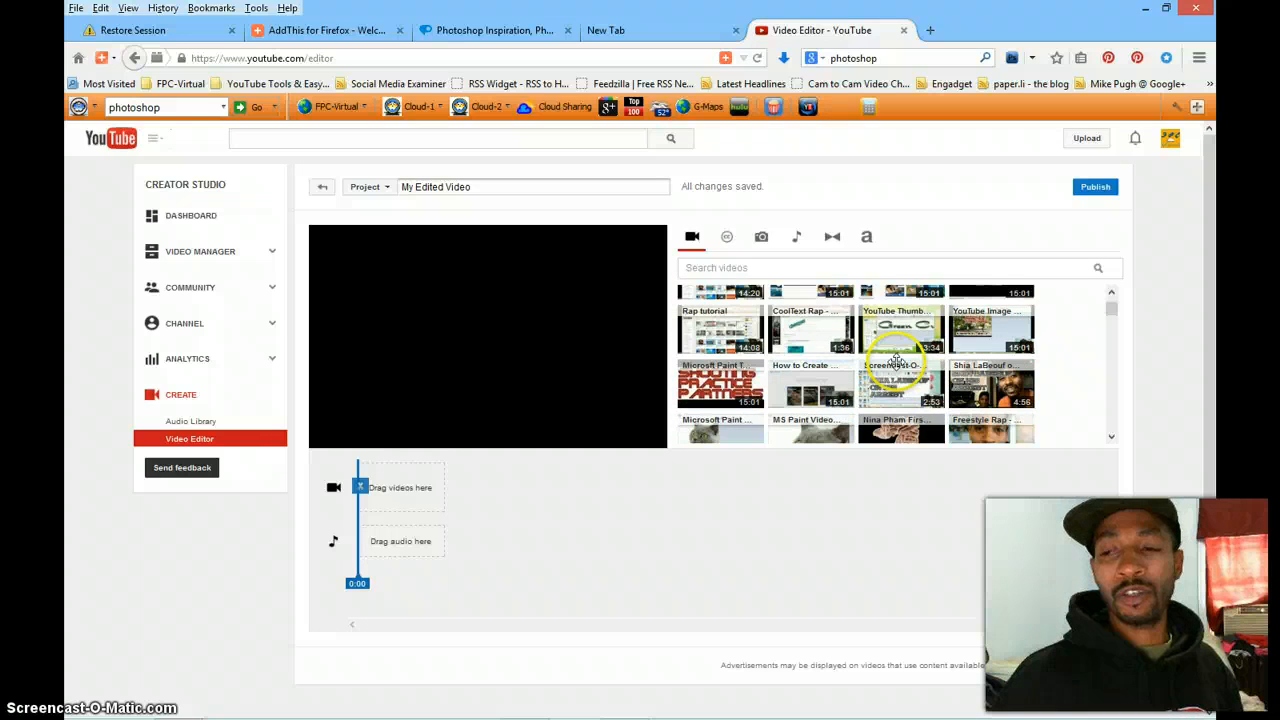
{"action": "scroll", "scroll_direction": "up", "scroll_amount": 3}
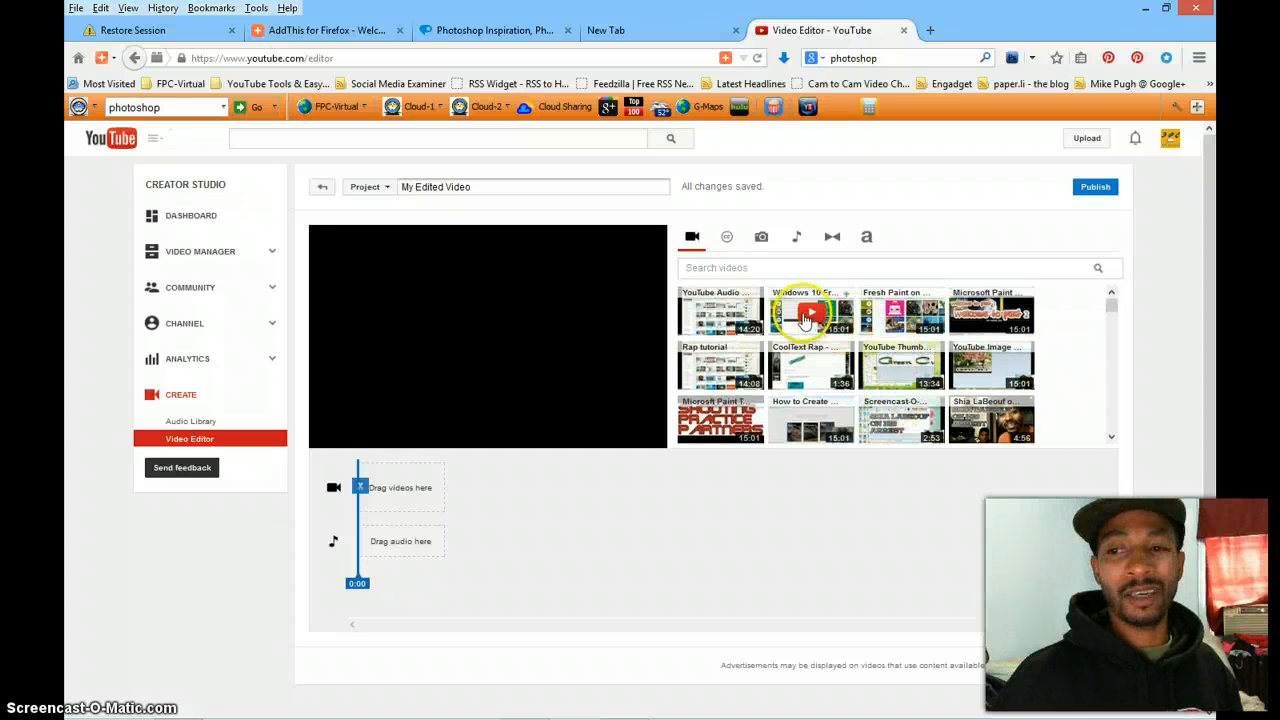
{"action": "mouse_move", "coordinate": [810, 315]}
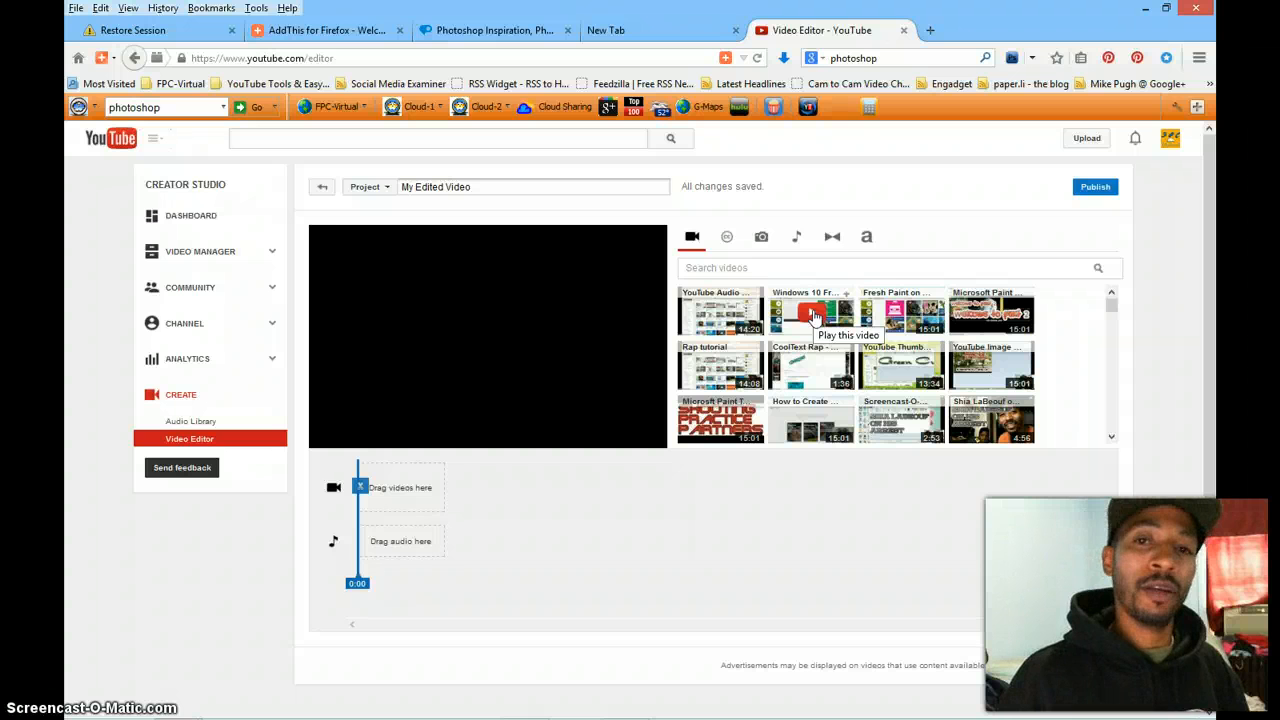
{"action": "mouse_move", "coordinate": [840, 330]}
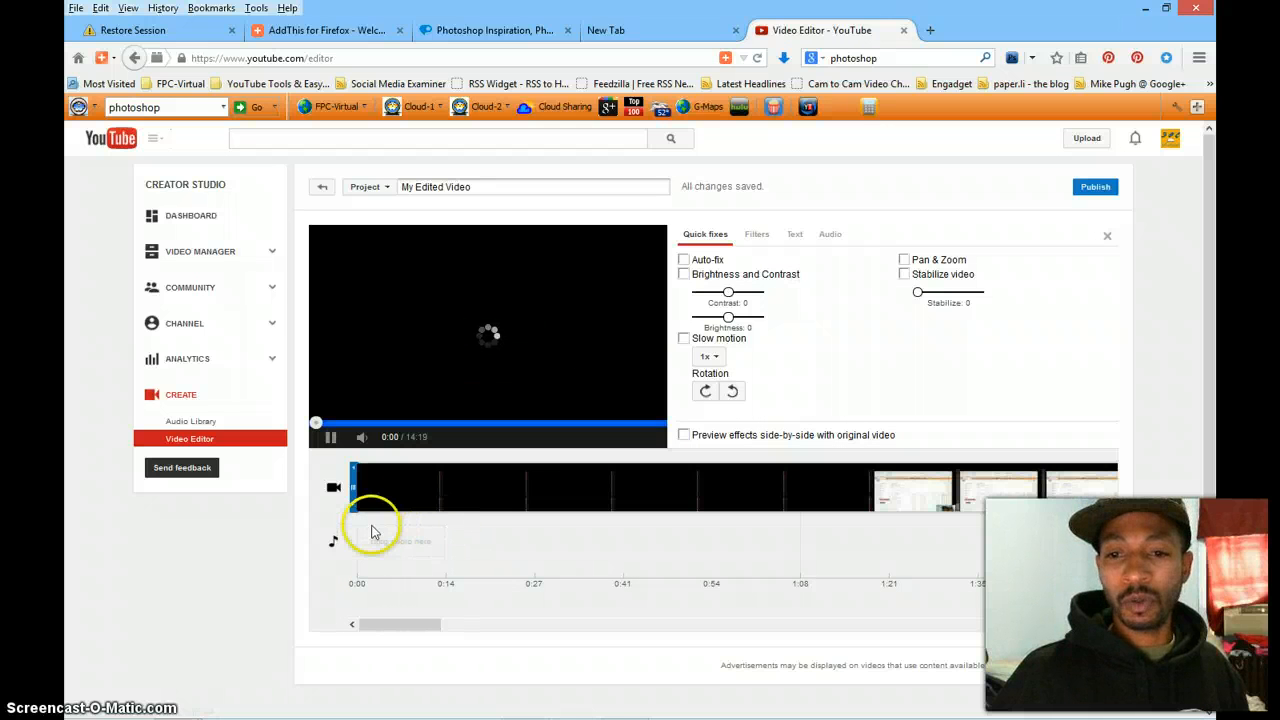
Step: Close the Quick fixes panel, then briefly play and pause the tutorial preview
{"action": "left_click", "coordinate": [330, 437]}
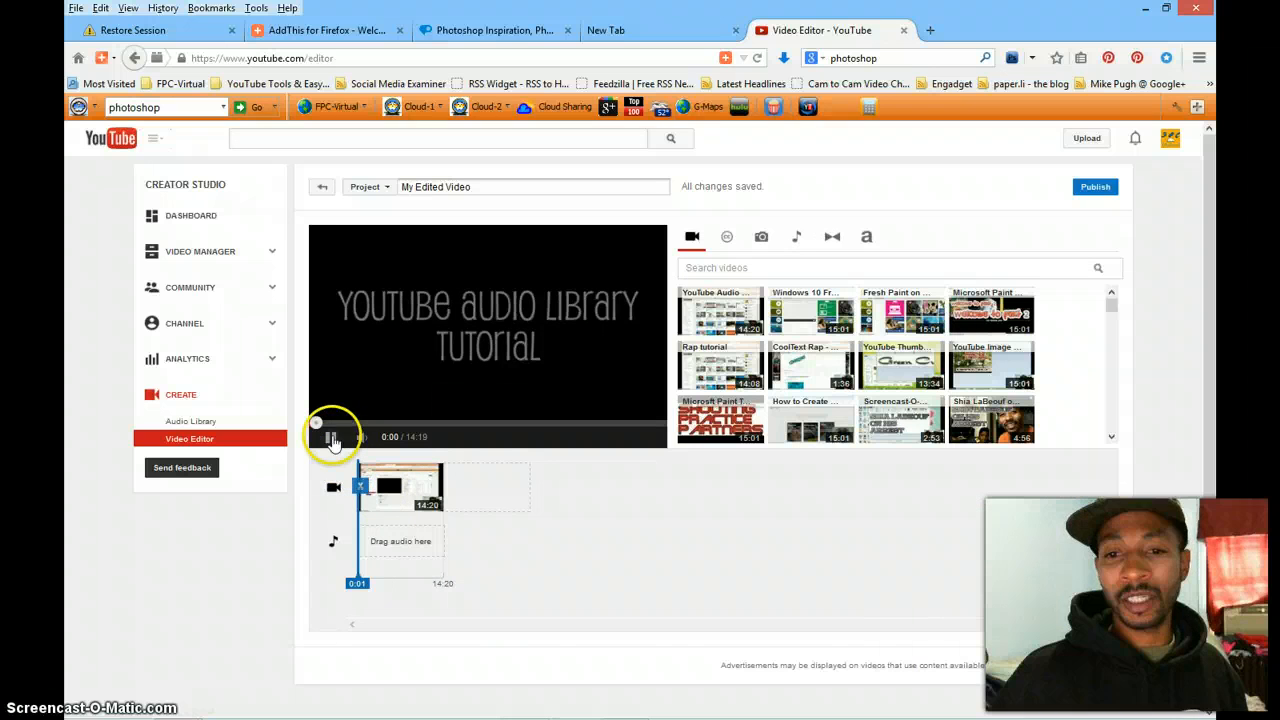
{"action": "left_click", "coordinate": [331, 437]}
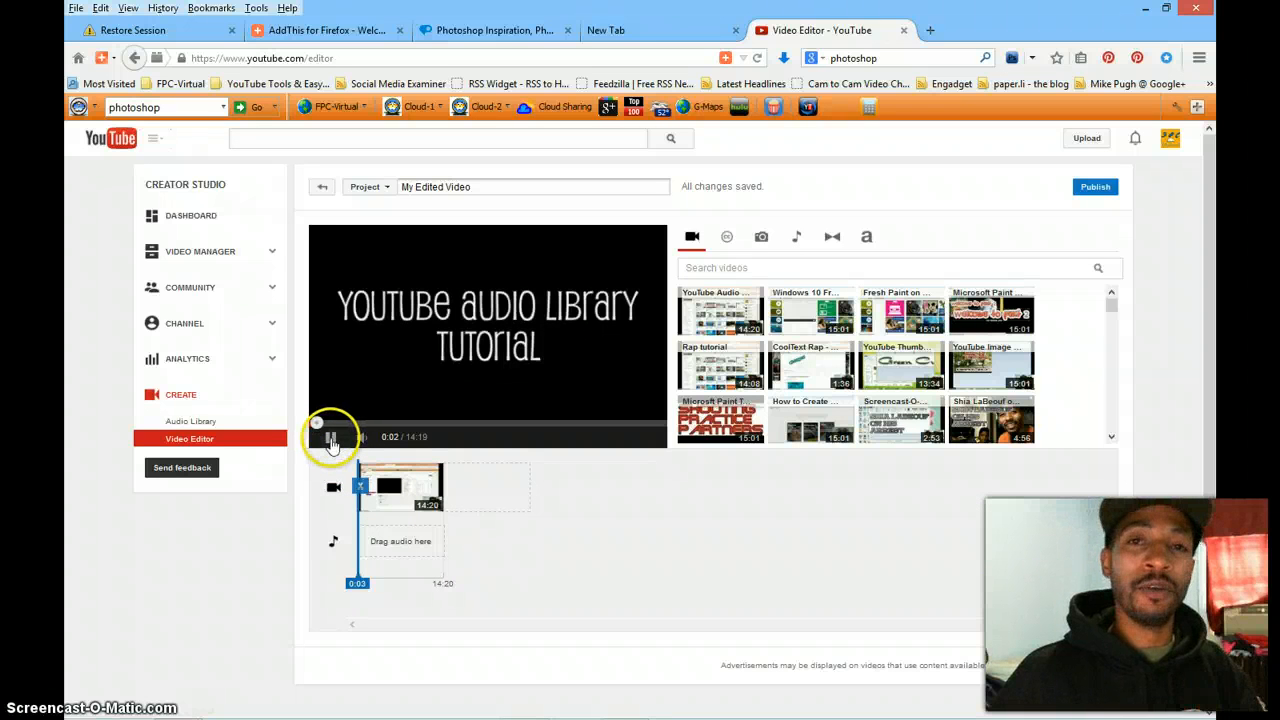
{"action": "left_click", "coordinate": [332, 437]}
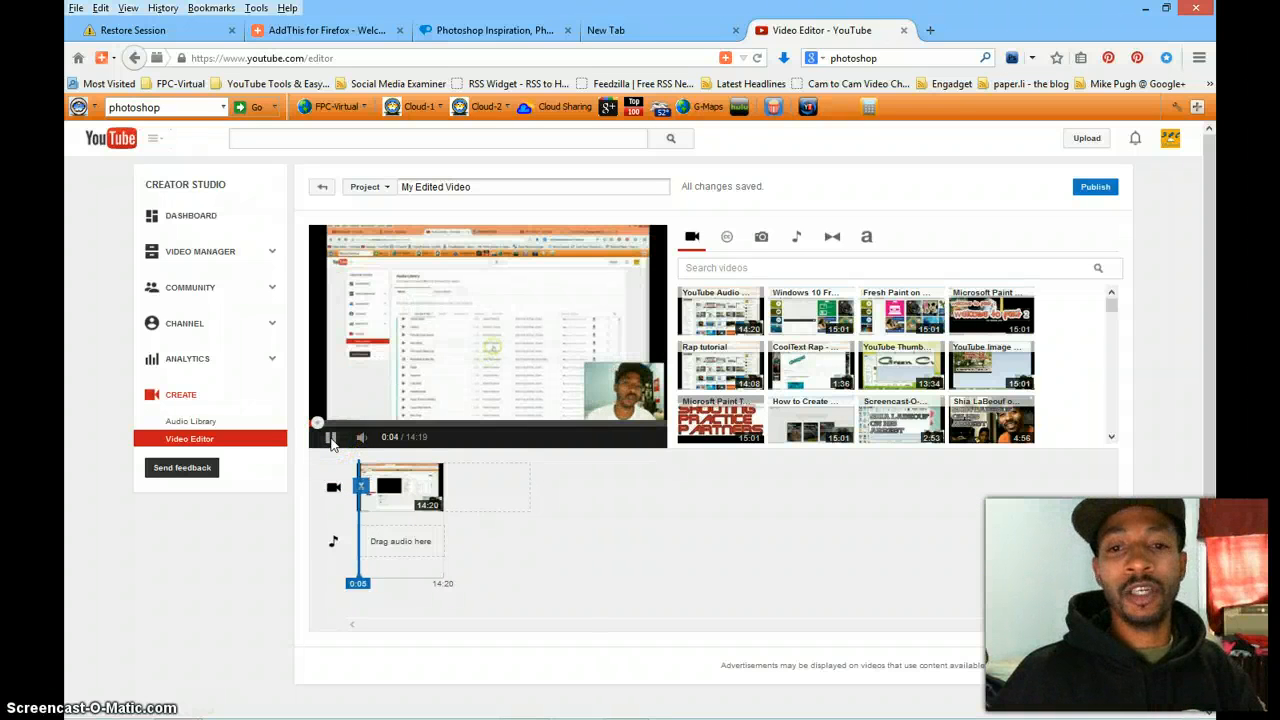
{"action": "left_click", "coordinate": [332, 437]}
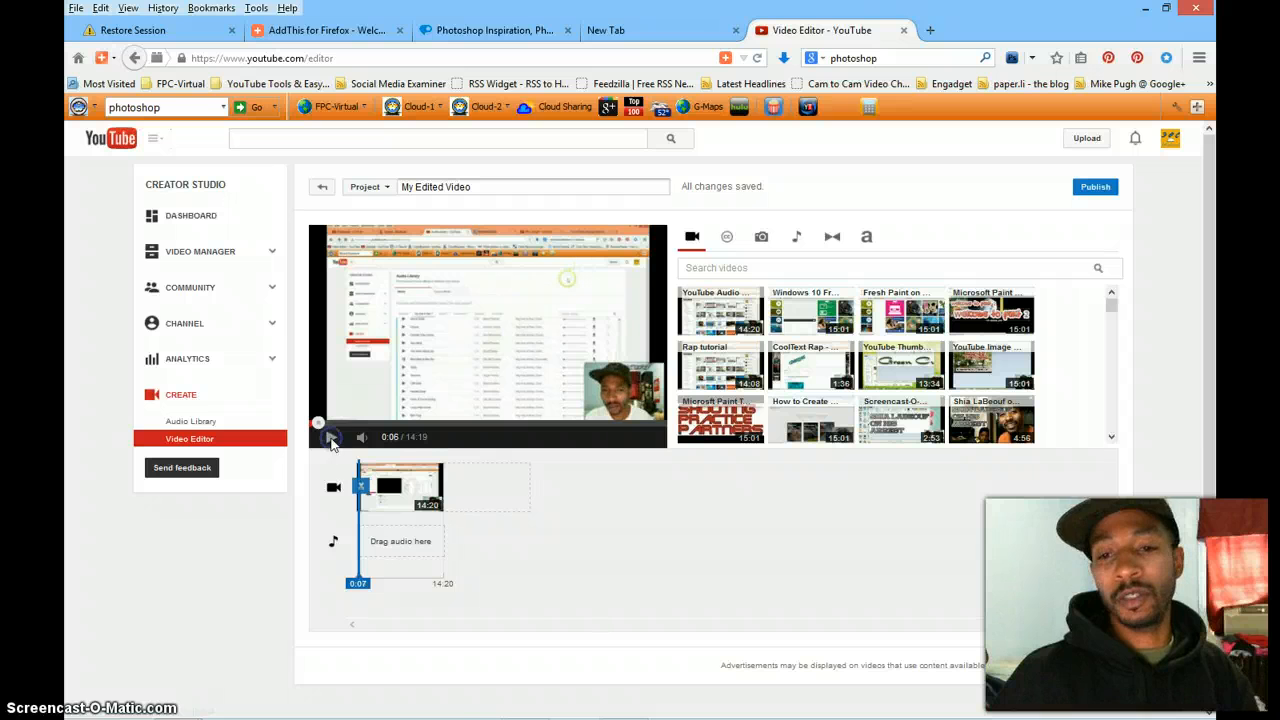
{"action": "left_click", "coordinate": [332, 437]}
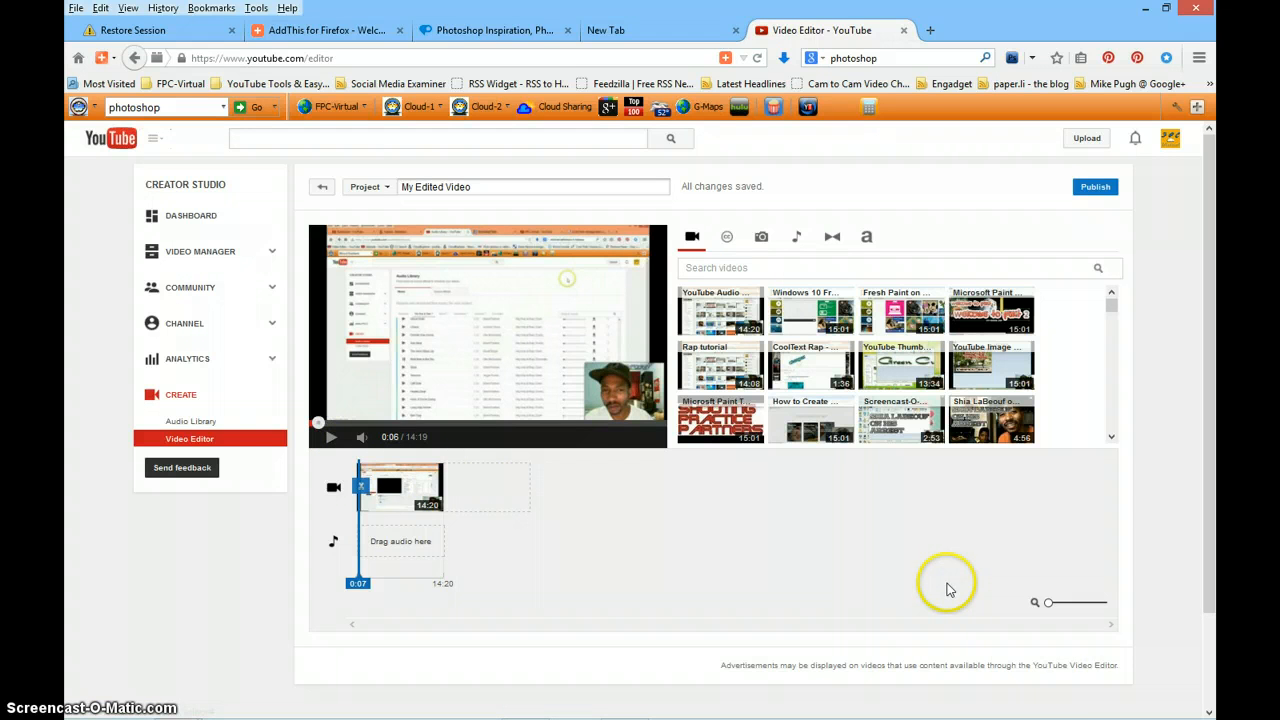
{"action": "mouse_move", "coordinate": [1055, 657]}
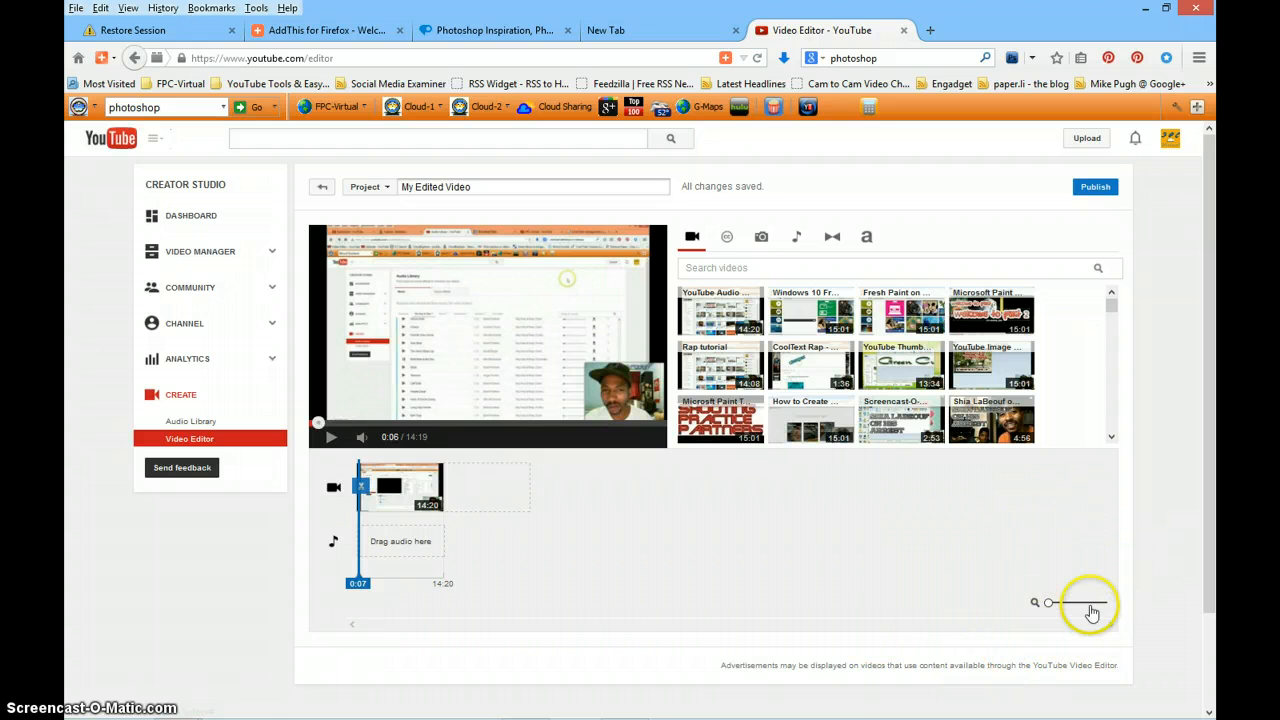
{"action": "mouse_move", "coordinate": [955, 600]}
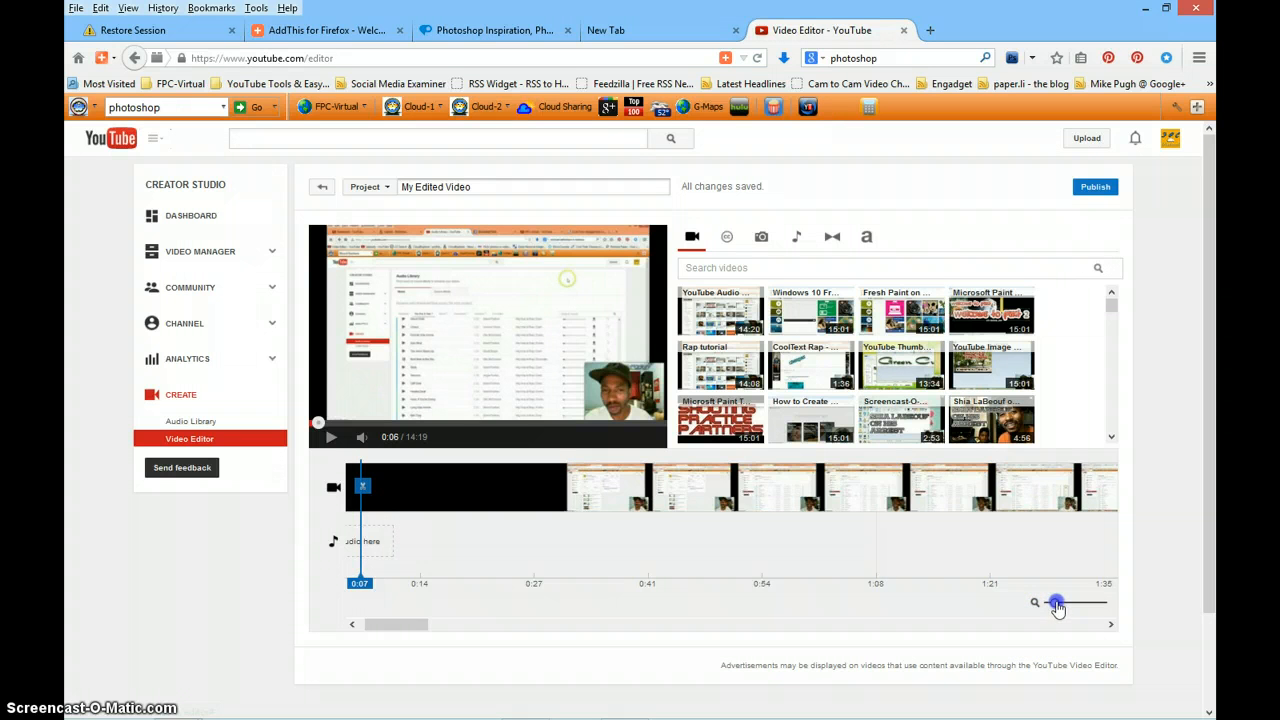
{"action": "left_click_drag", "start_coordinate": [1057, 602], "coordinate": [1083, 610]}
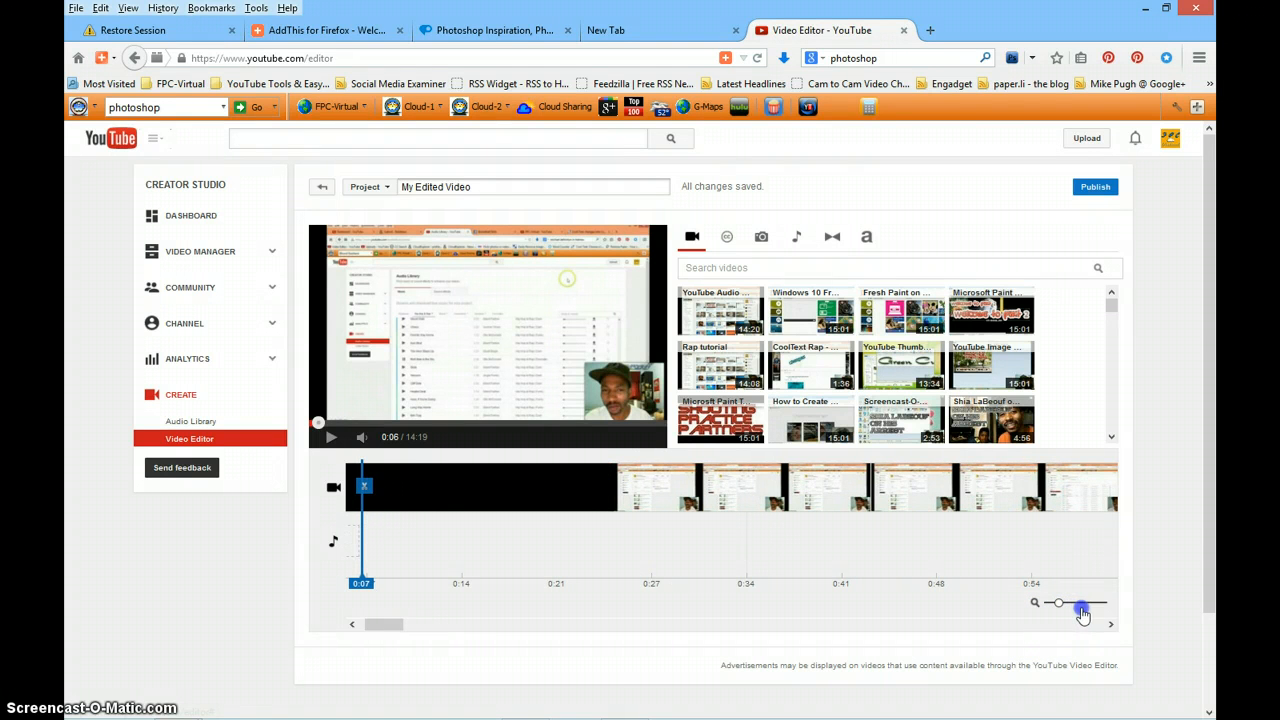
{"action": "left_click_drag", "start_coordinate": [1083, 603], "coordinate": [1060, 603]}
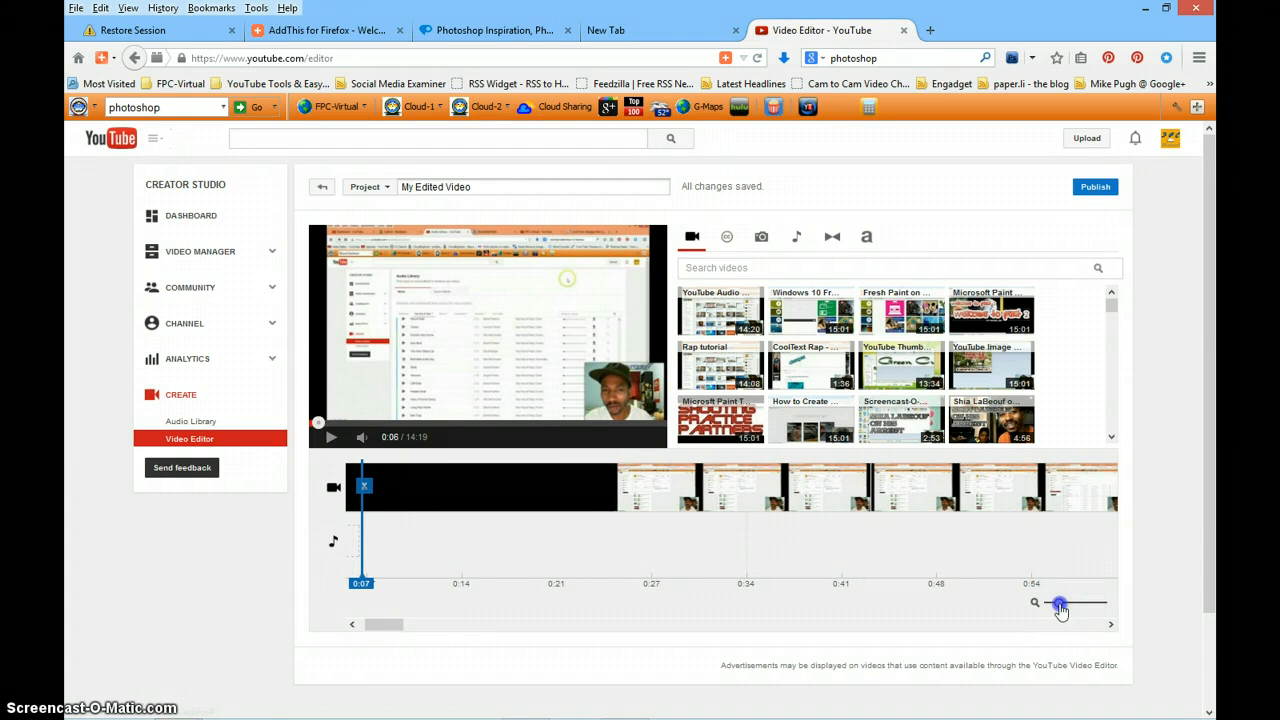
{"action": "left_click_drag", "start_coordinate": [1060, 603], "coordinate": [1082, 603]}
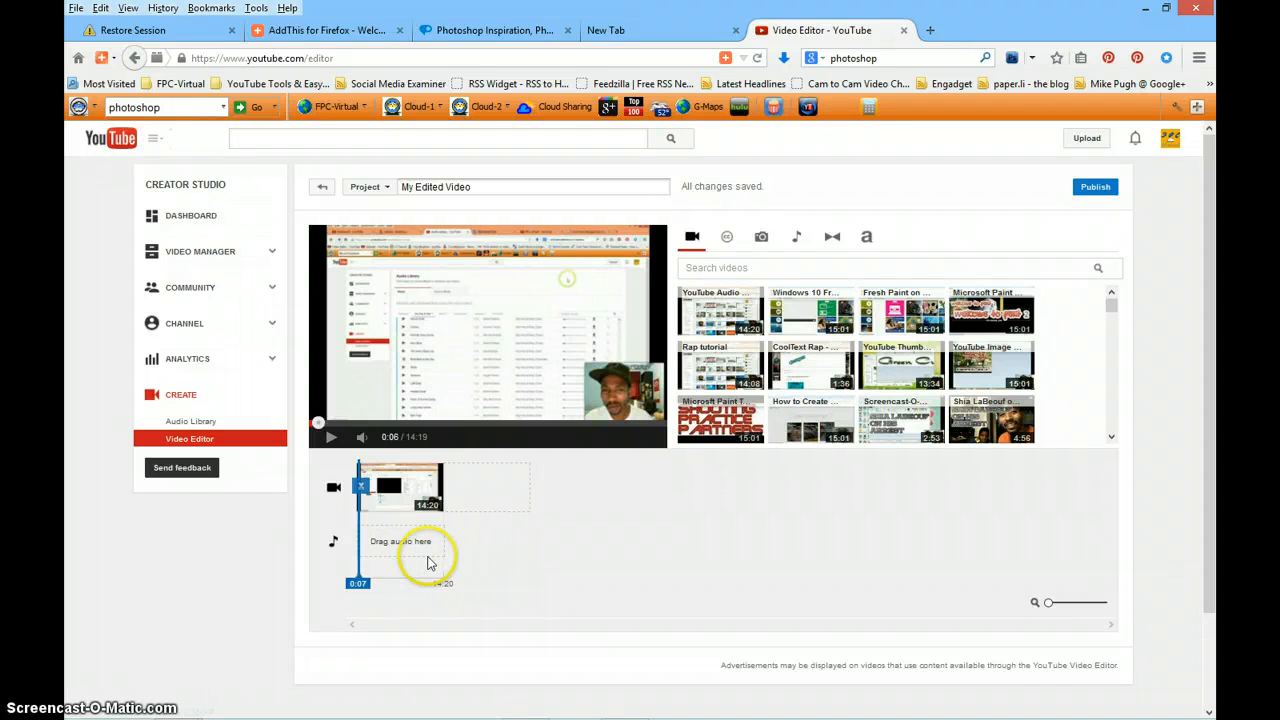
{"action": "mouse_move", "coordinate": [443, 533]}
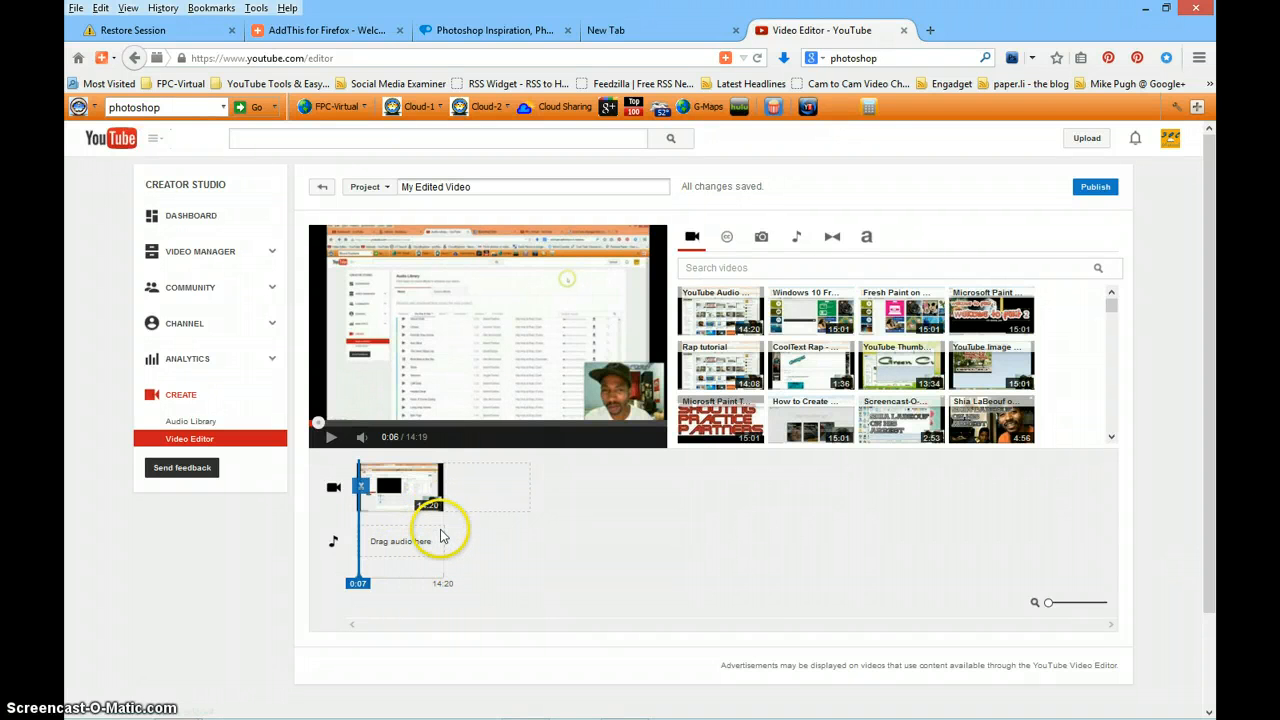
{"action": "mouse_move", "coordinate": [405, 522]}
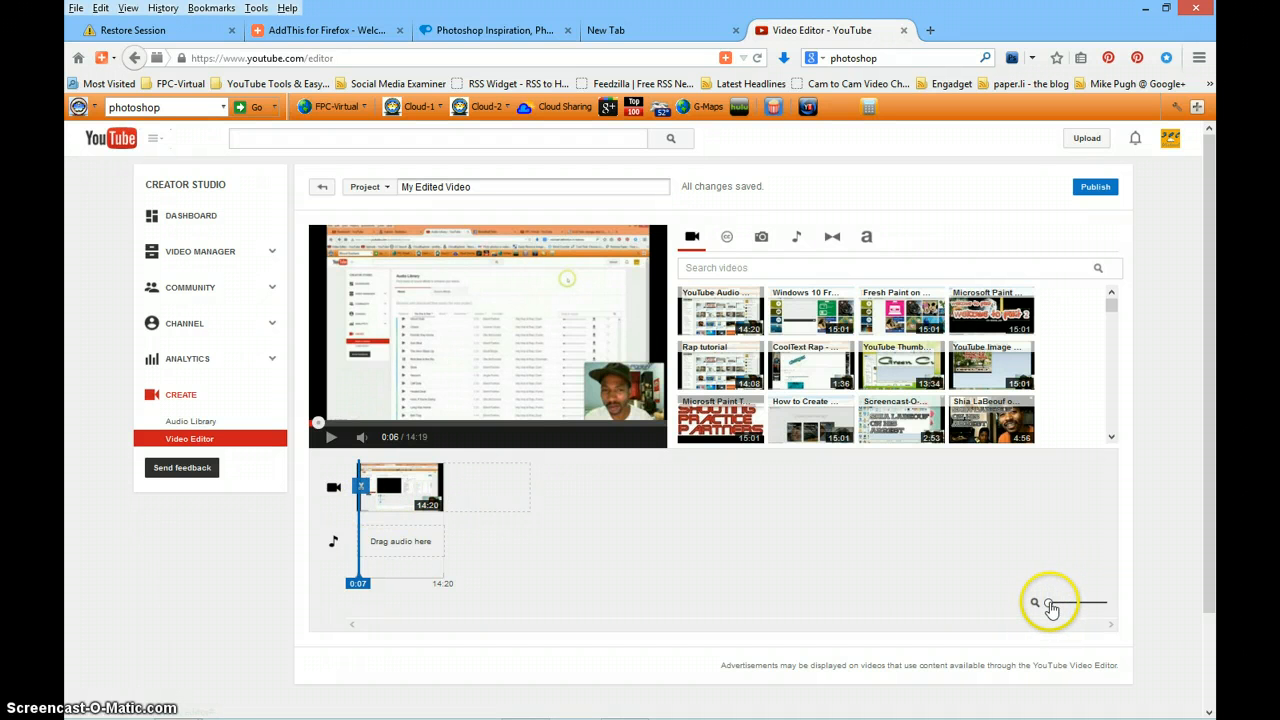
Step: Zoom the timeline in to a few-seconds-per-mark scale
{"action": "left_click_drag", "start_coordinate": [1095, 602], "coordinate": [1053, 602]}
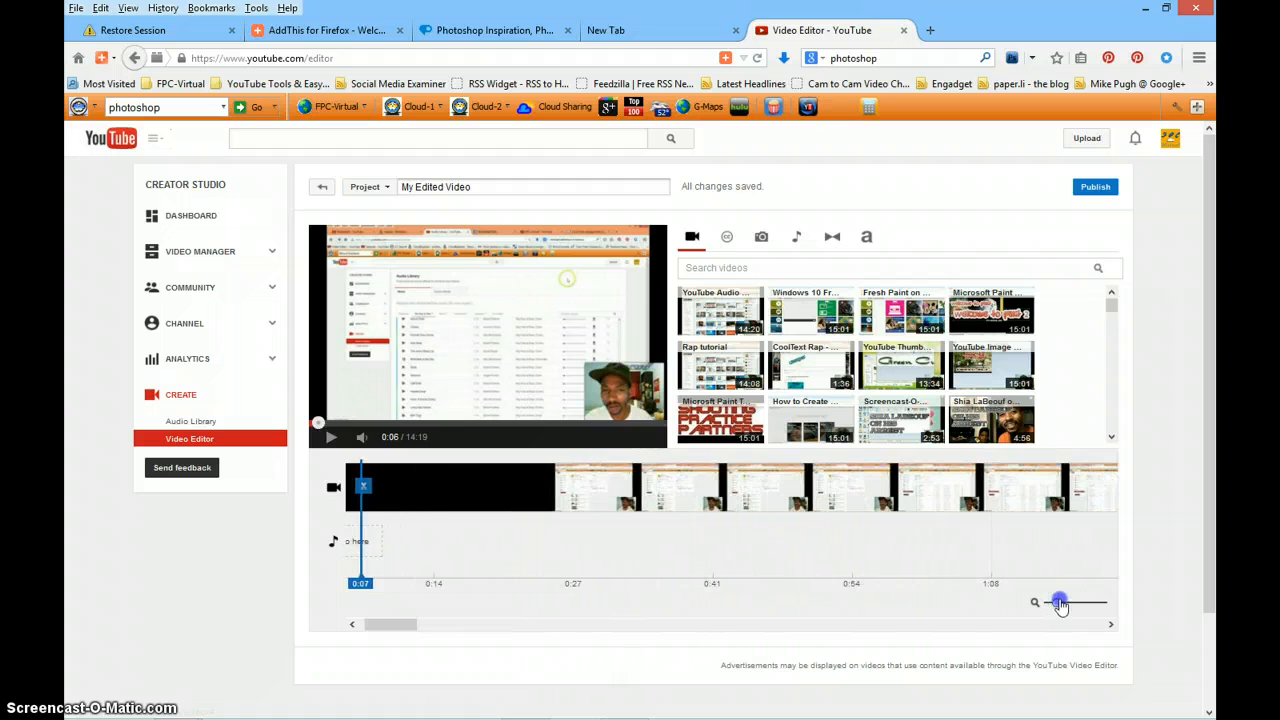
{"action": "left_click_drag", "start_coordinate": [1060, 602], "coordinate": [1075, 602]}
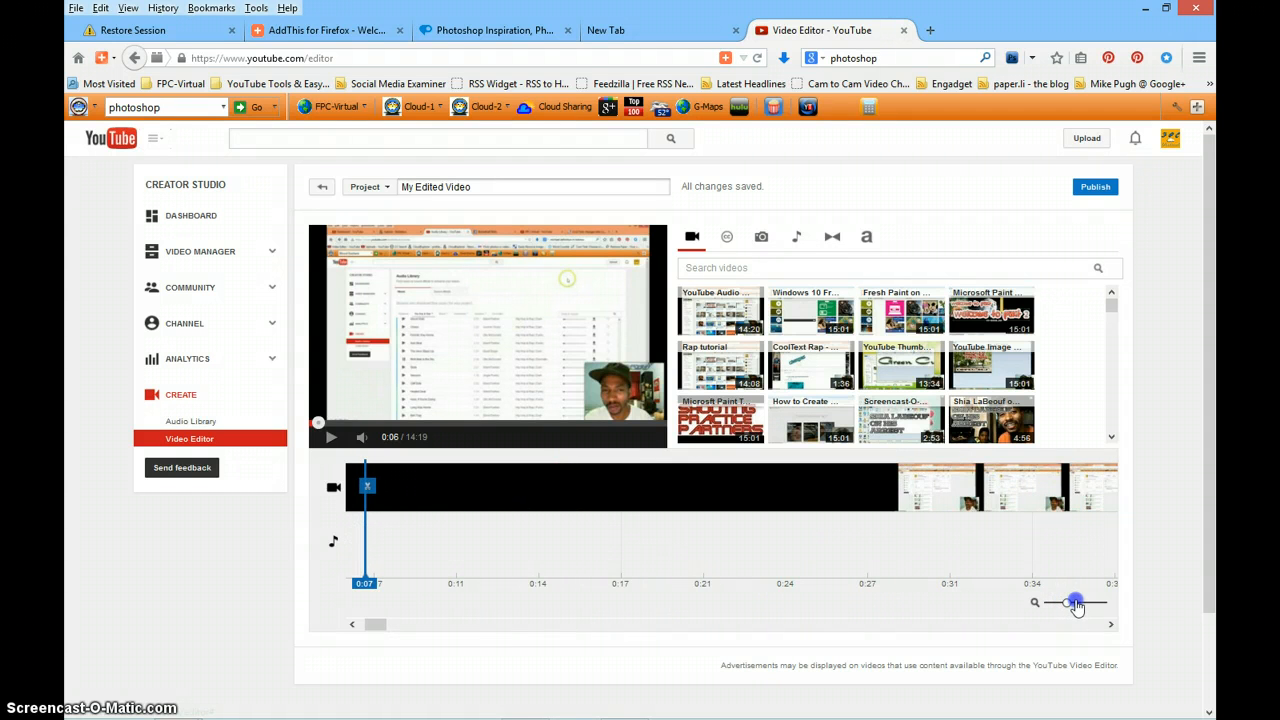
{"action": "left_click_drag", "start_coordinate": [1070, 602], "coordinate": [1085, 604]}
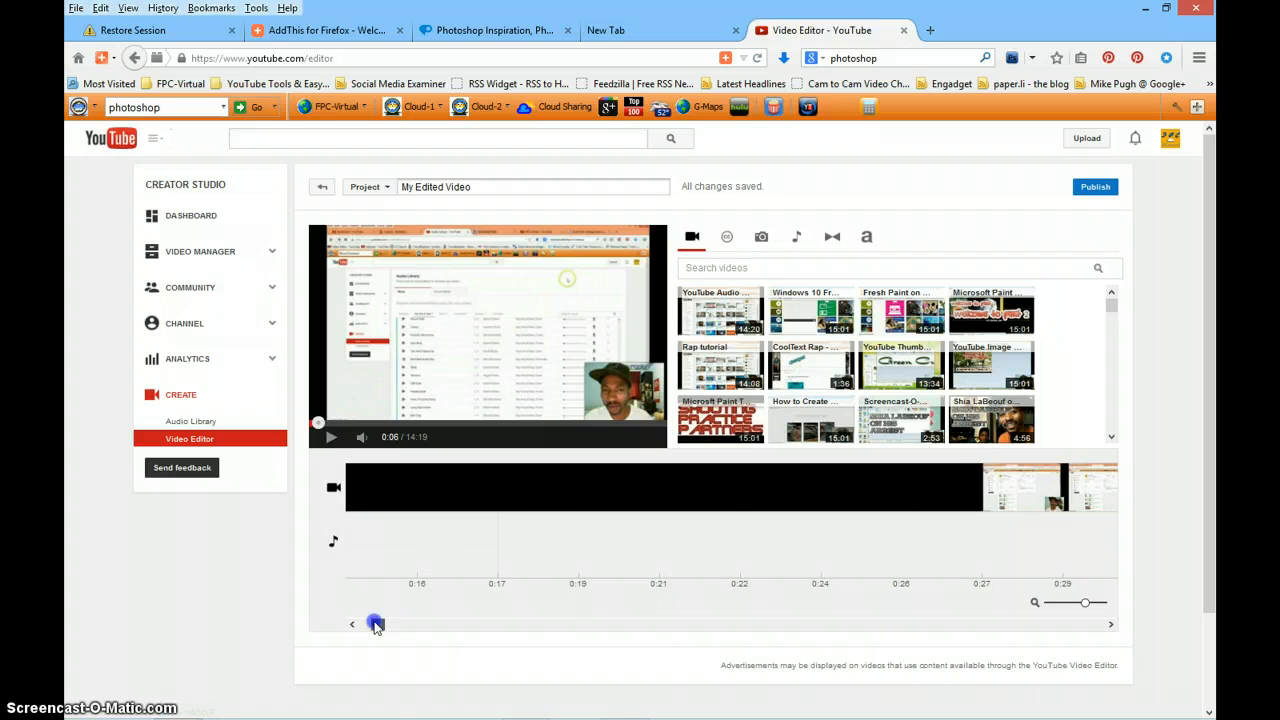
Step: Scroll the zoomed timeline along through the tutorial clip
{"action": "left_click_drag", "start_coordinate": [375, 624], "coordinate": [500, 624]}
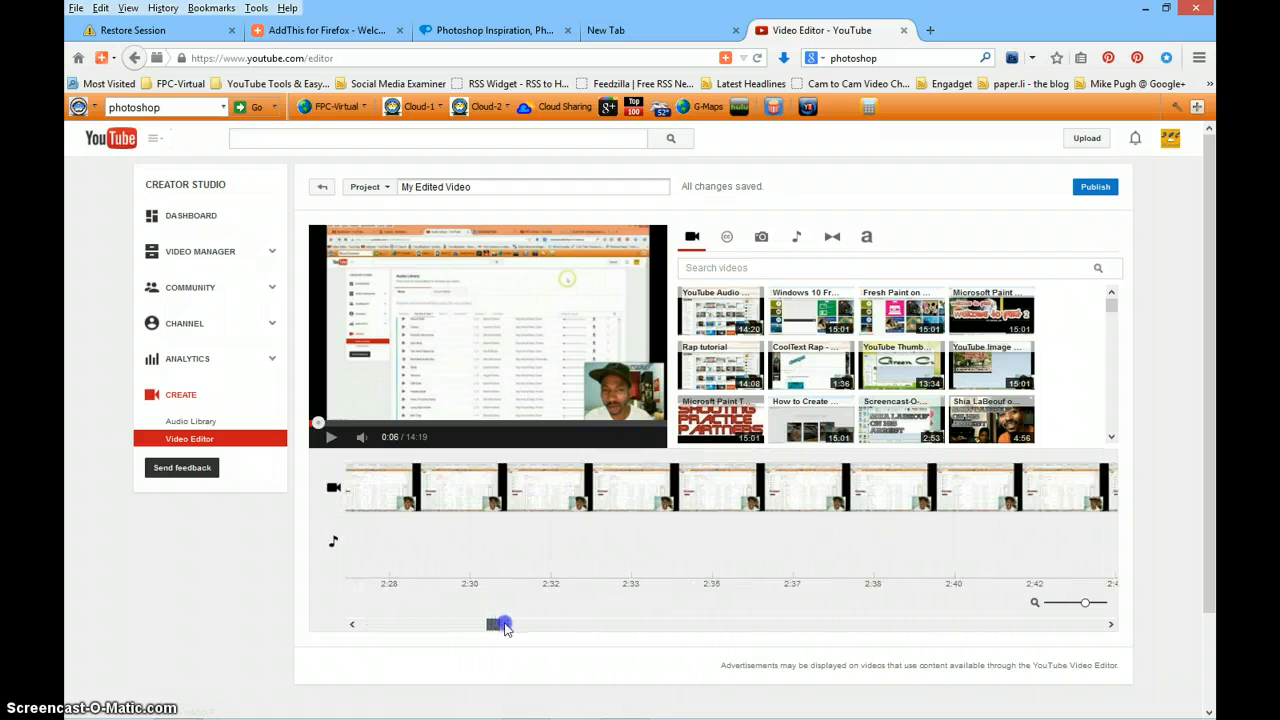
{"action": "left_click_drag", "start_coordinate": [495, 624], "coordinate": [603, 624]}
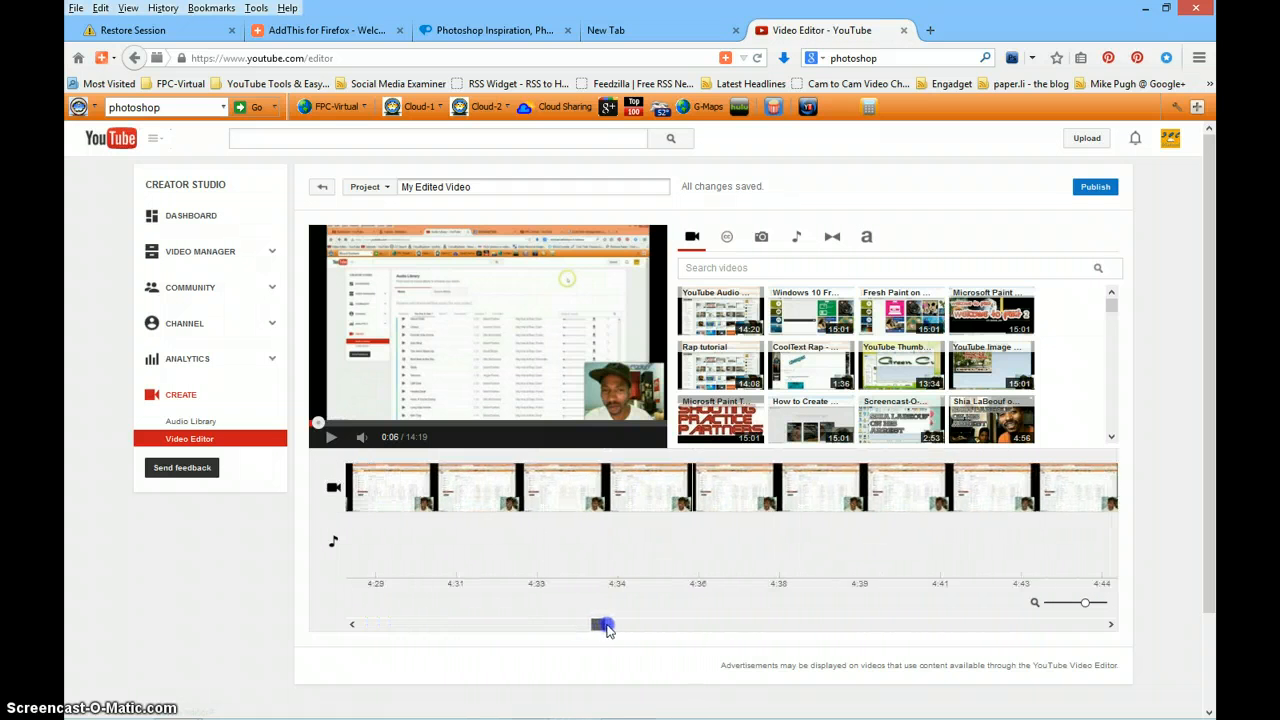
{"action": "left_click_drag", "start_coordinate": [605, 625], "coordinate": [710, 625]}
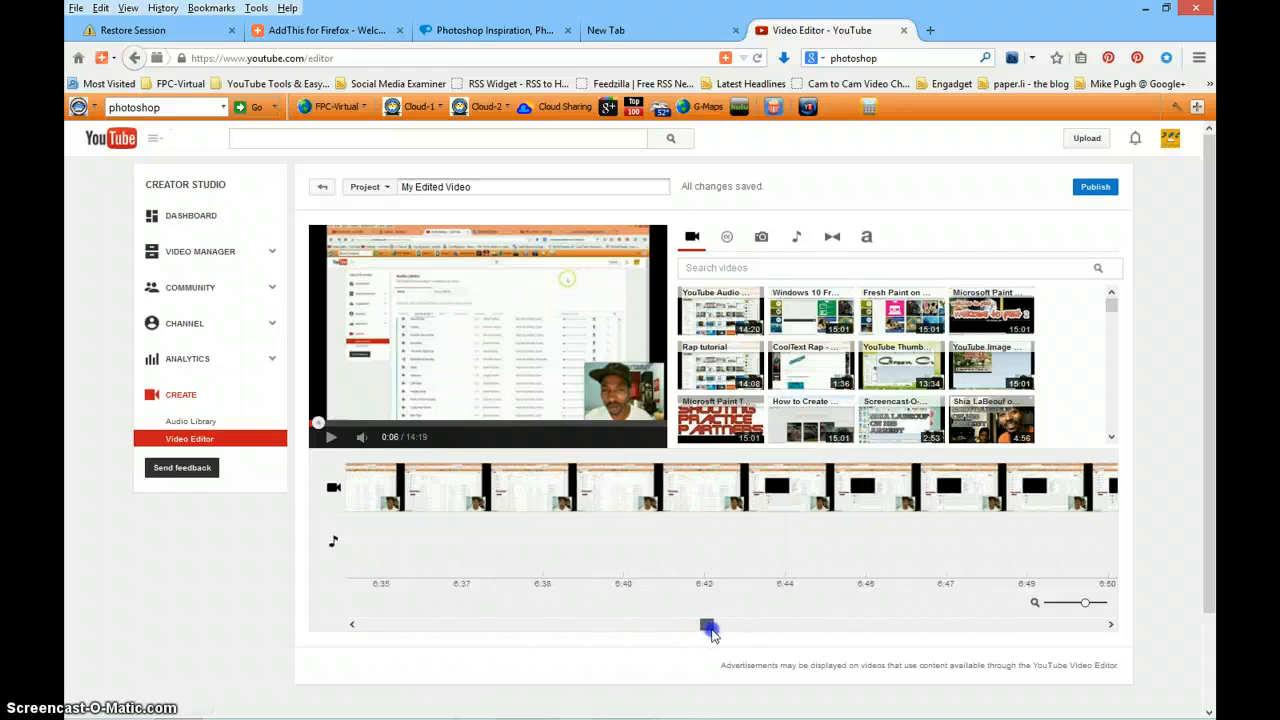
{"action": "left_click_drag", "start_coordinate": [710, 630], "coordinate": [755, 637]}
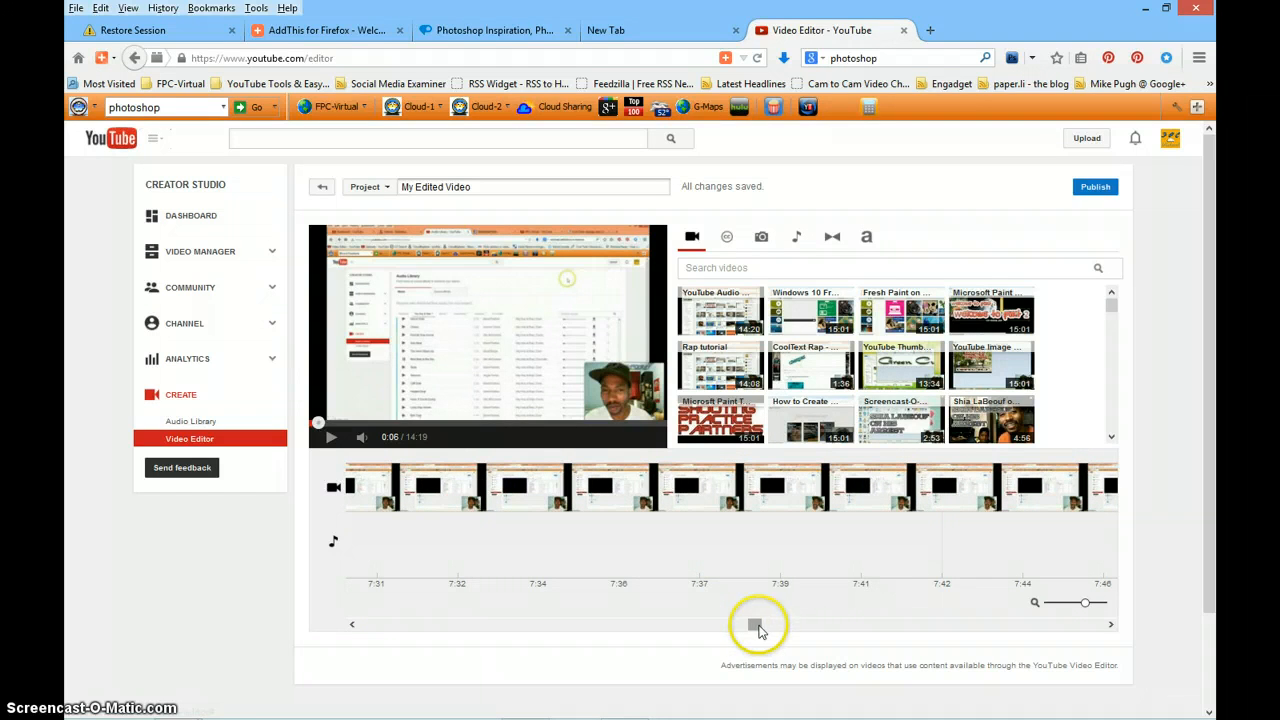
{"action": "left_click_drag", "start_coordinate": [758, 628], "coordinate": [793, 628]}
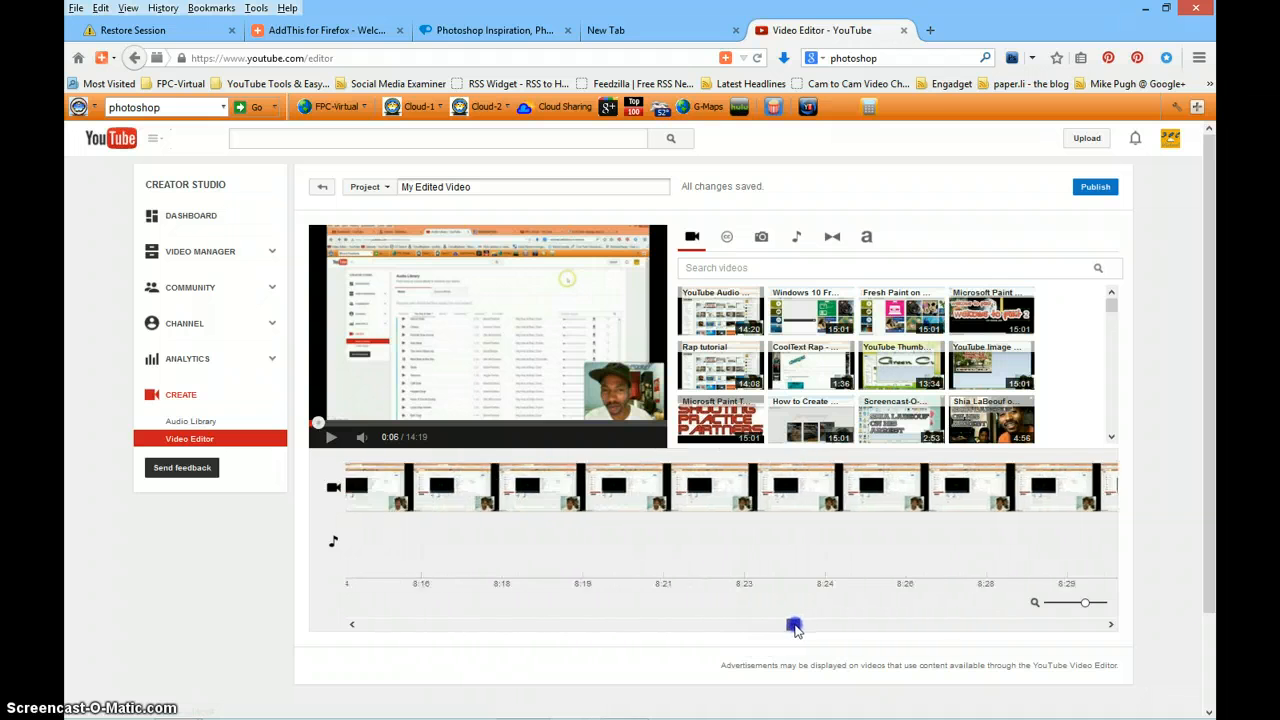
{"action": "left_click_drag", "start_coordinate": [795, 625], "coordinate": [845, 625]}
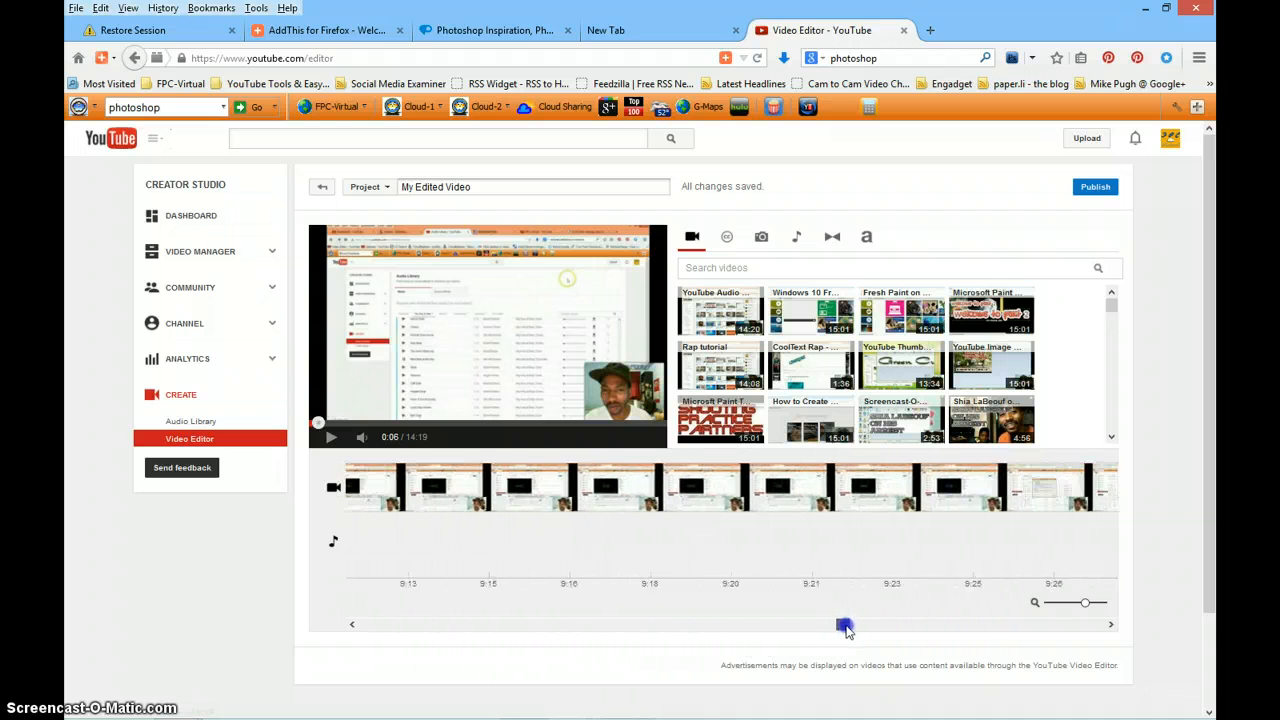
{"action": "left_click_drag", "start_coordinate": [846, 625], "coordinate": [884, 627]}
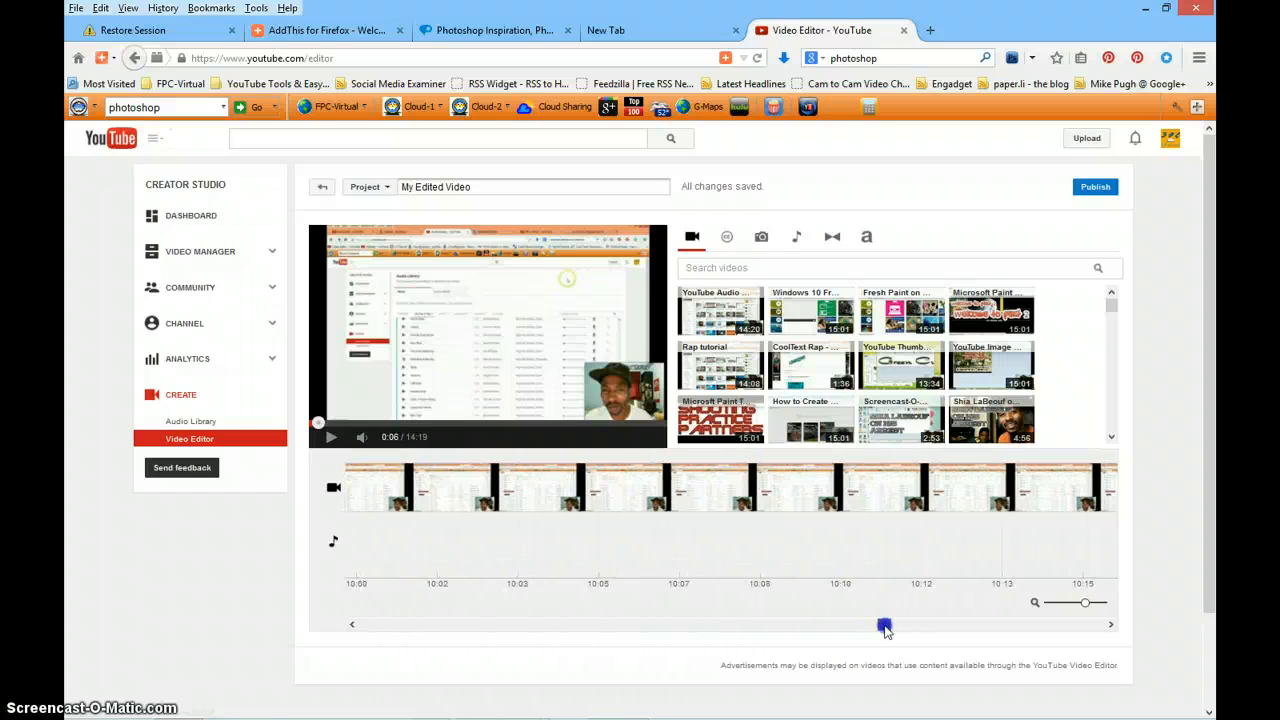
{"action": "left_click_drag", "start_coordinate": [885, 625], "coordinate": [917, 625]}
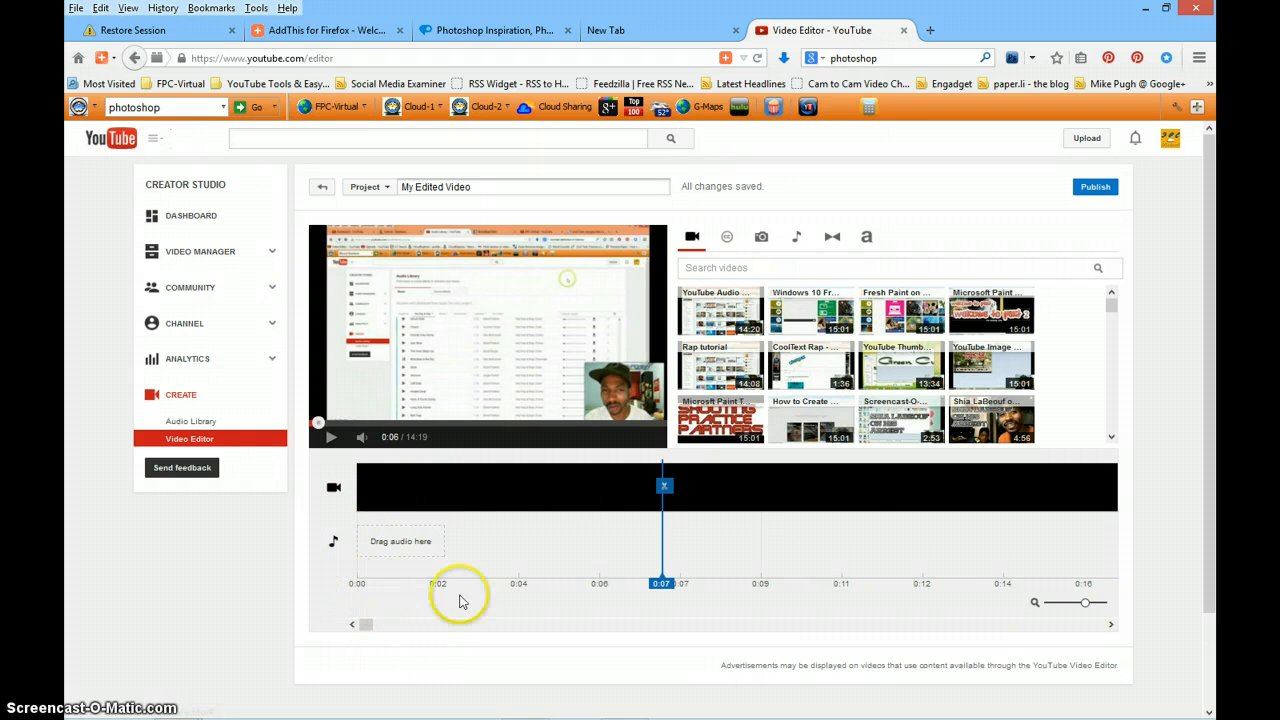
{"action": "mouse_move", "coordinate": [1007, 586]}
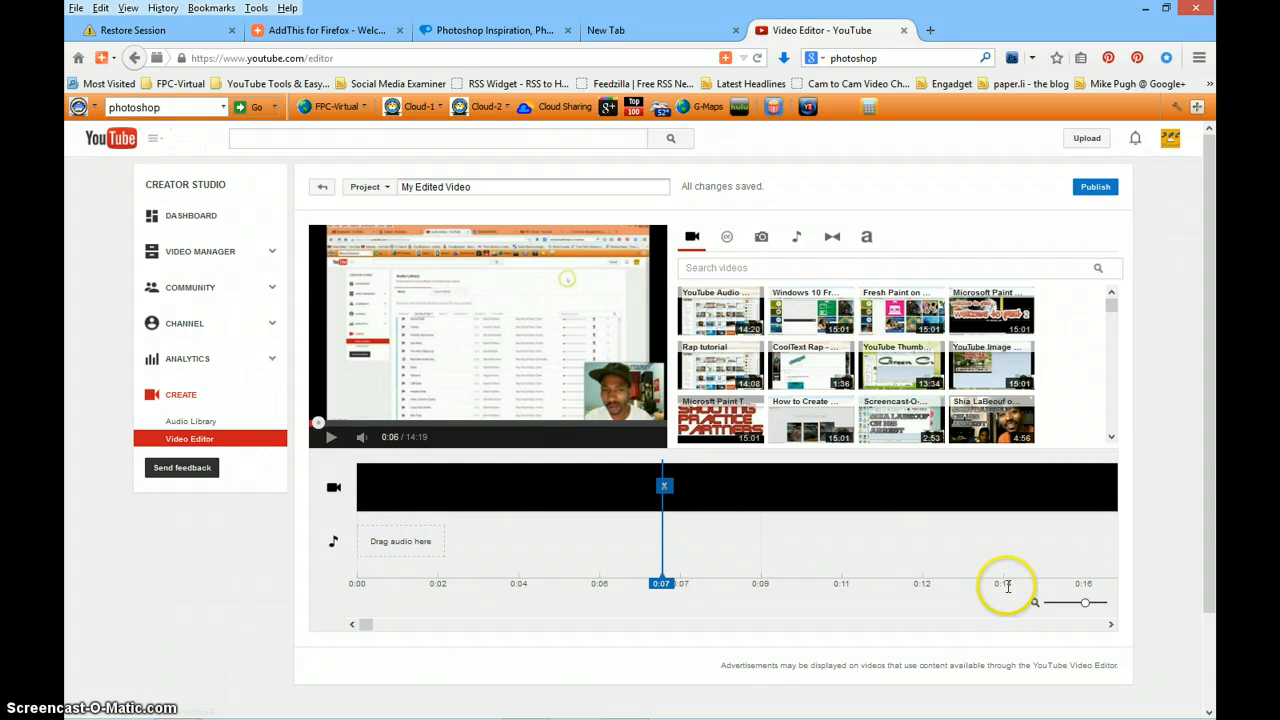
{"action": "mouse_move", "coordinate": [367, 623]}
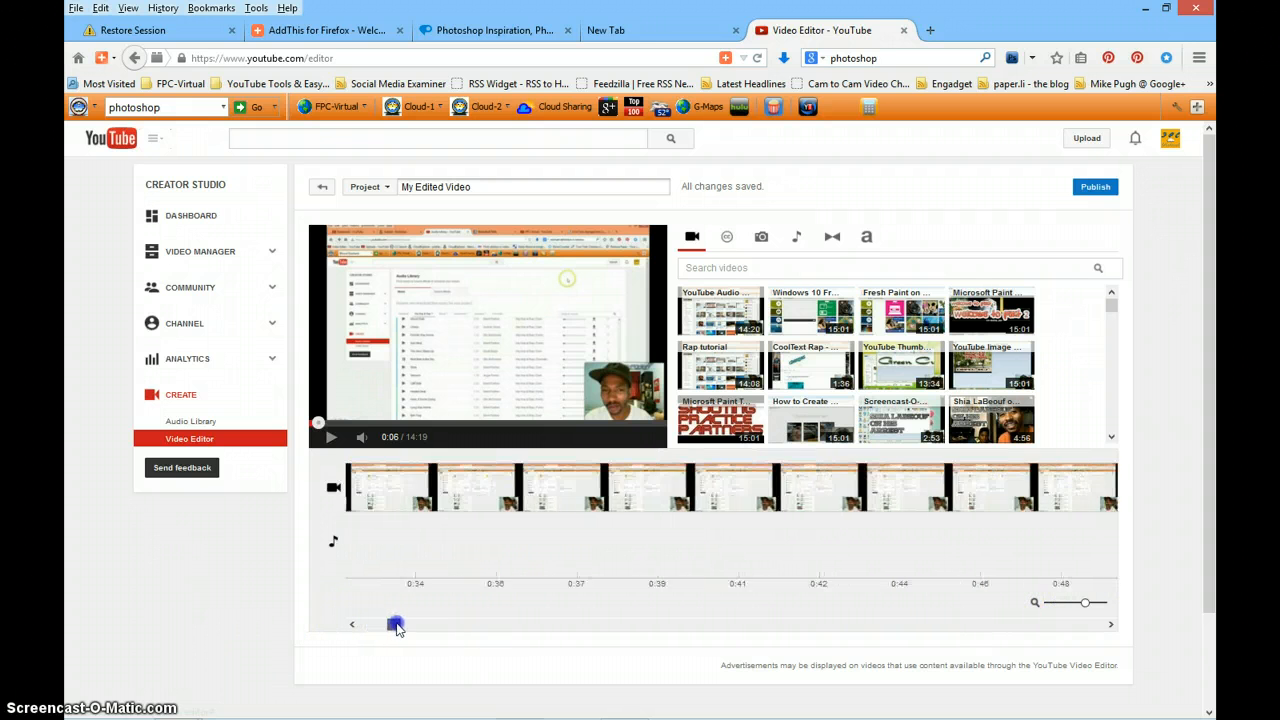
Step: Scroll to the clip's 14:20 end, then zoom out until the whole tutorial fits
{"action": "left_click_drag", "start_coordinate": [396, 624], "coordinate": [409, 624]}
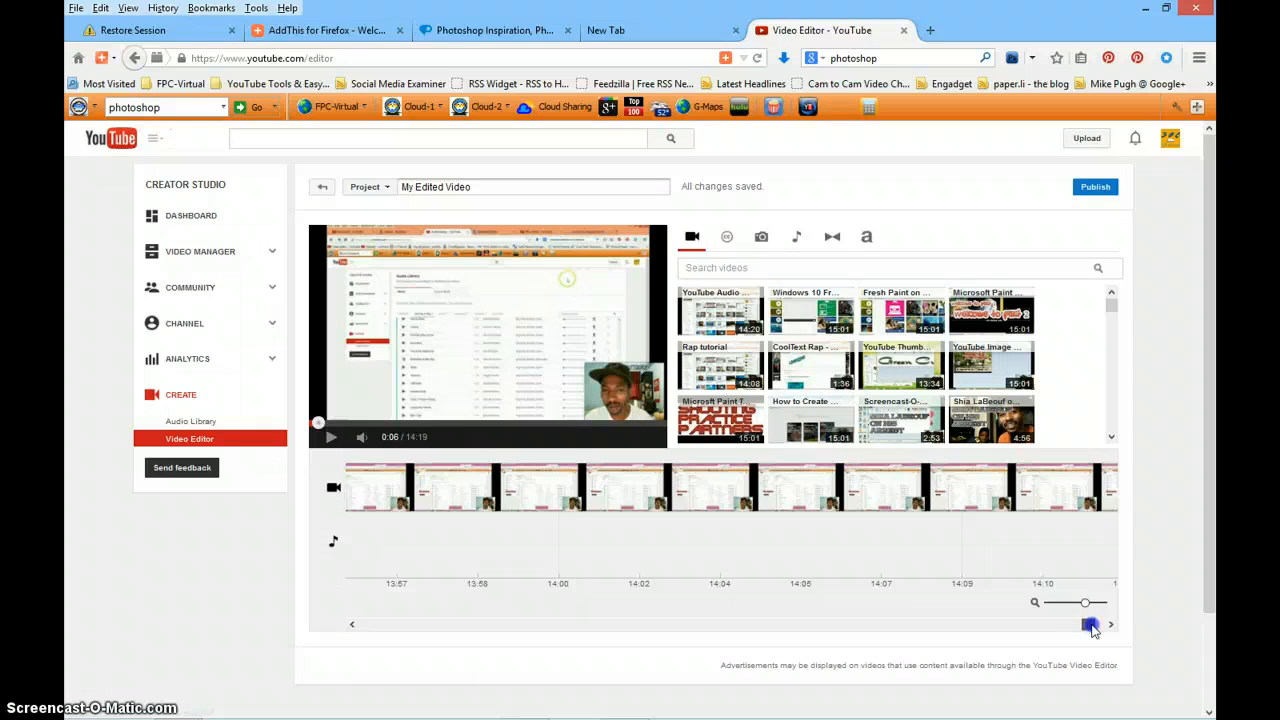
{"action": "left_click", "coordinate": [1109, 624]}
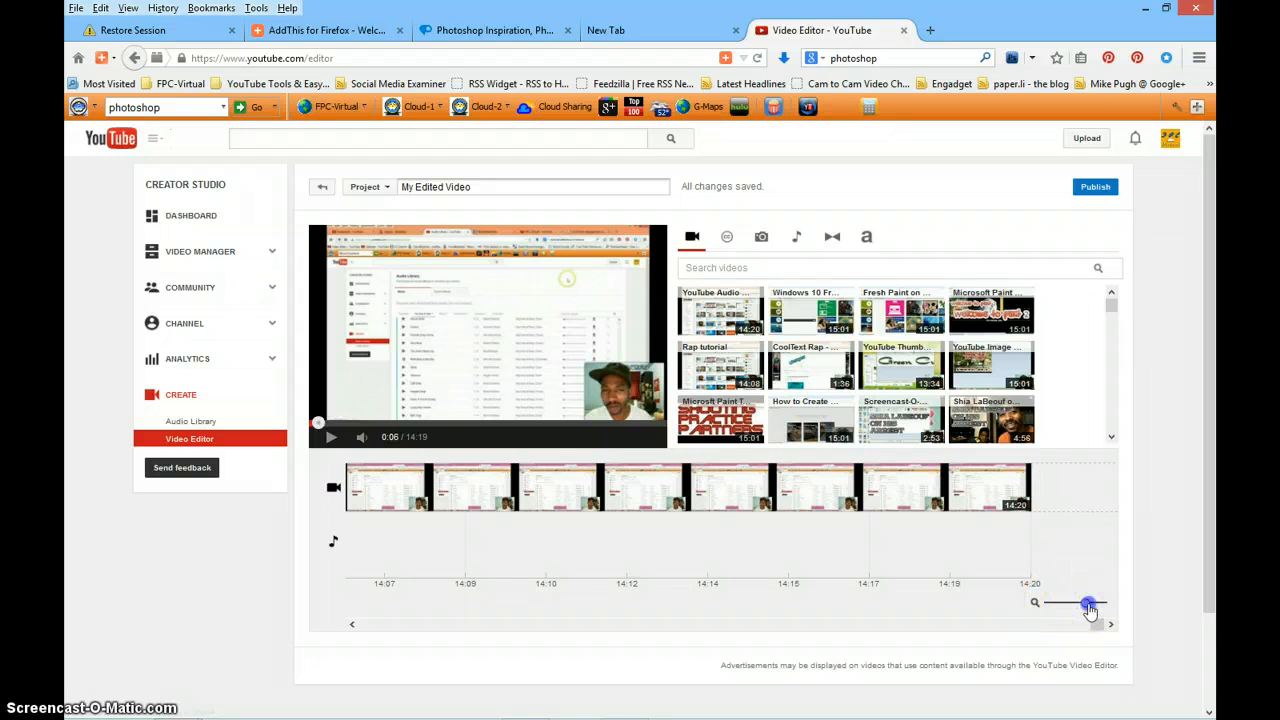
{"action": "left_click_drag", "start_coordinate": [1088, 604], "coordinate": [1082, 604]}
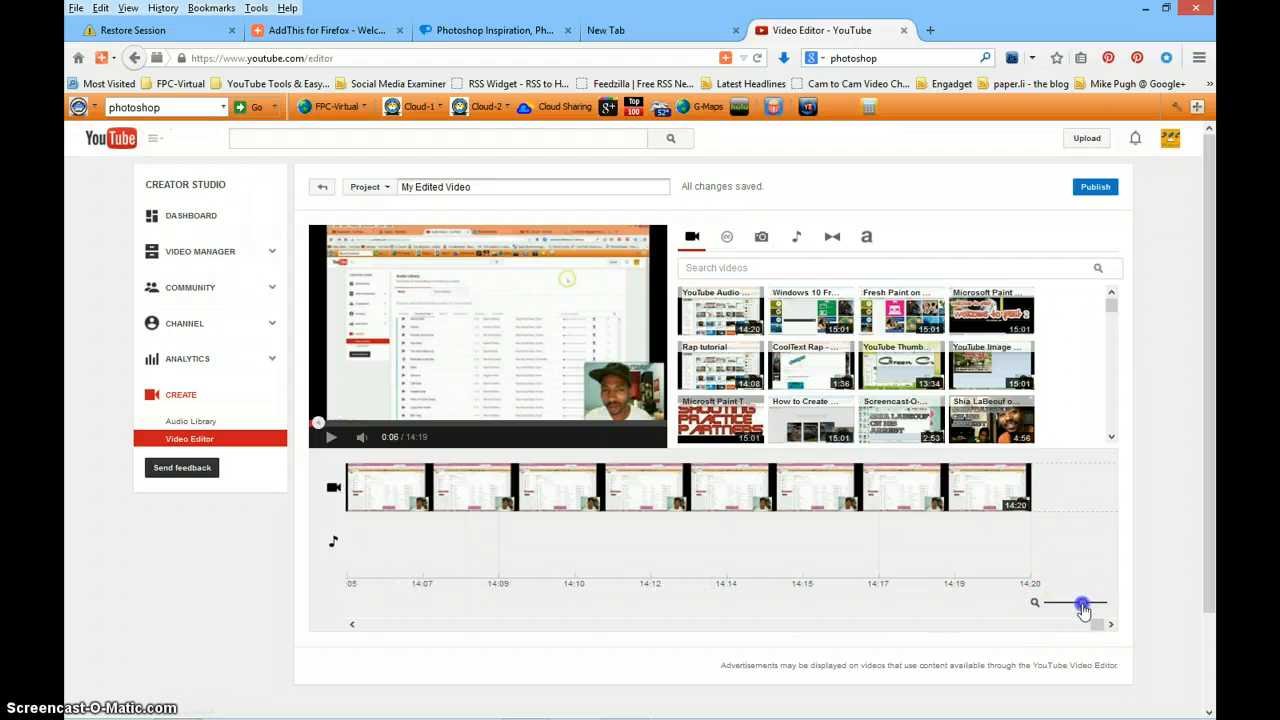
{"action": "left_click_drag", "start_coordinate": [1083, 605], "coordinate": [1063, 605]}
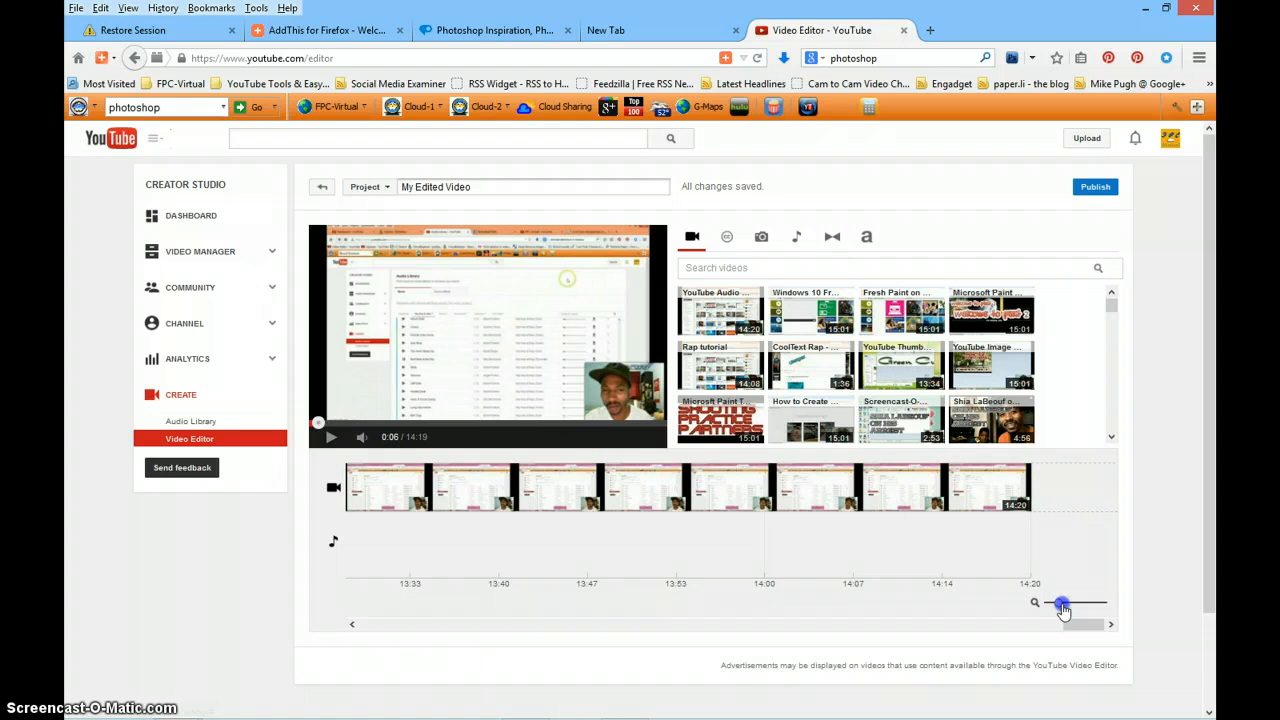
{"action": "left_click_drag", "start_coordinate": [1060, 603], "coordinate": [1056, 603]}
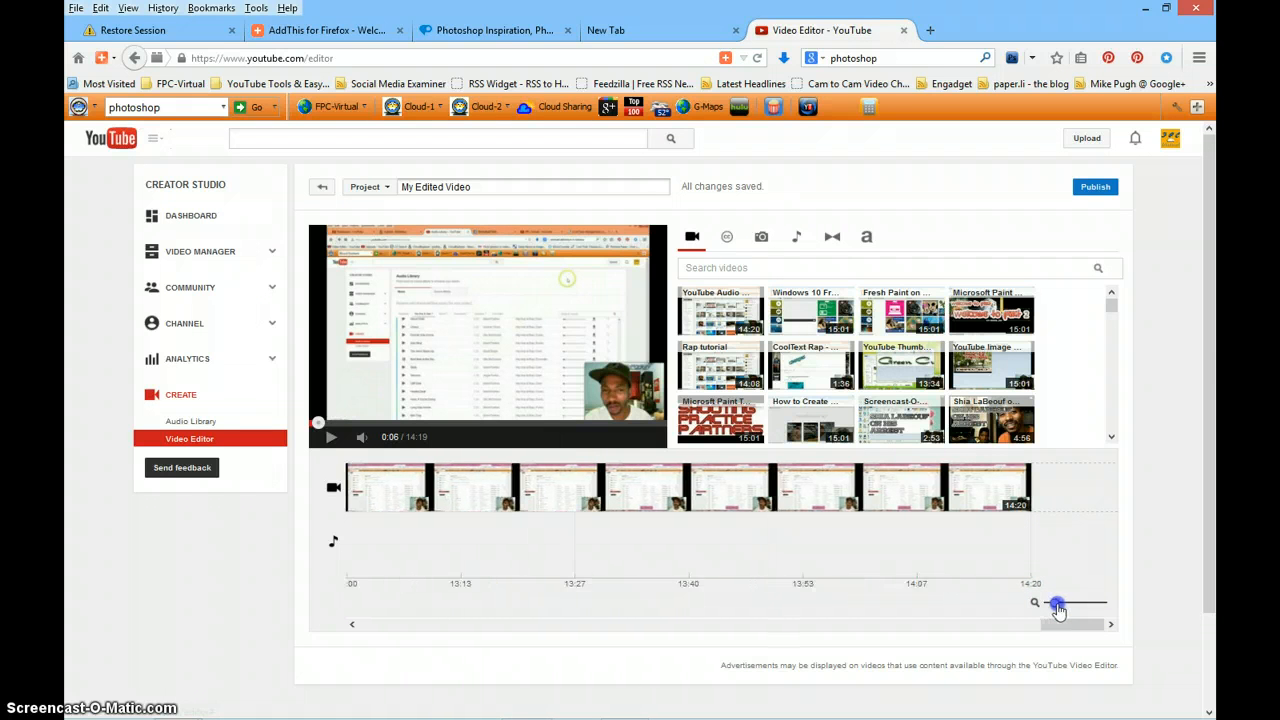
{"action": "left_click_drag", "start_coordinate": [1058, 602], "coordinate": [1050, 602]}
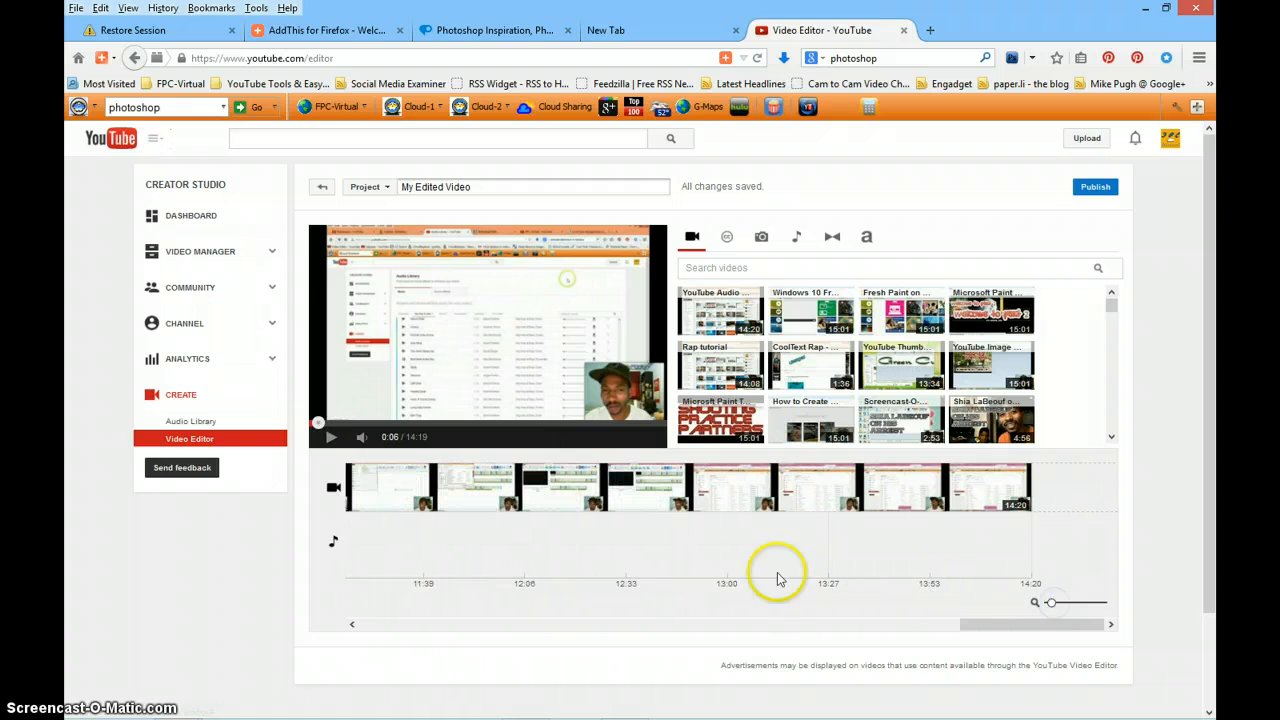
{"action": "mouse_move", "coordinate": [705, 590]}
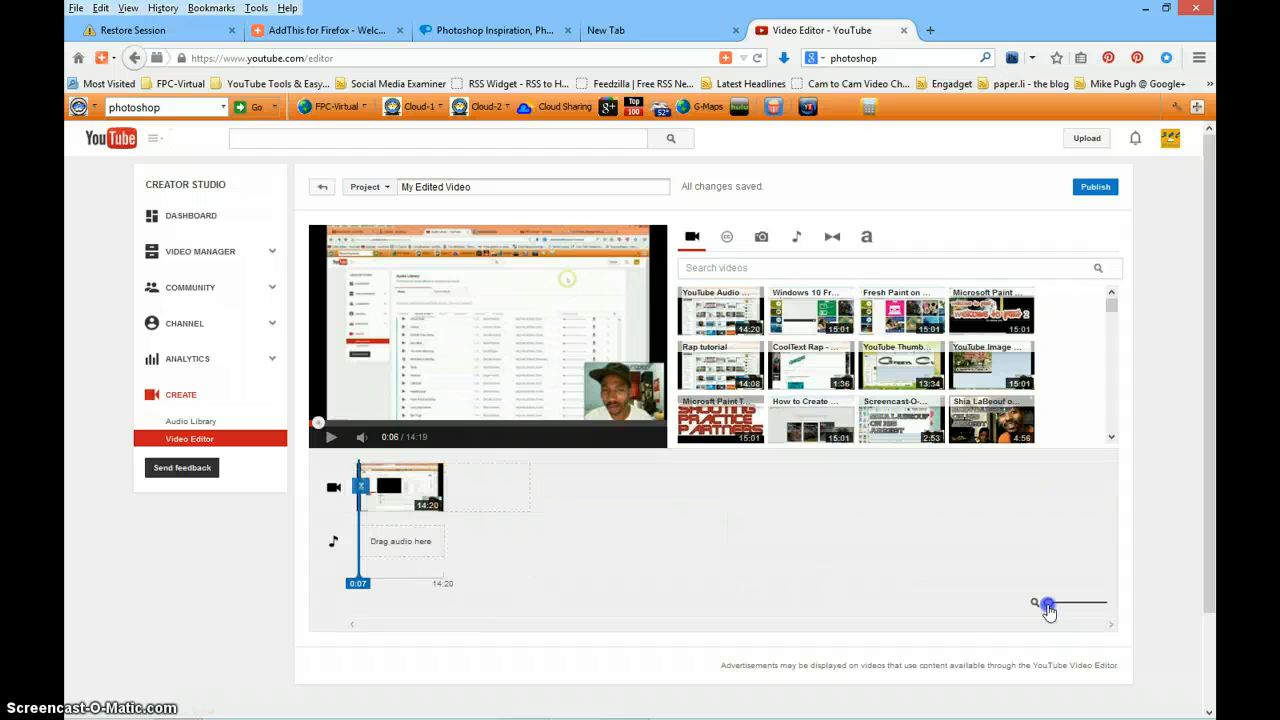
Step: Zoom in slightly to a medium scale and scroll the timeline back to the start
{"action": "left_click_drag", "start_coordinate": [1035, 602], "coordinate": [1050, 606]}
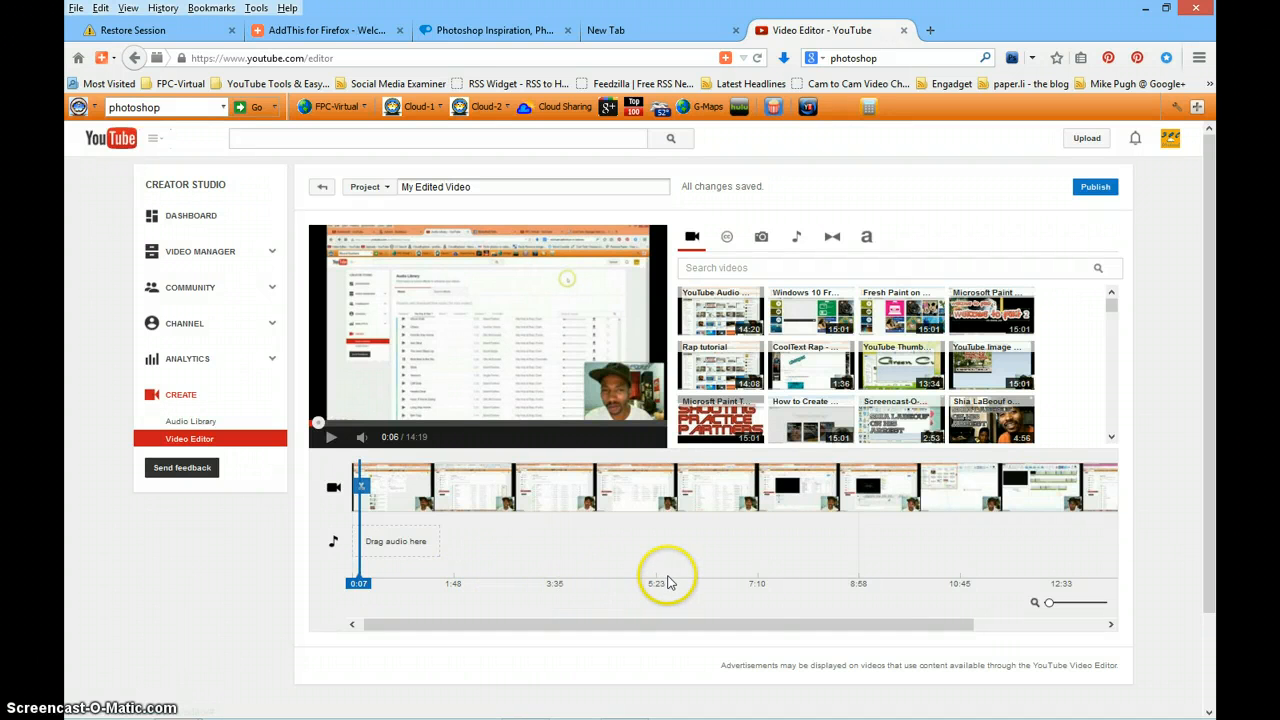
{"action": "mouse_move", "coordinate": [900, 584]}
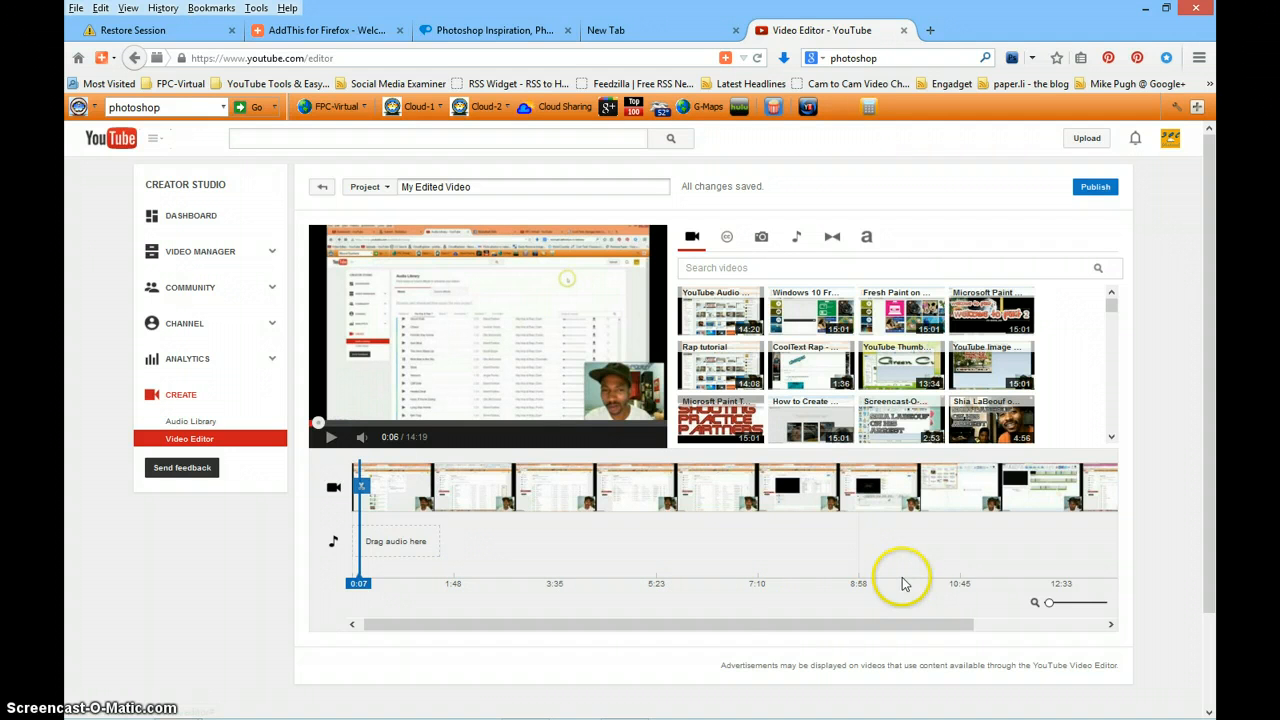
{"action": "left_click_drag", "start_coordinate": [667, 624], "coordinate": [972, 618]}
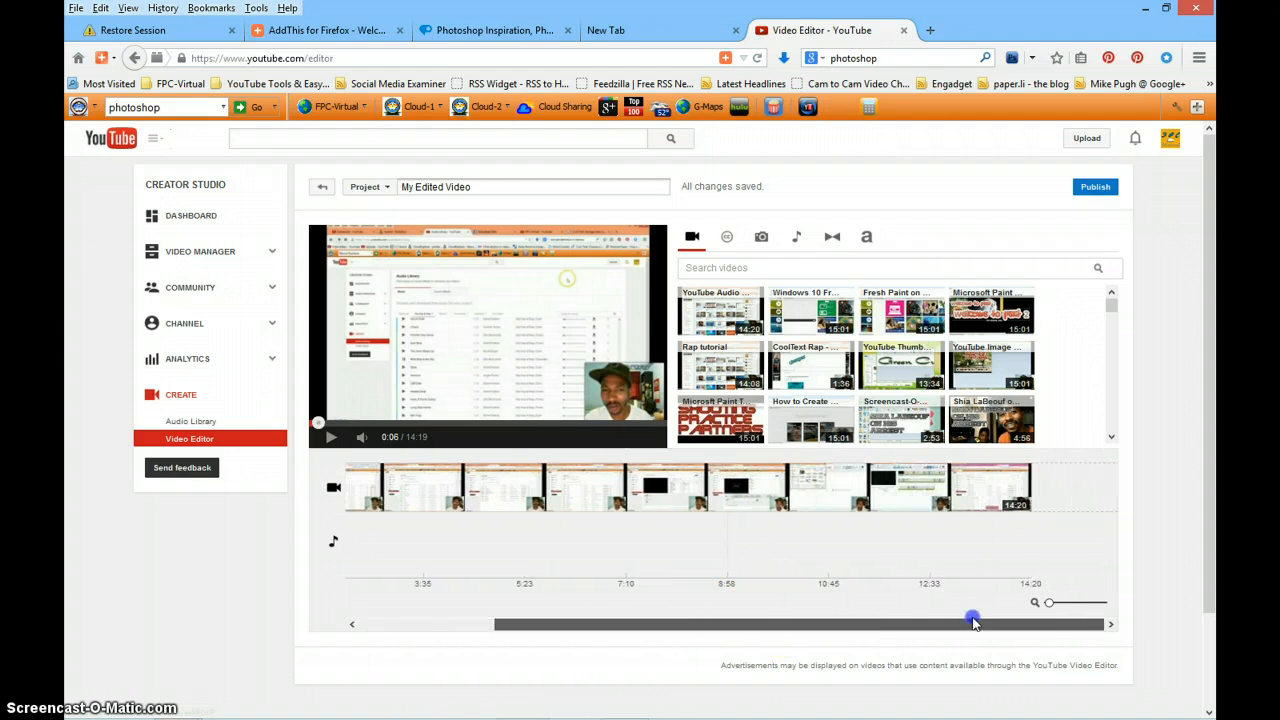
{"action": "left_click_drag", "start_coordinate": [972, 623], "coordinate": [608, 631]}
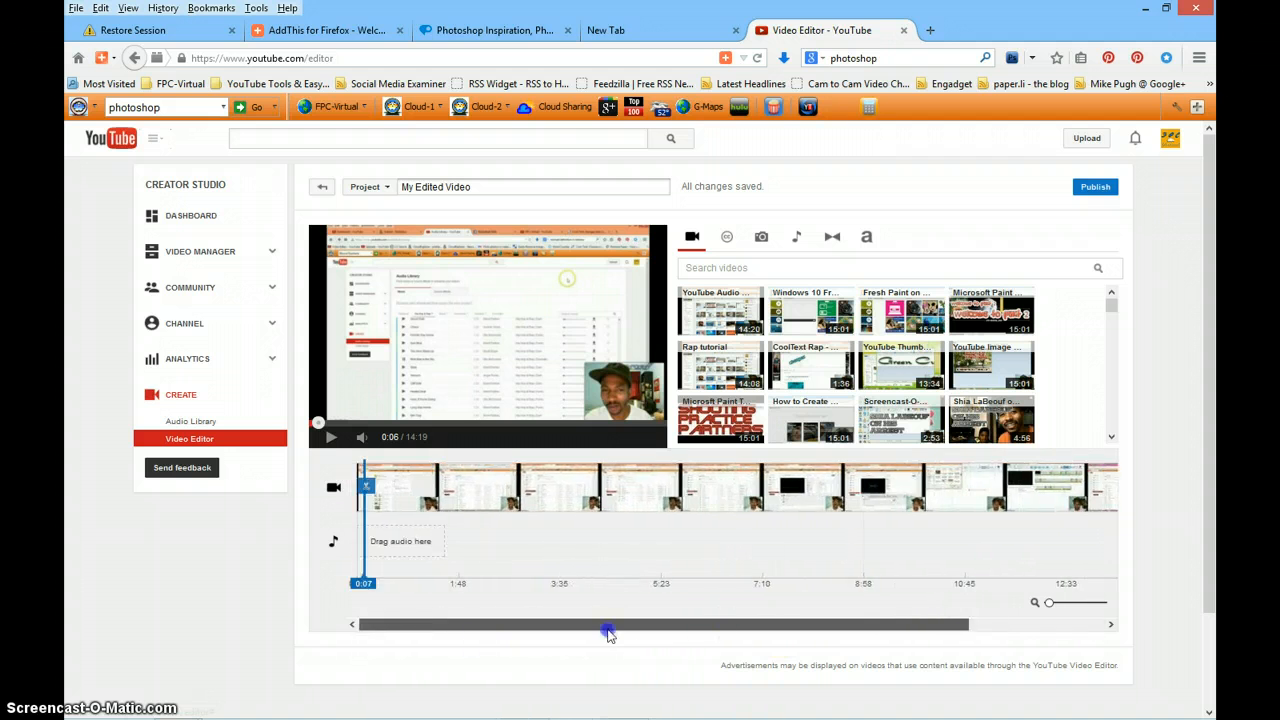
{"action": "left_click_drag", "start_coordinate": [607, 631], "coordinate": [878, 631]}
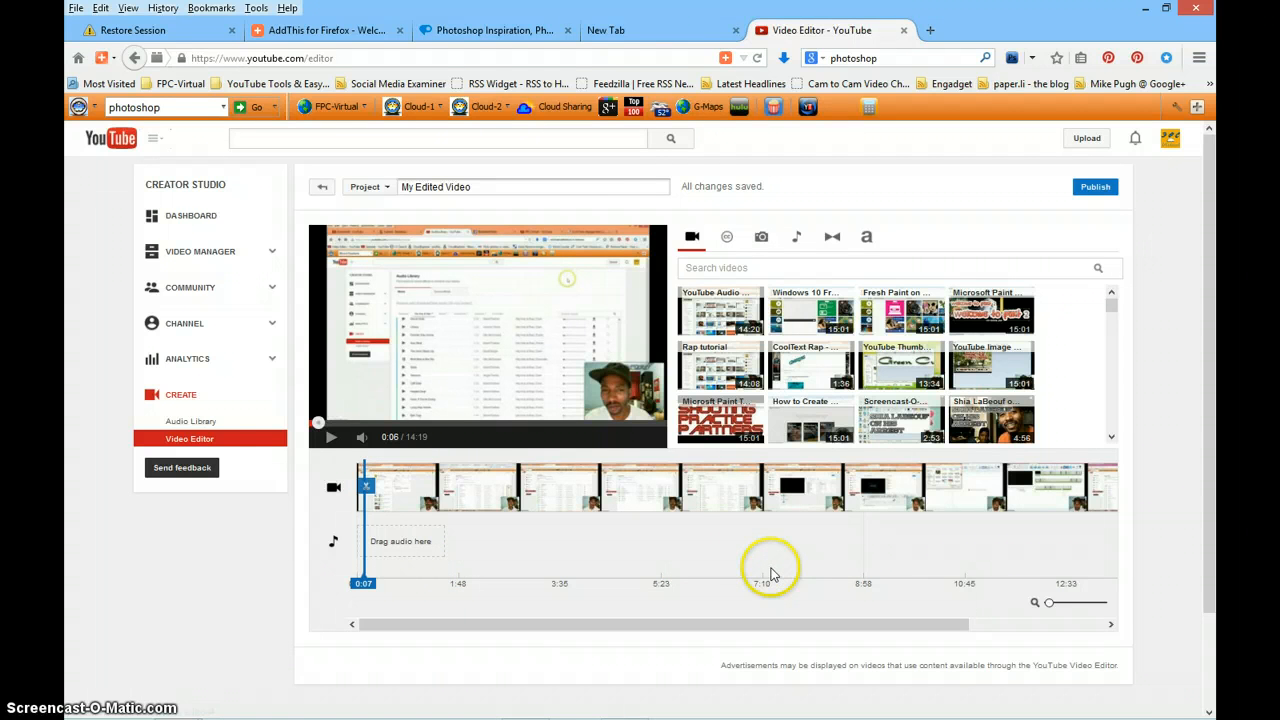
{"action": "mouse_move", "coordinate": [765, 570]}
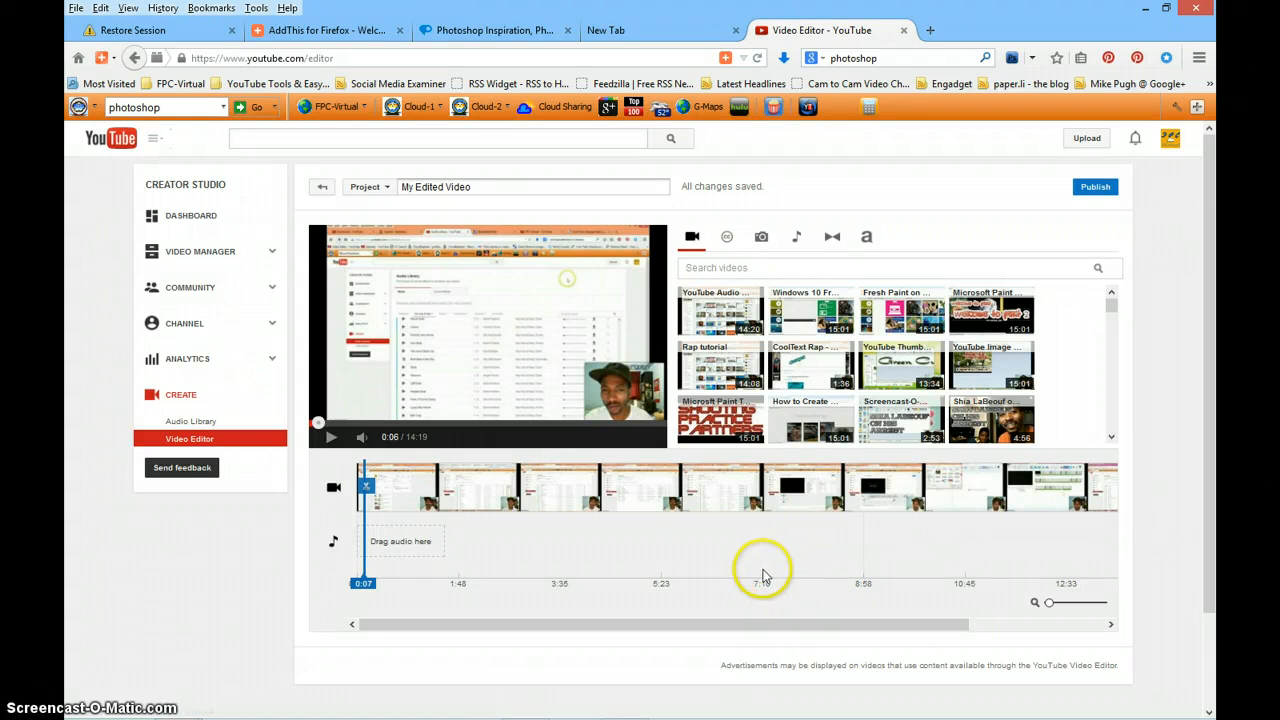
{"action": "mouse_move", "coordinate": [760, 530]}
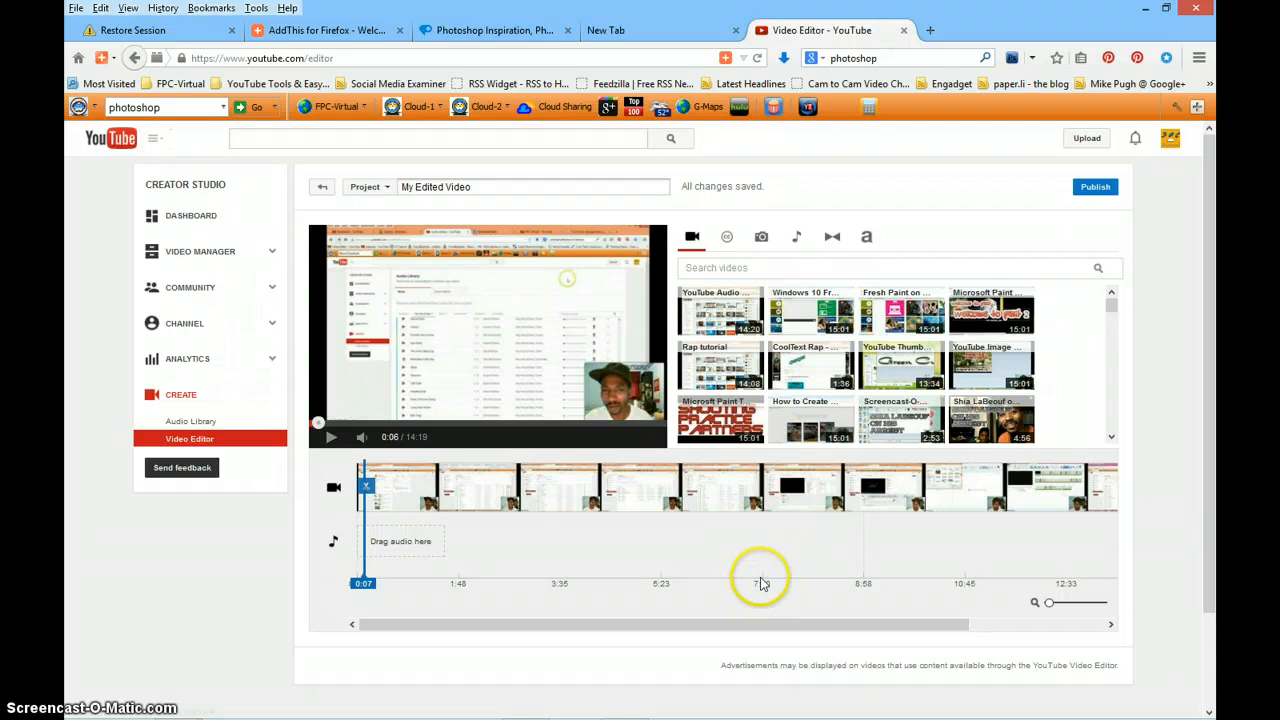
{"action": "mouse_move", "coordinate": [762, 557]}
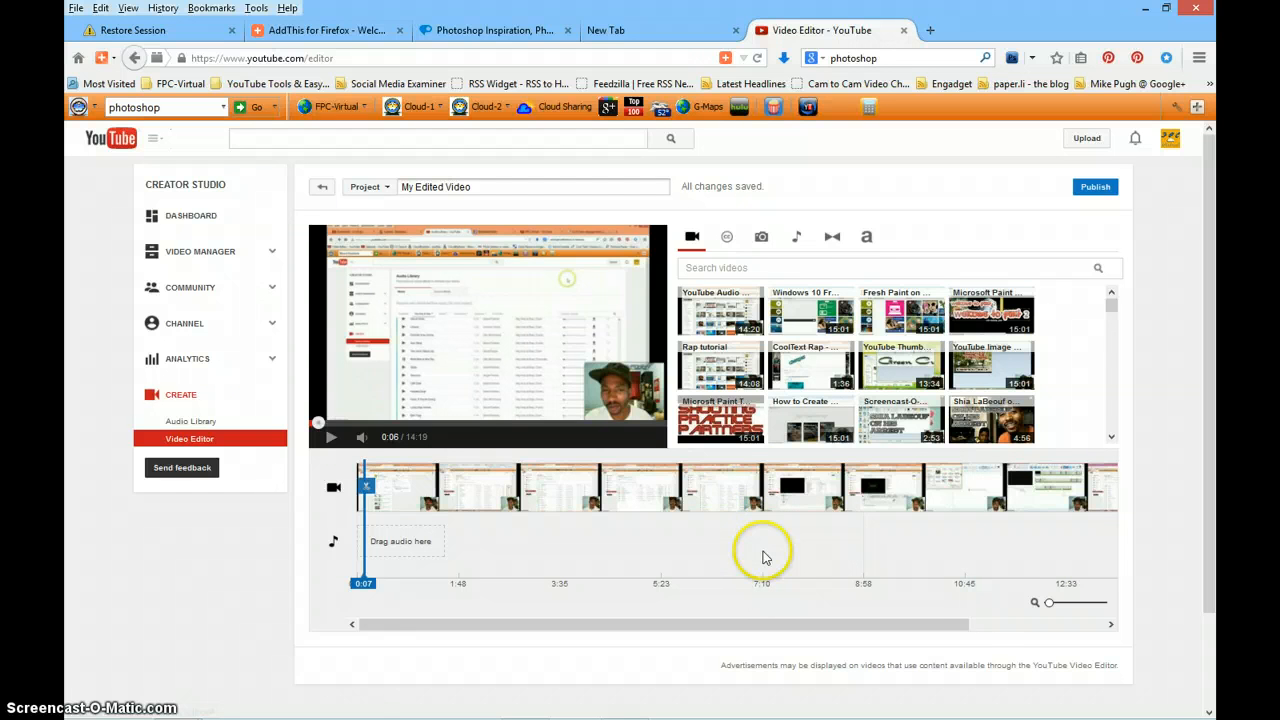
Step: Place the playhead at 7:13 and split the tutorial clip there
{"action": "left_click", "coordinate": [763, 555]}
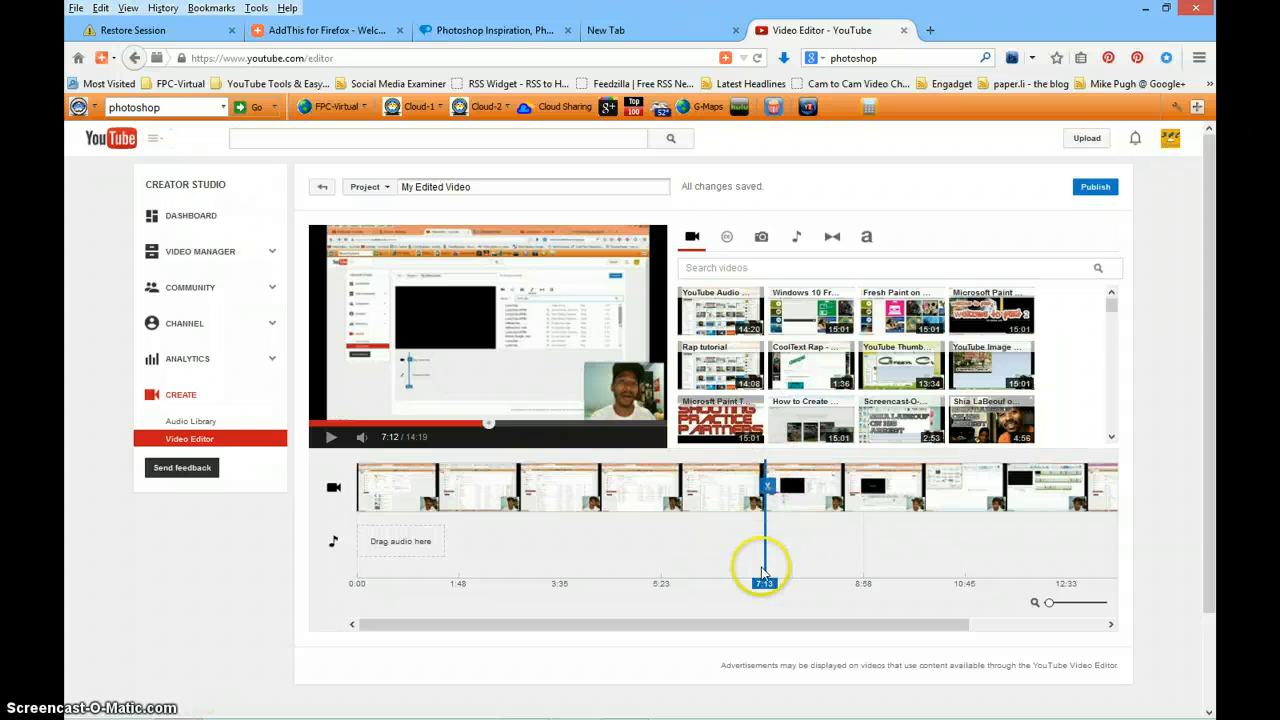
{"action": "mouse_move", "coordinate": [768, 485]}
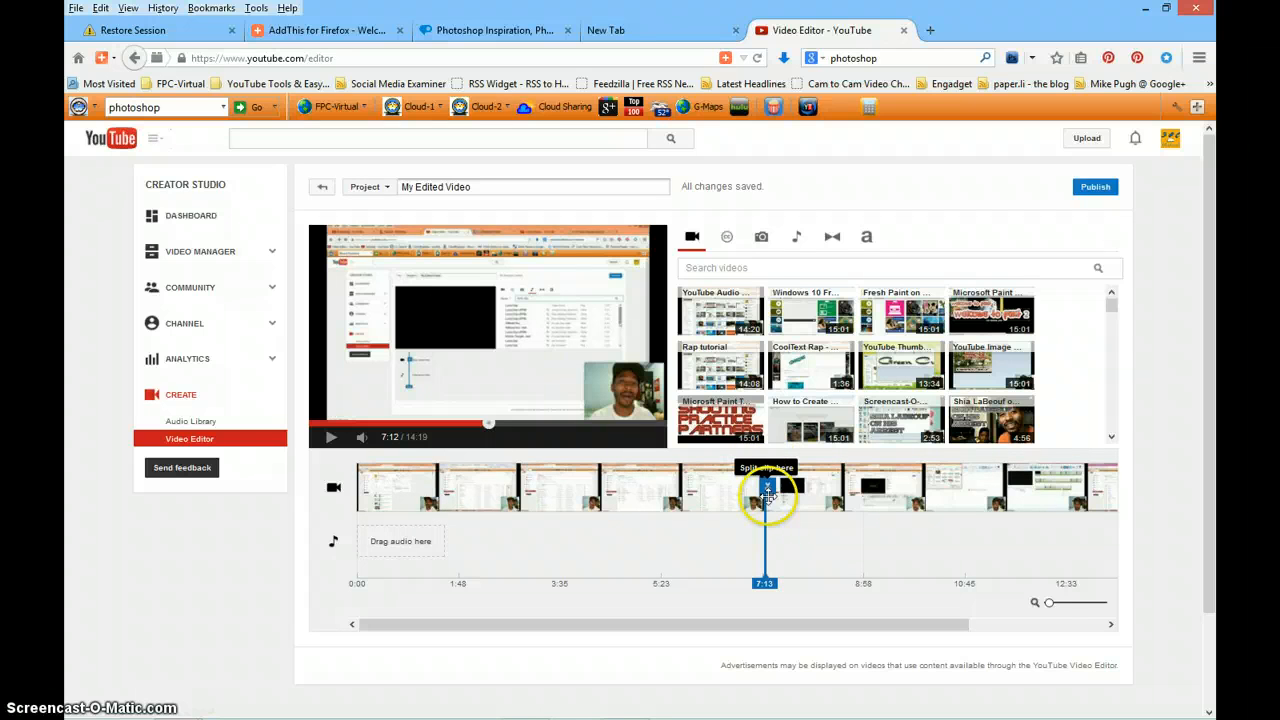
{"action": "mouse_move", "coordinate": [762, 530]}
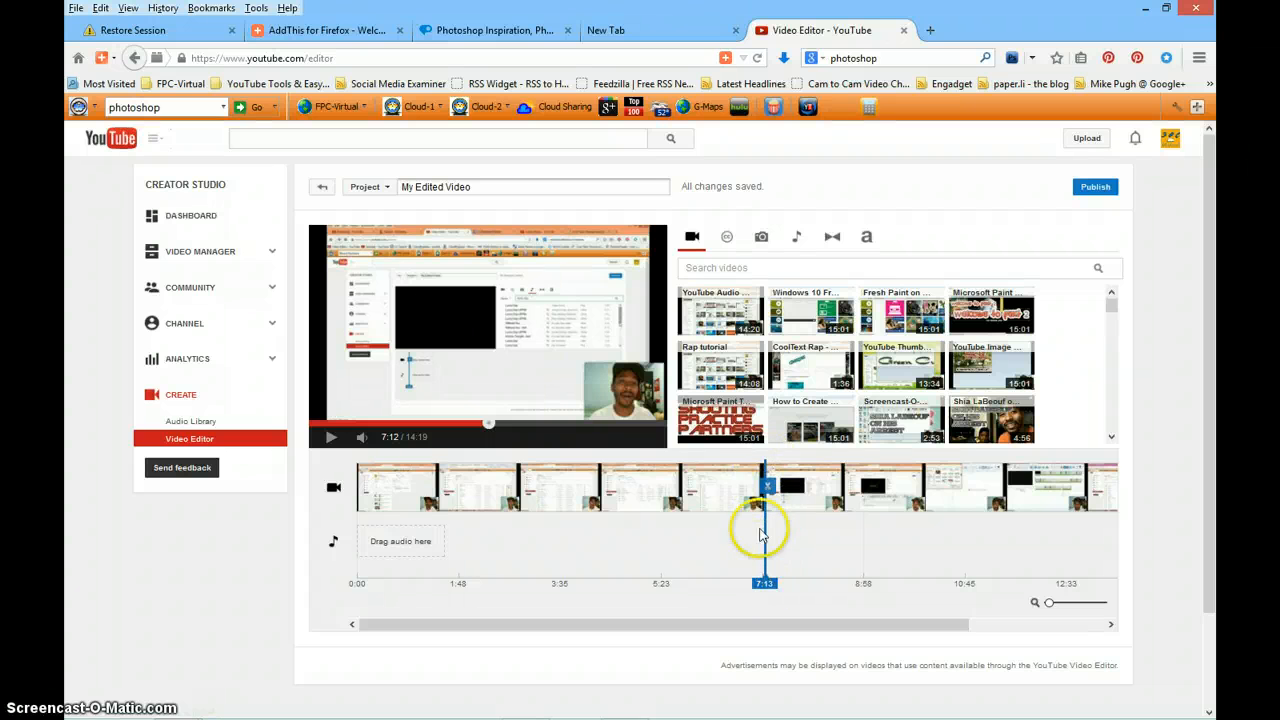
{"action": "mouse_move", "coordinate": [765, 488]}
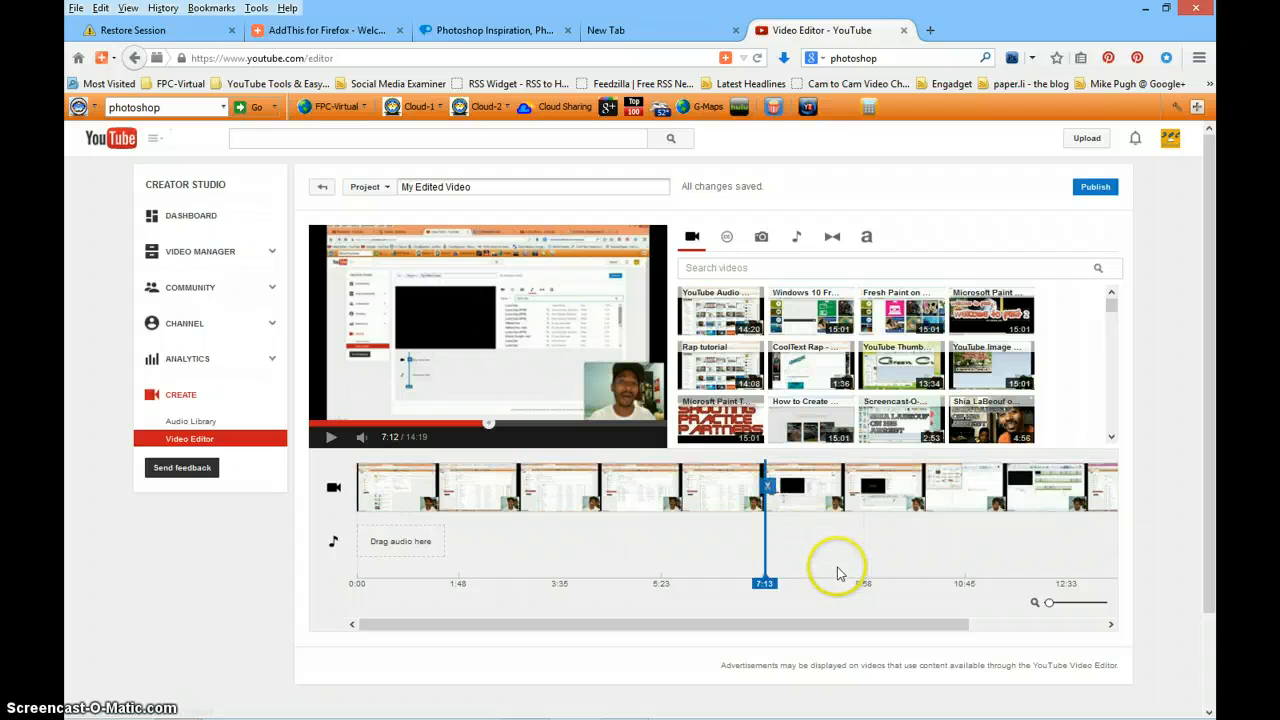
{"action": "mouse_move", "coordinate": [767, 490]}
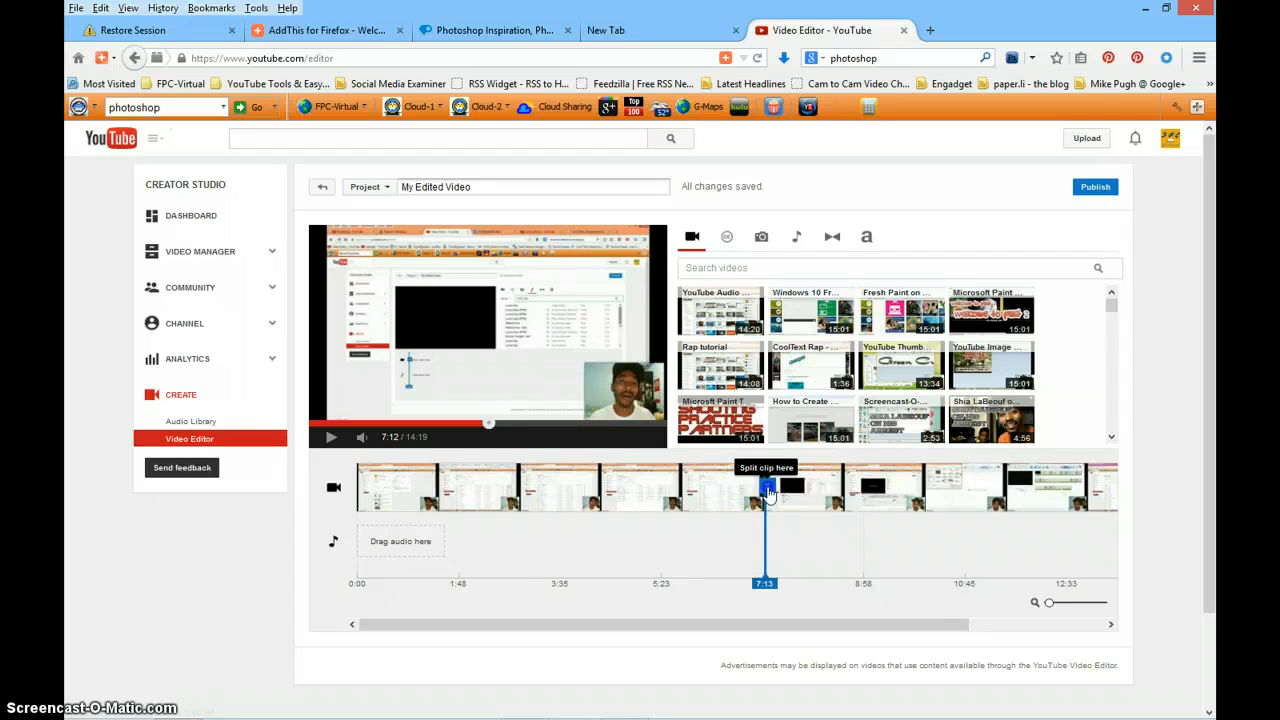
{"action": "left_click", "coordinate": [331, 437]}
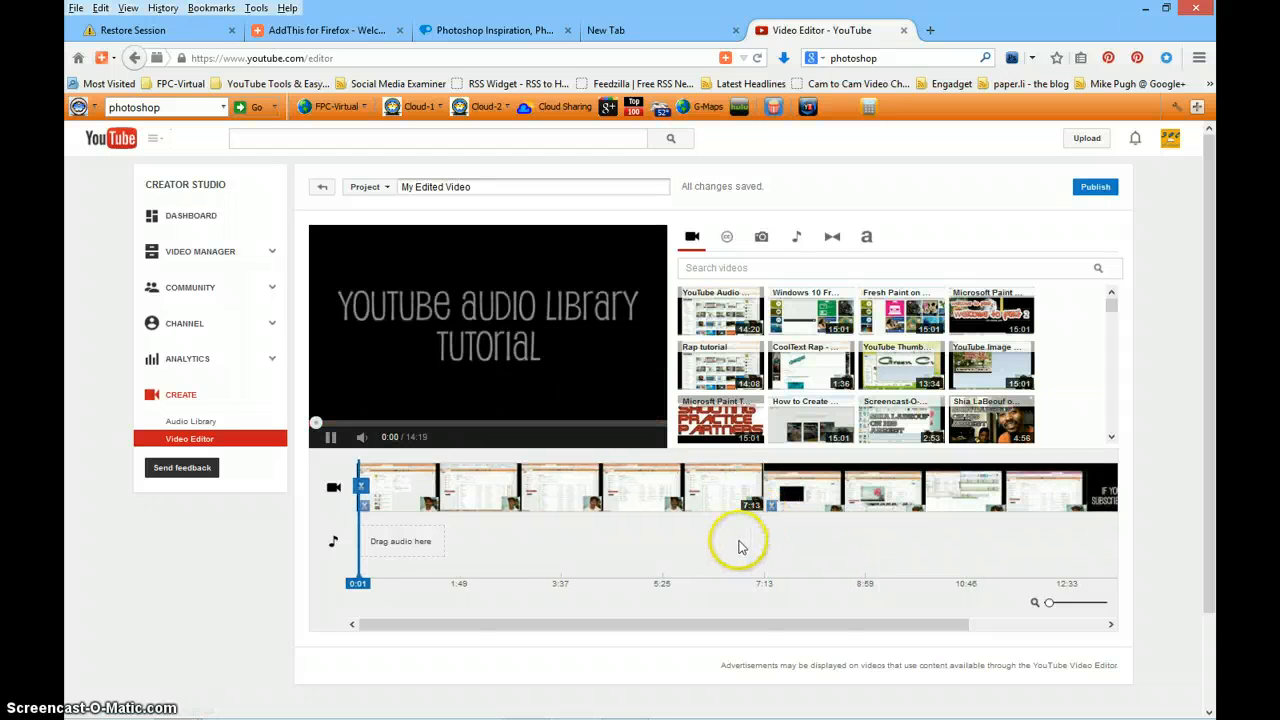
{"action": "left_click", "coordinate": [330, 437]}
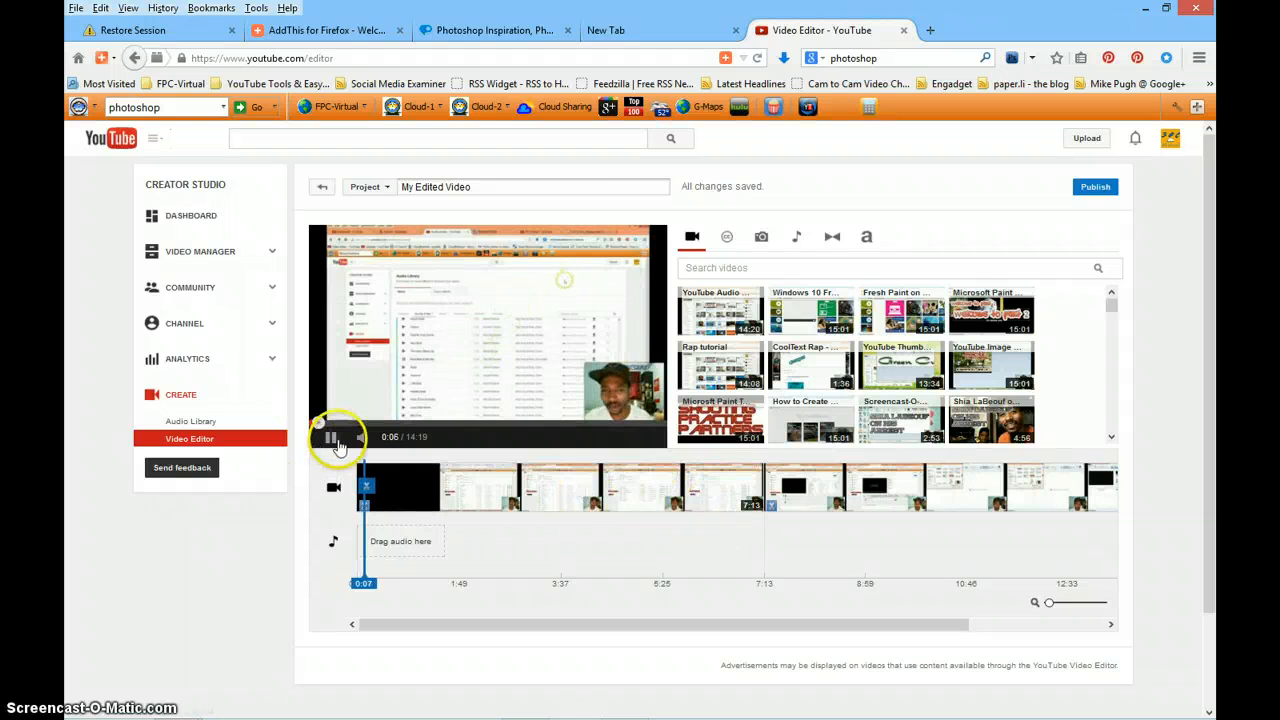
{"action": "left_click", "coordinate": [331, 437]}
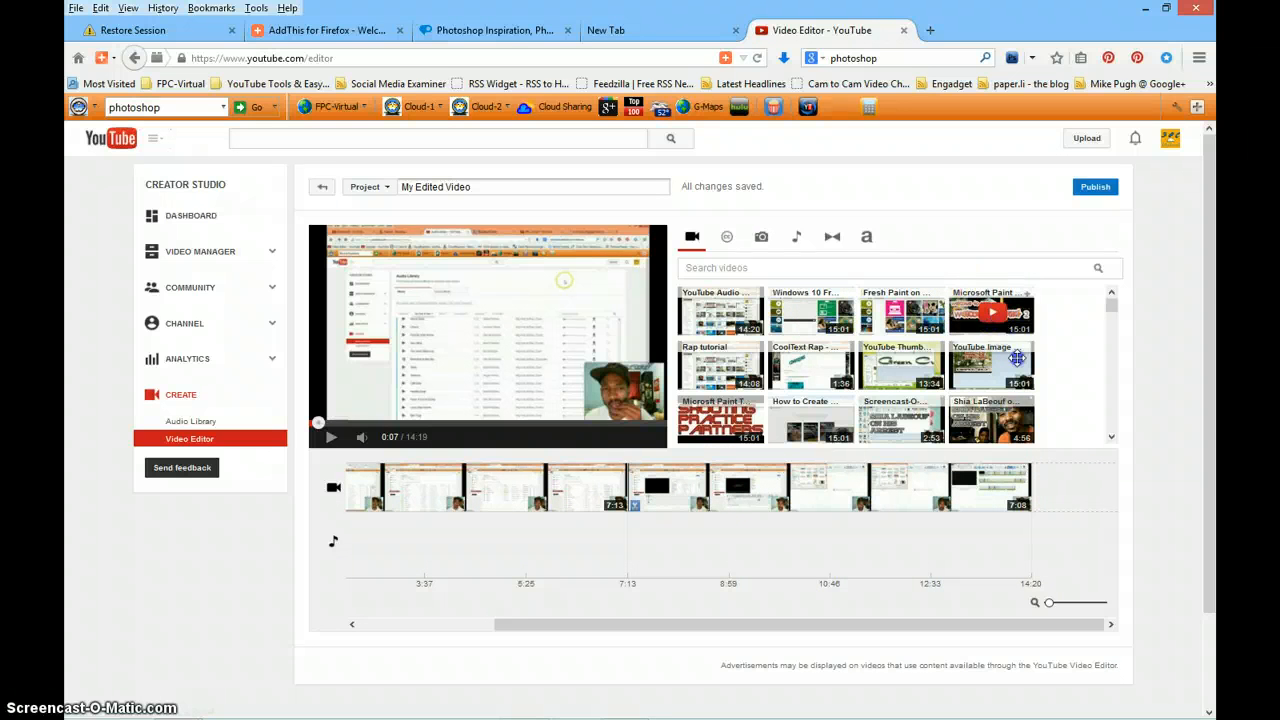
{"action": "left_click_drag", "start_coordinate": [991, 312], "coordinate": [1072, 490]}
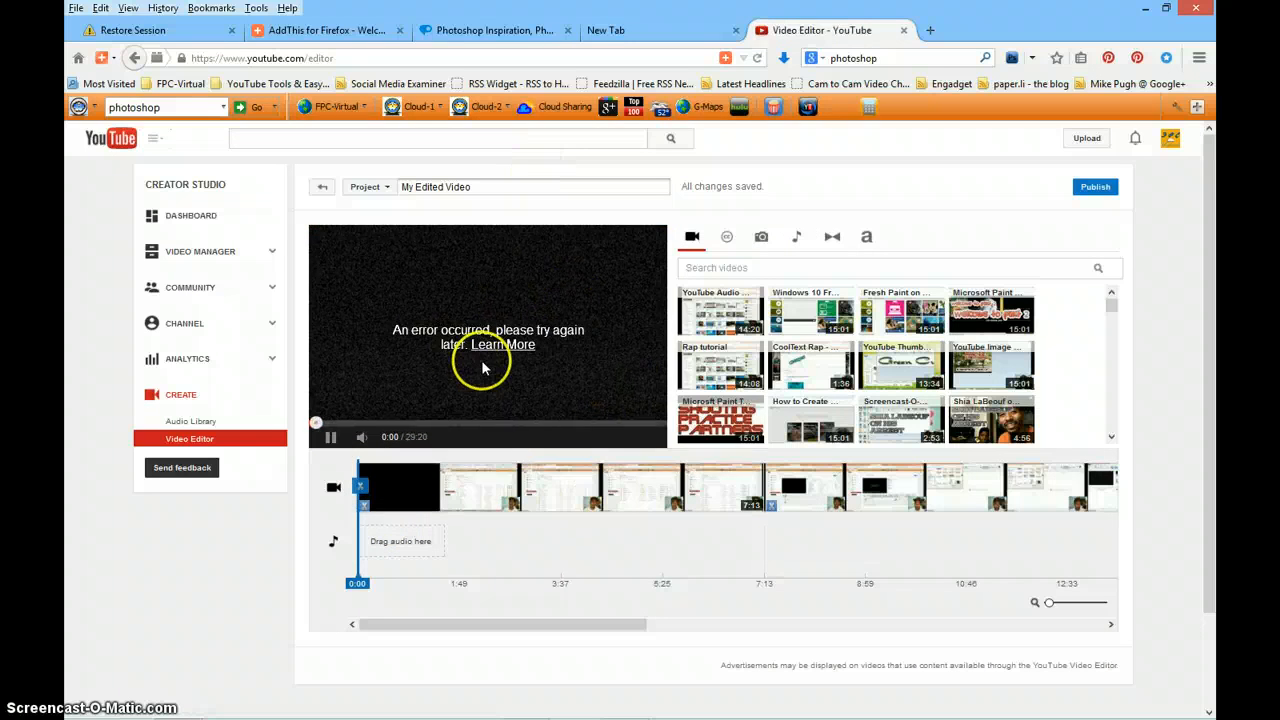
{"action": "mouse_move", "coordinate": [759, 58]}
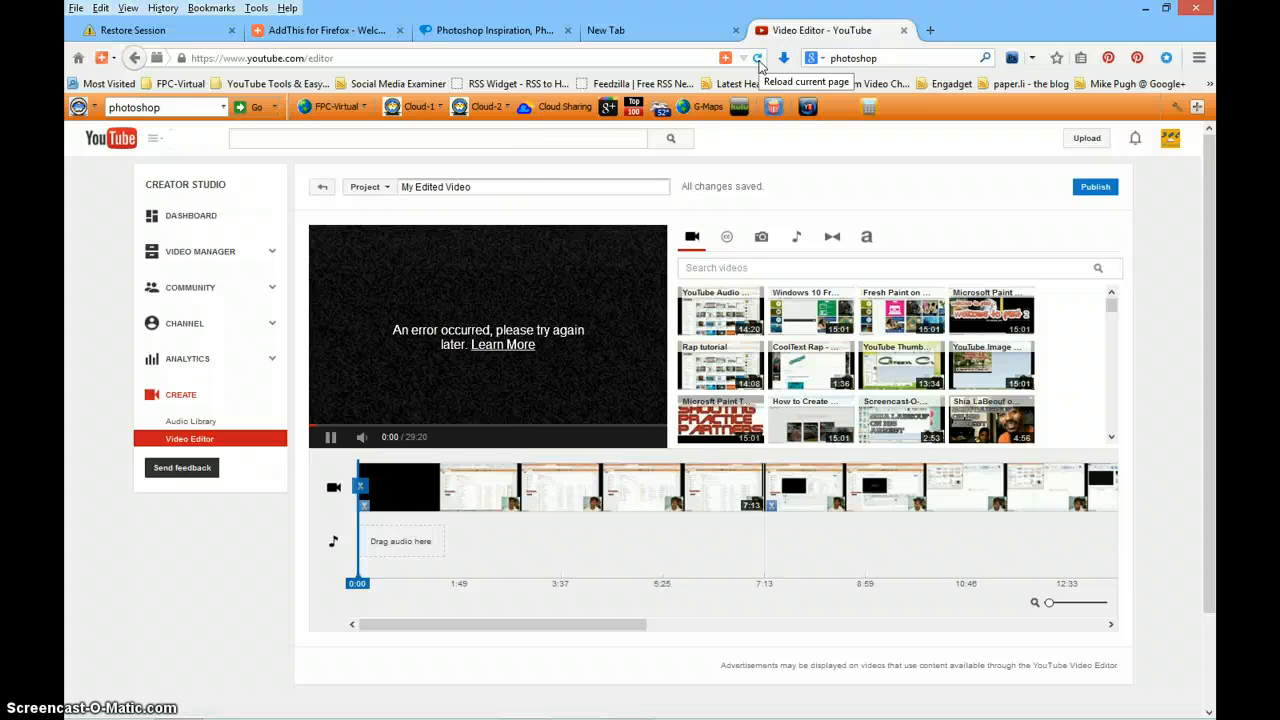
Step: Reload the editor to clear the playback error, then play and pause the 29:20 project preview
{"action": "left_click", "coordinate": [758, 57]}
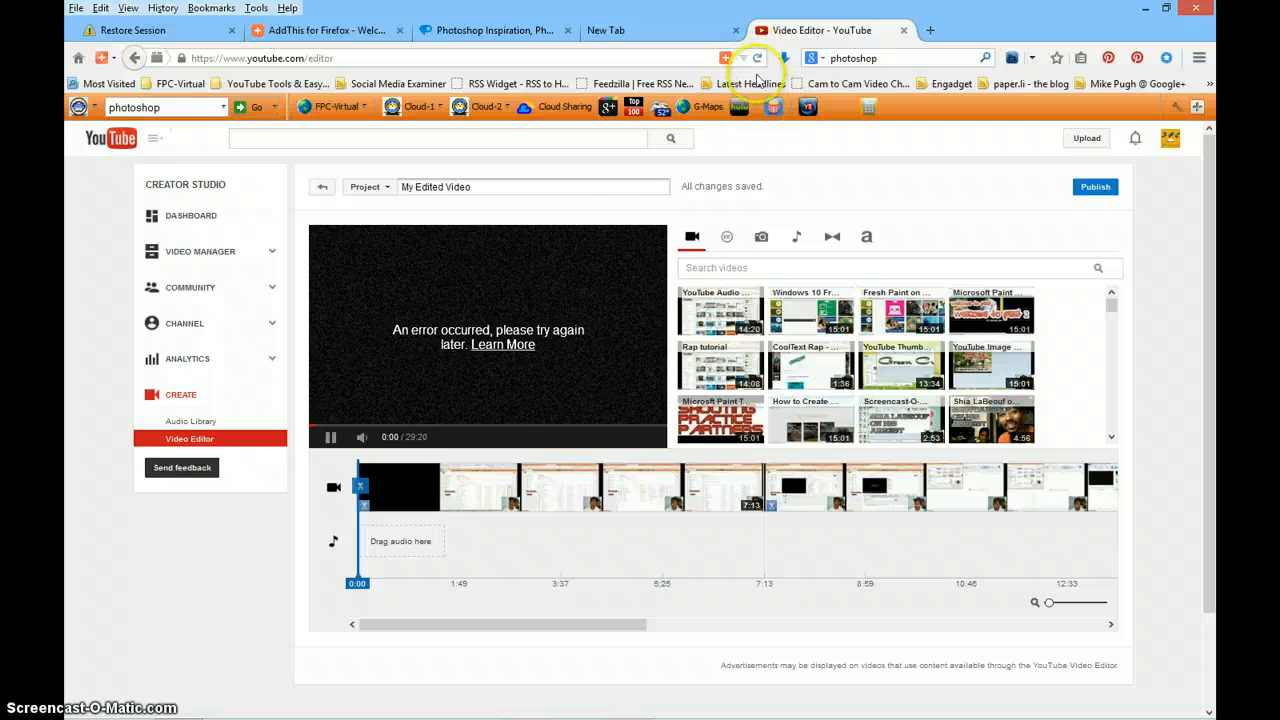
{"action": "left_click", "coordinate": [260, 57]}
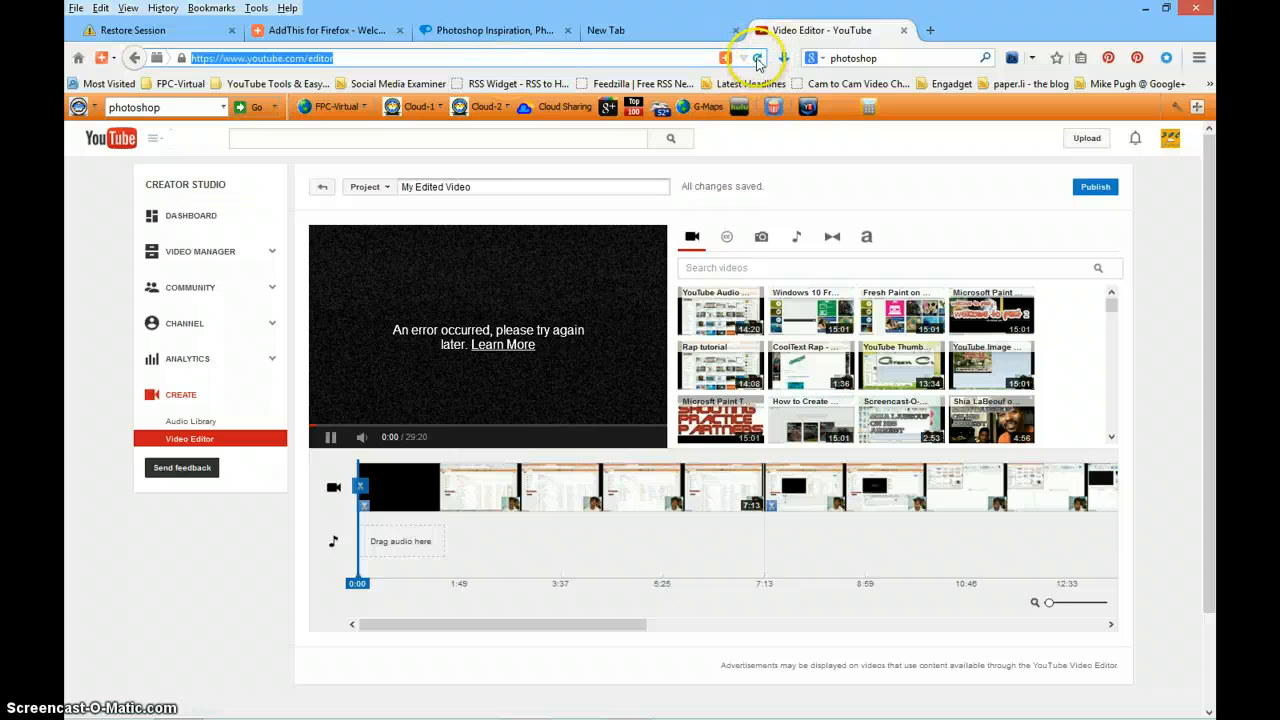
{"action": "left_click", "coordinate": [758, 58]}
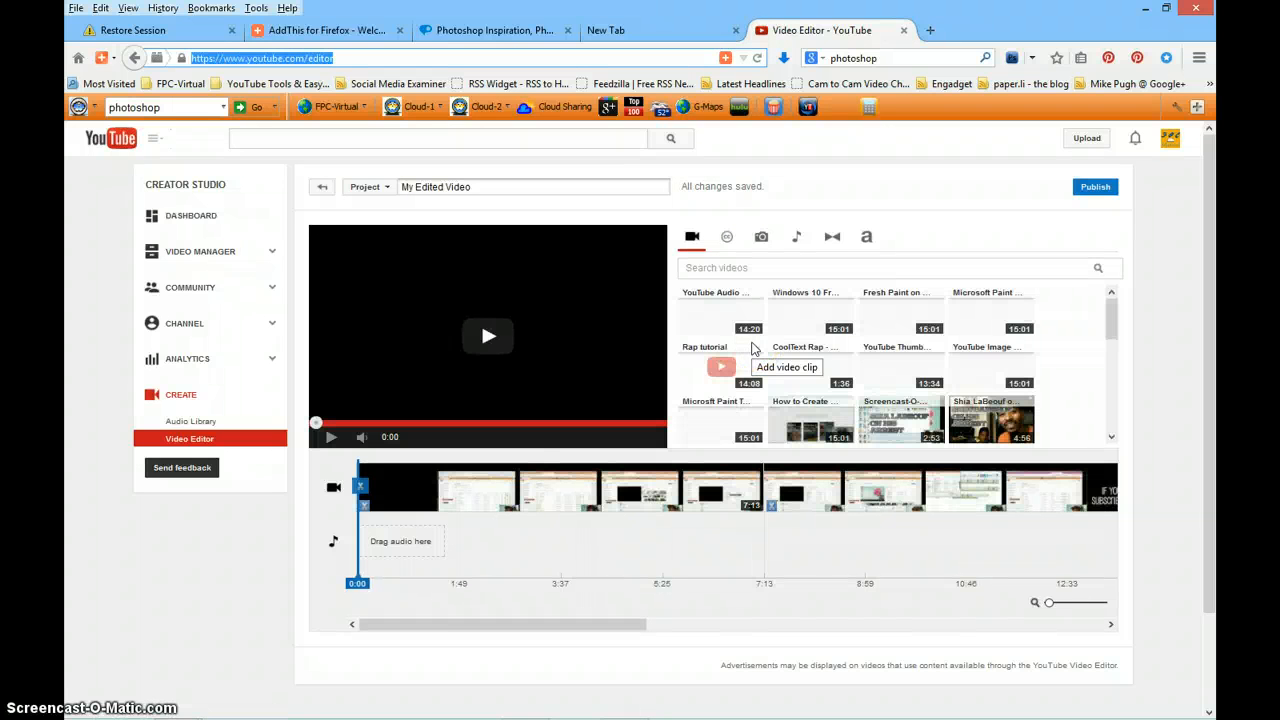
{"action": "left_click", "coordinate": [330, 437]}
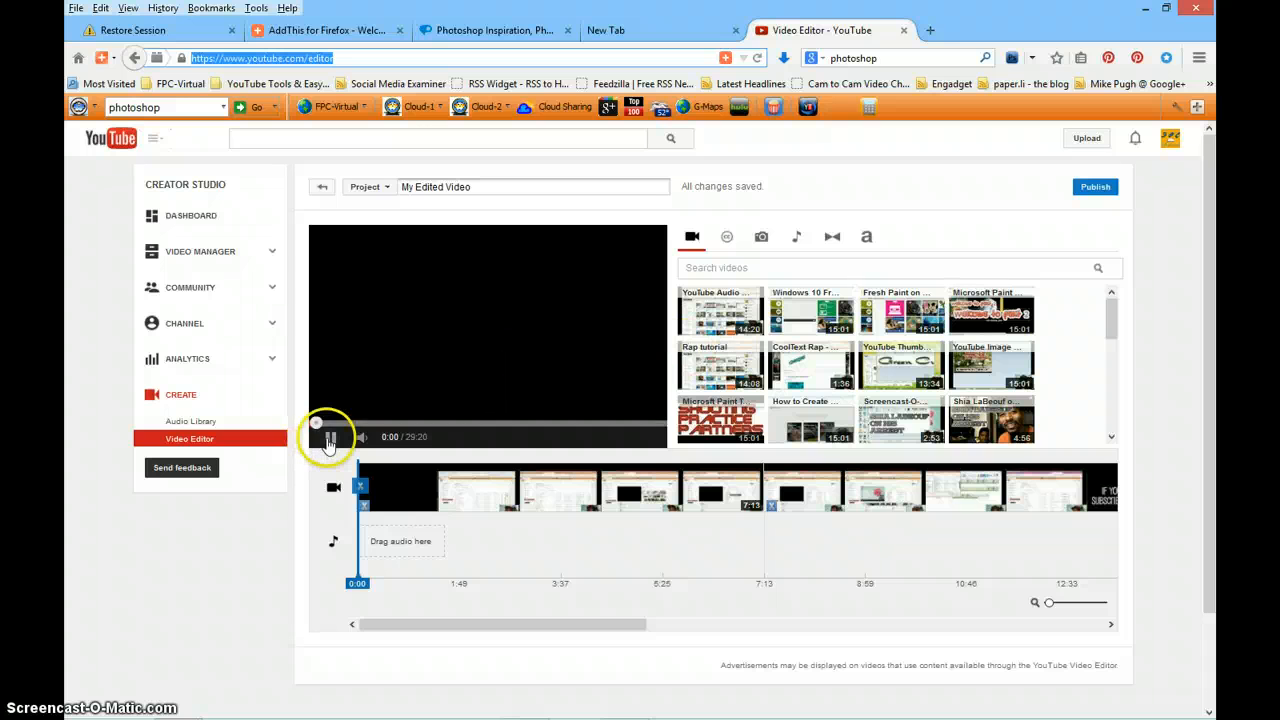
{"action": "left_click", "coordinate": [329, 437]}
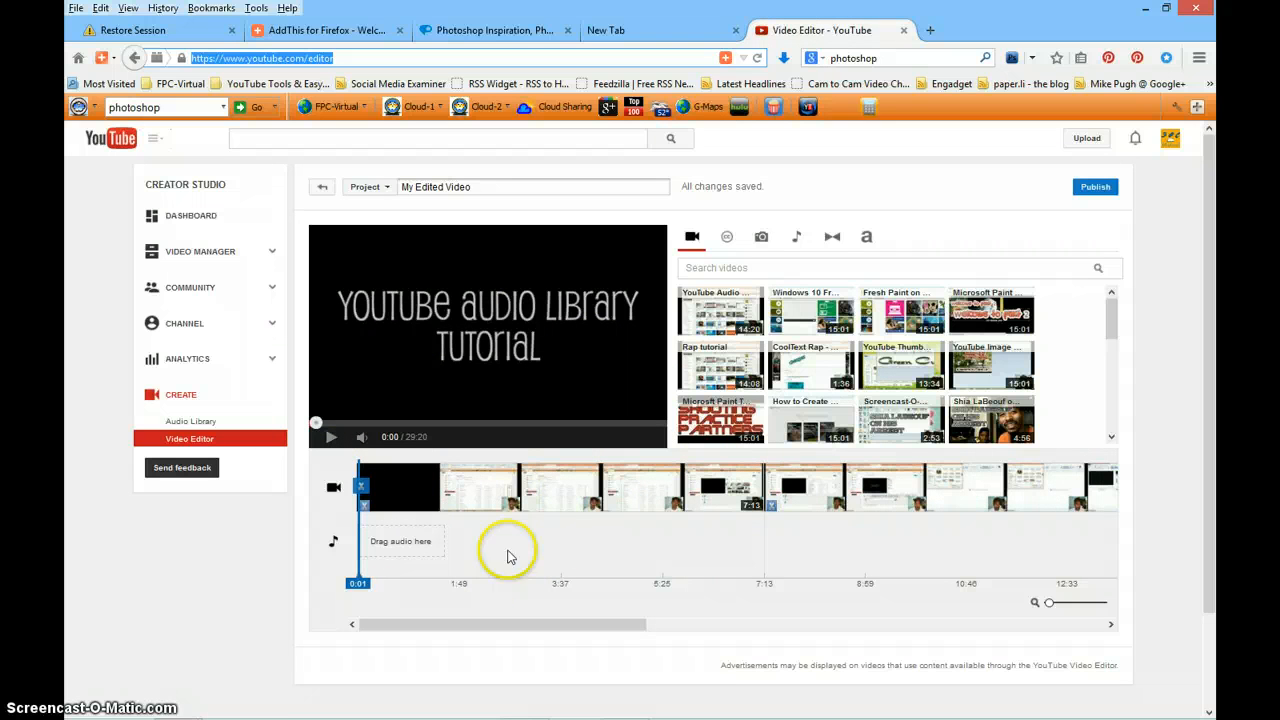
{"action": "mouse_move", "coordinate": [570, 540]}
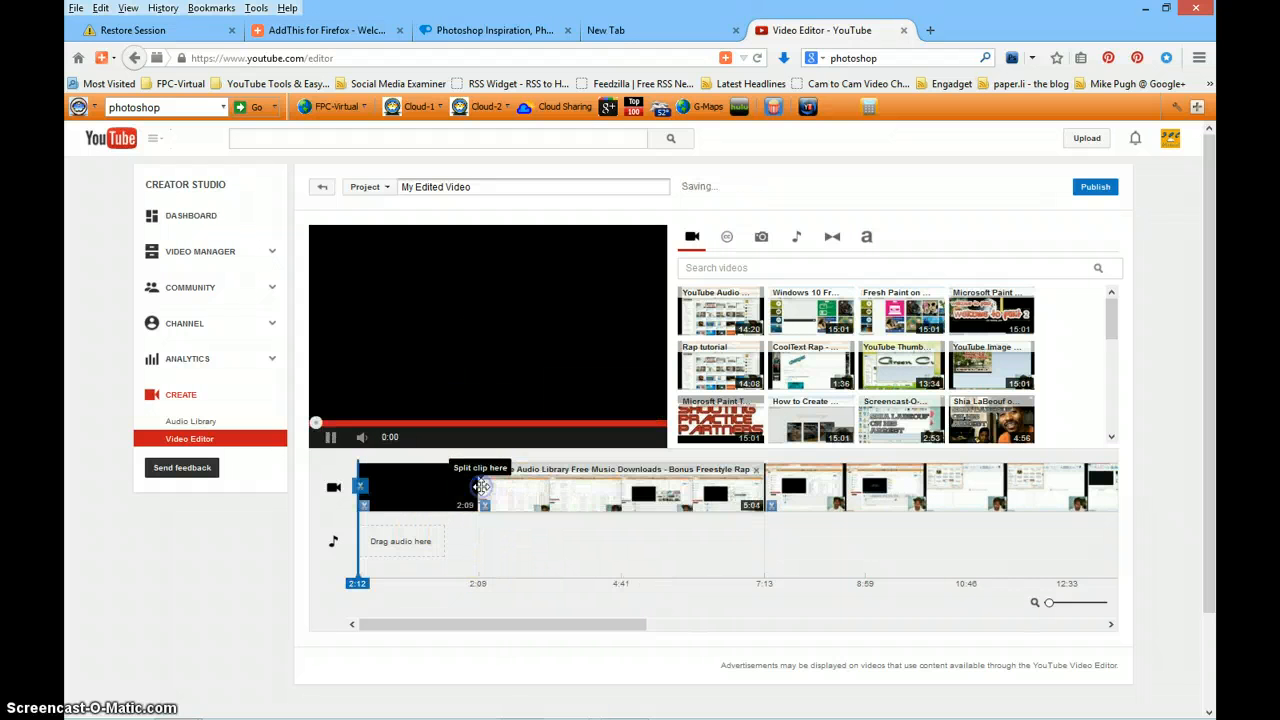
Step: Split the tutorial clip at 2:09
{"action": "left_click", "coordinate": [330, 437]}
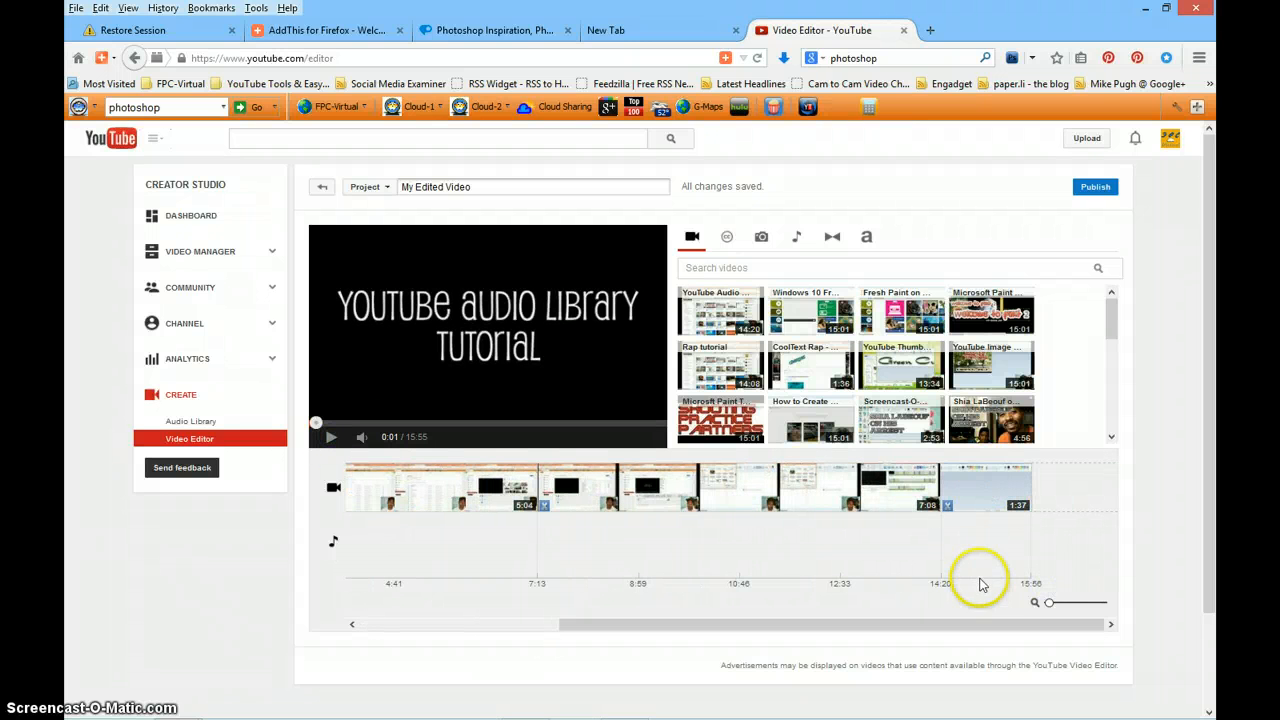
{"action": "mouse_move", "coordinate": [983, 475]}
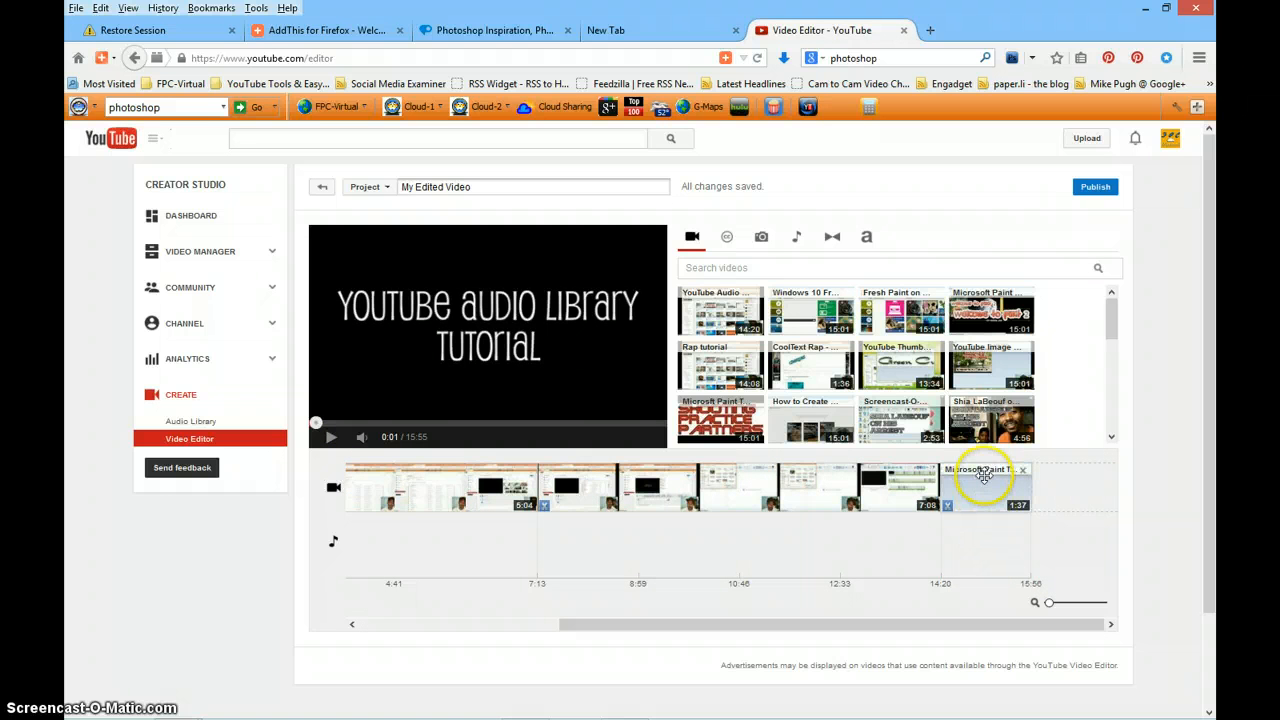
{"action": "mouse_move", "coordinate": [980, 470]}
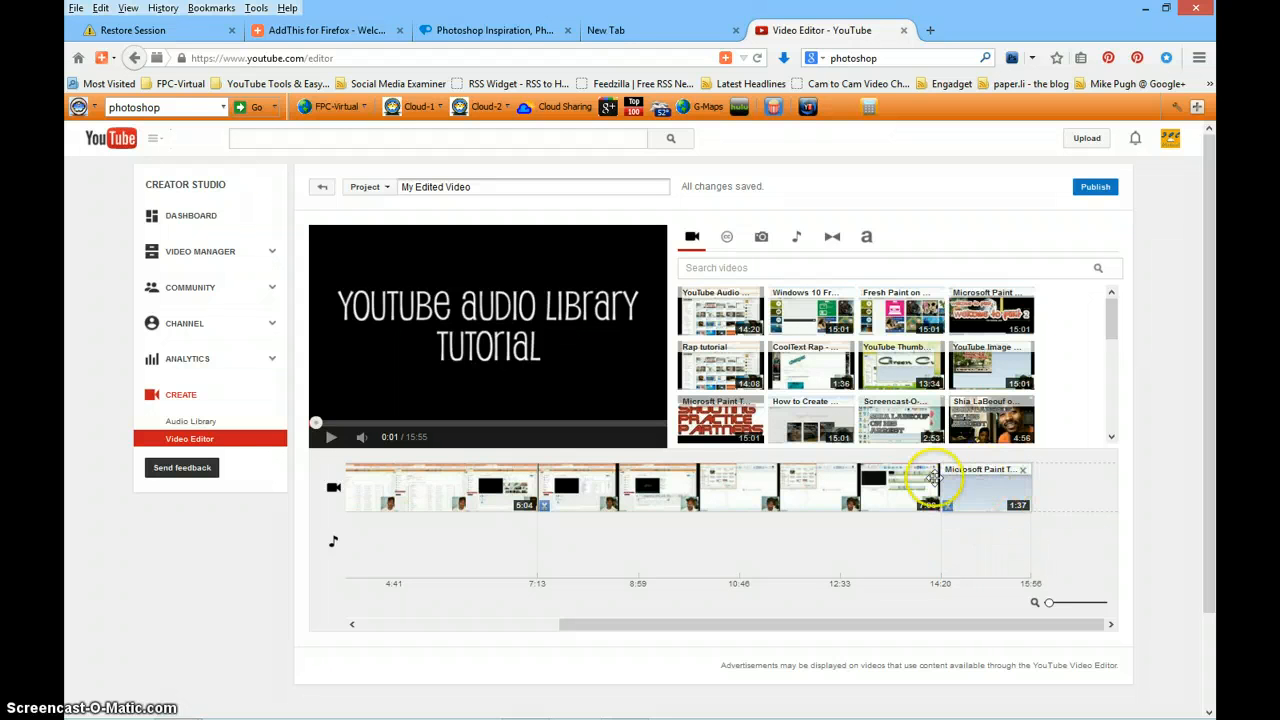
{"action": "mouse_move", "coordinate": [983, 487]}
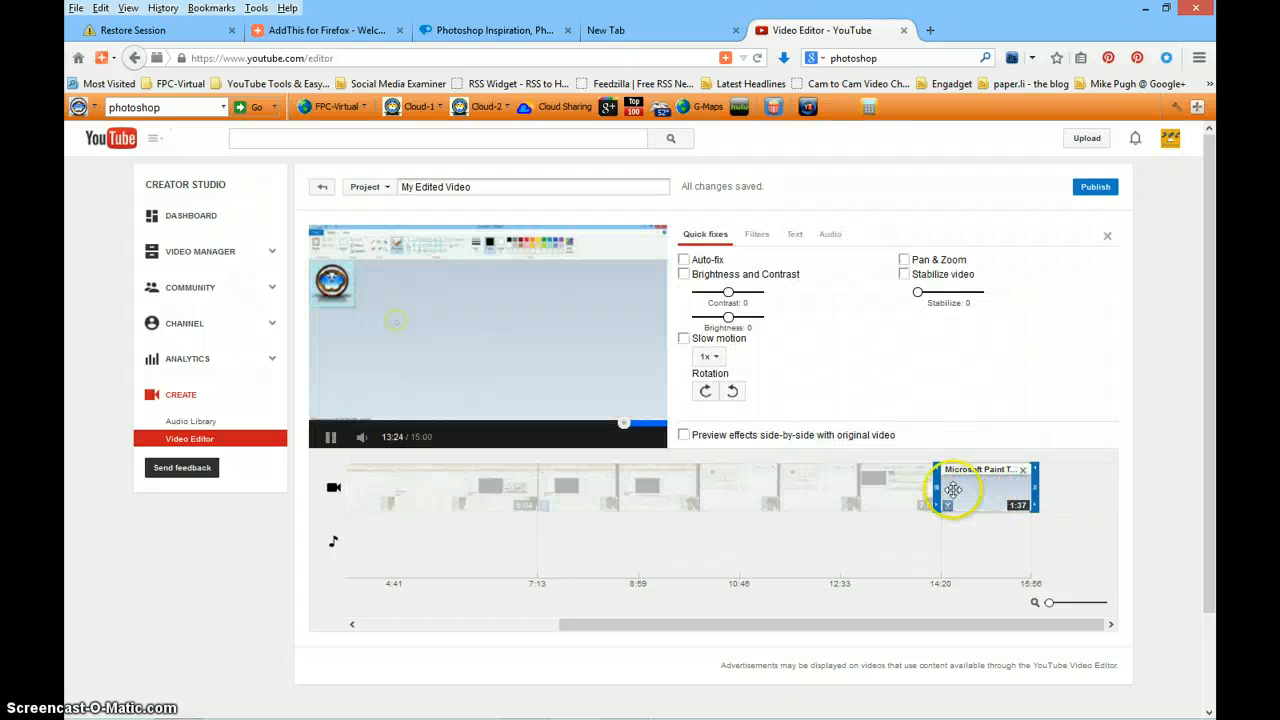
{"action": "left_click", "coordinate": [330, 437]}
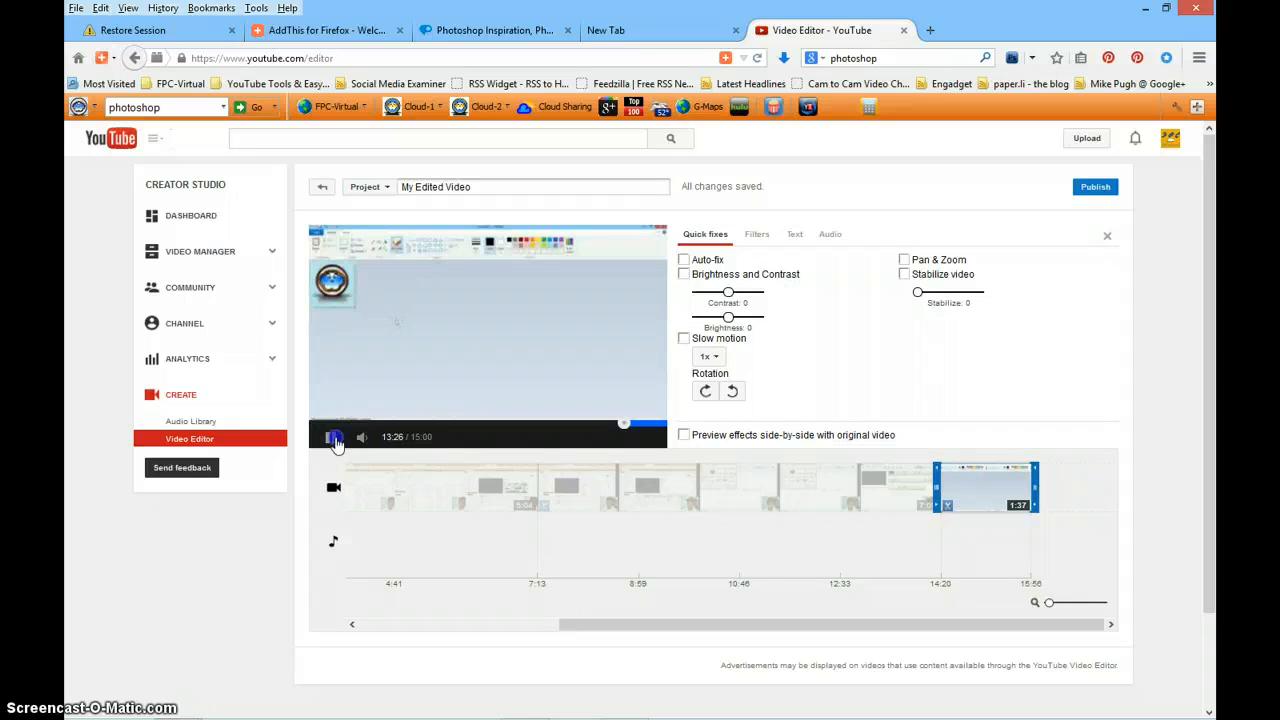
{"action": "left_click", "coordinate": [331, 437]}
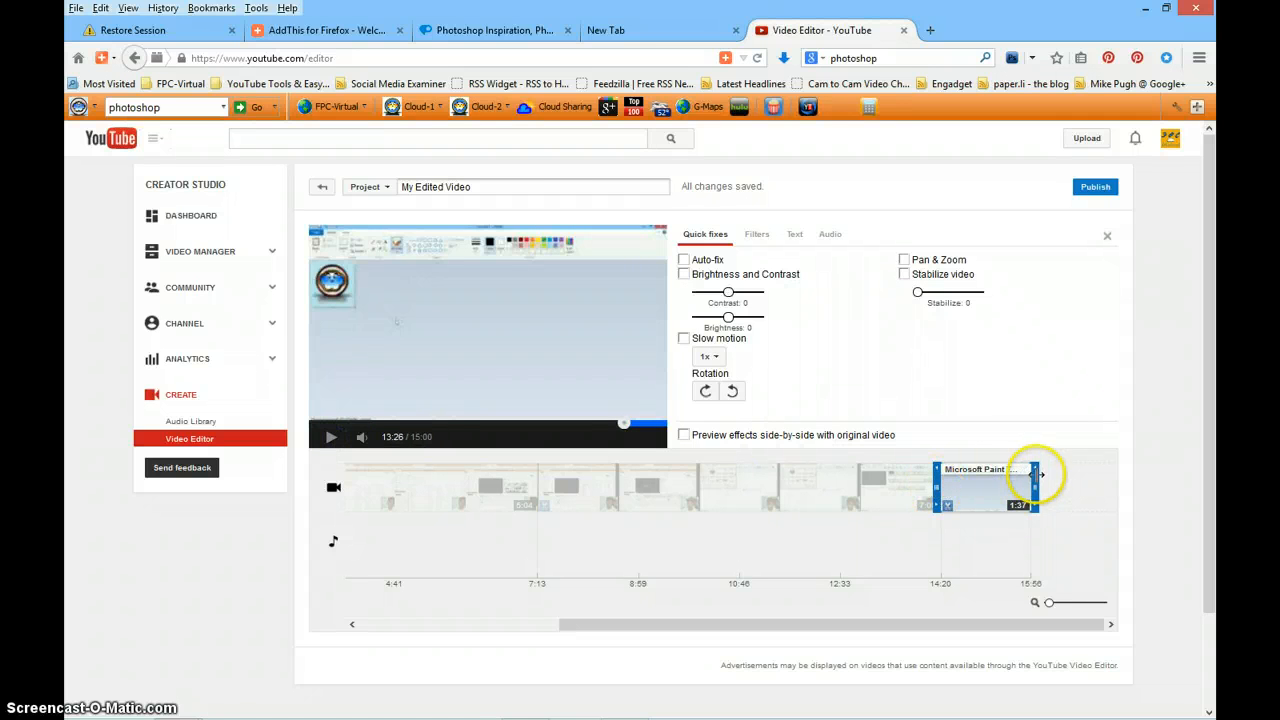
{"action": "mouse_move", "coordinate": [870, 555]}
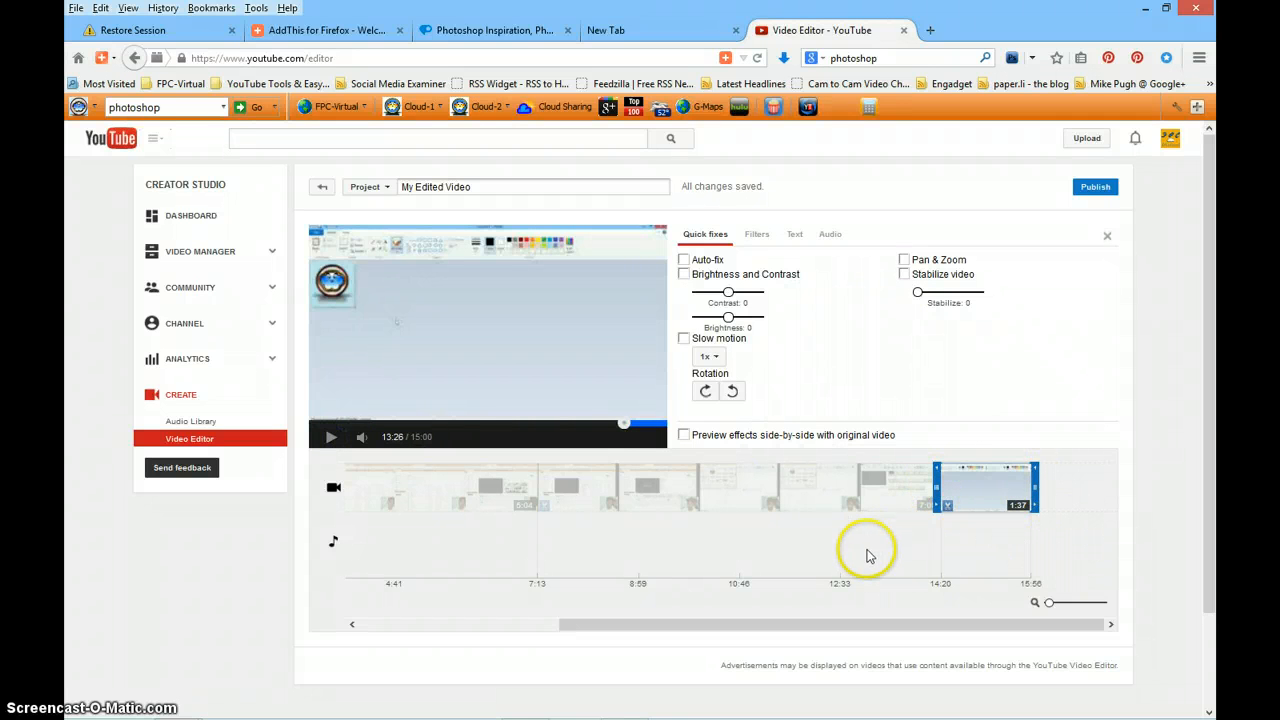
{"action": "mouse_move", "coordinate": [1003, 567]}
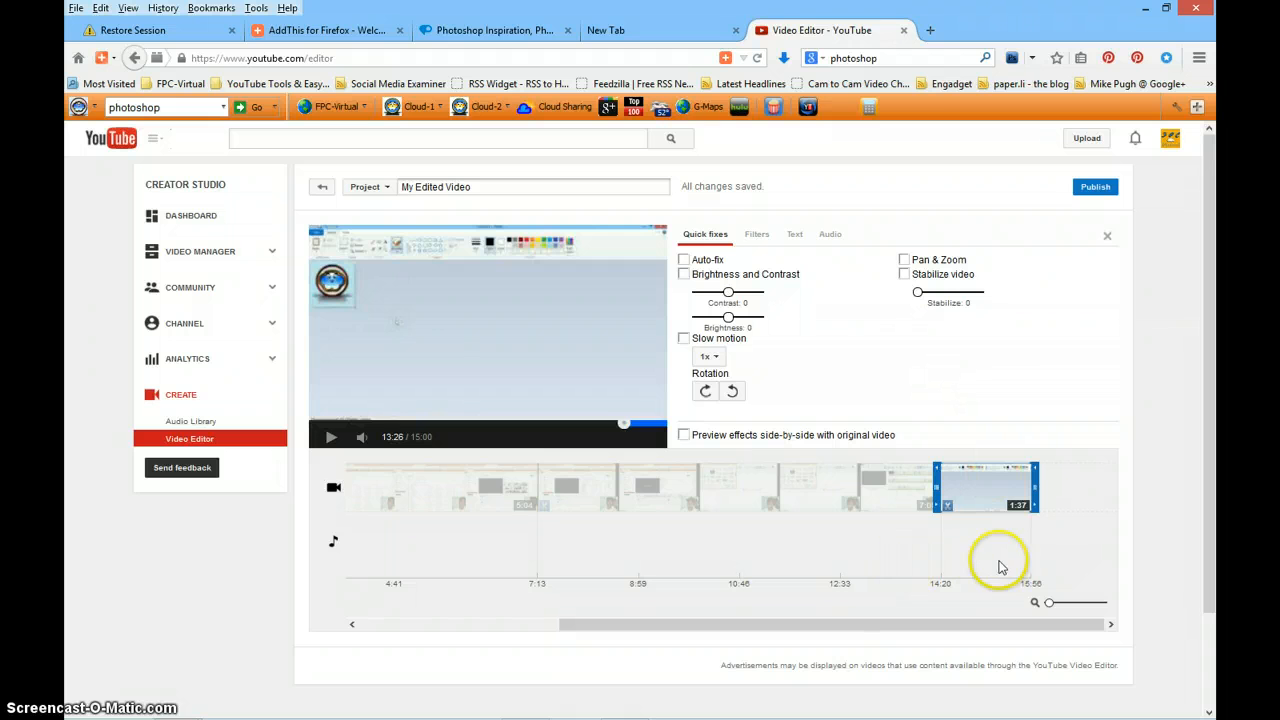
{"action": "mouse_move", "coordinate": [565, 595]}
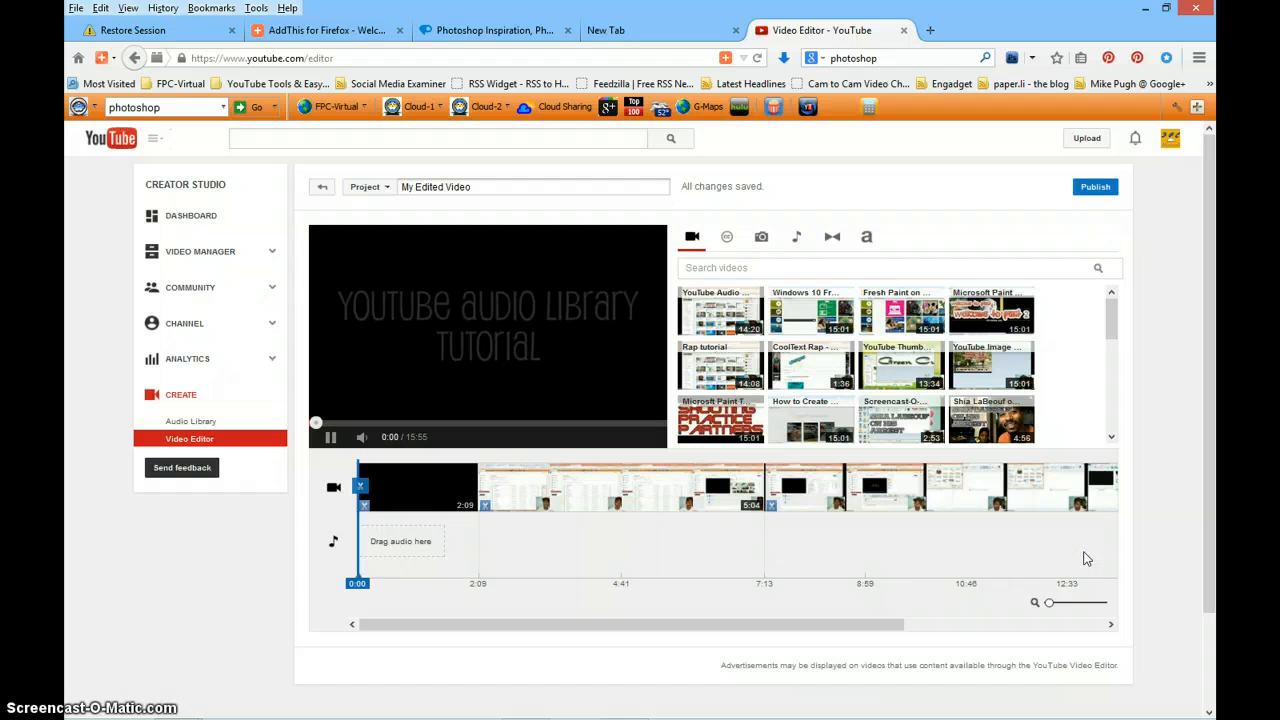
{"action": "left_click", "coordinate": [329, 437]}
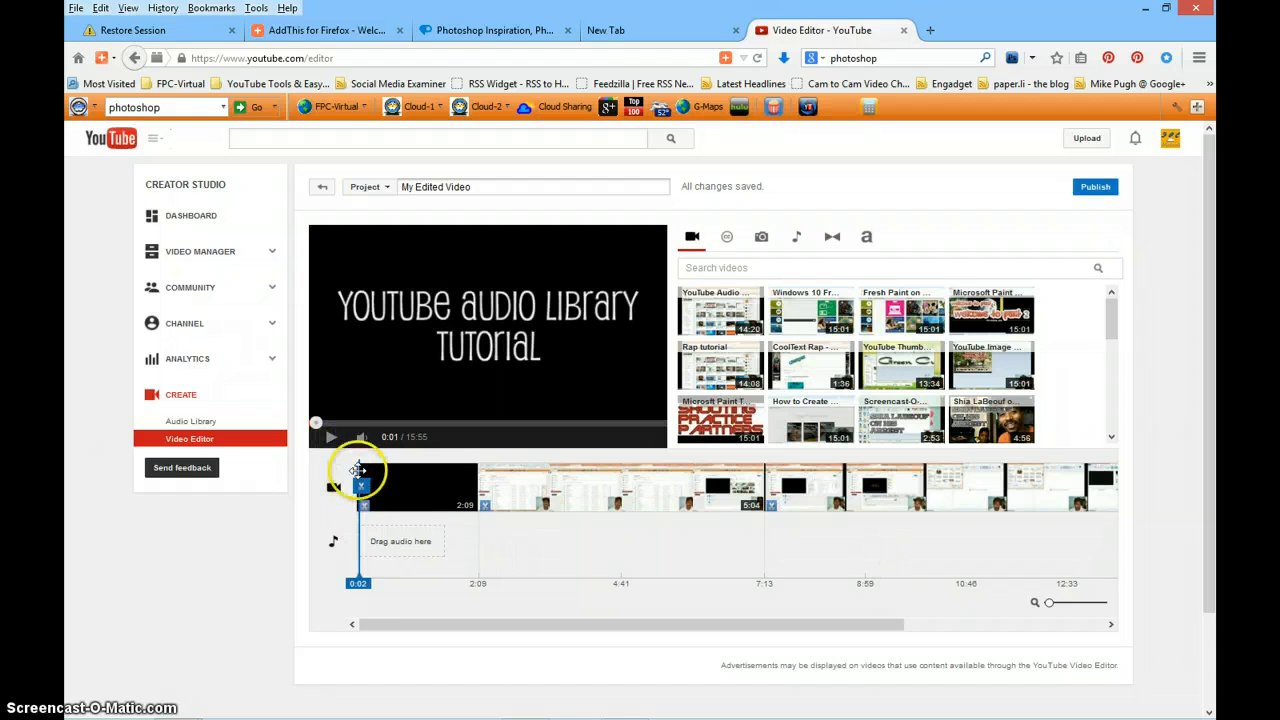
{"action": "mouse_move", "coordinate": [510, 645]}
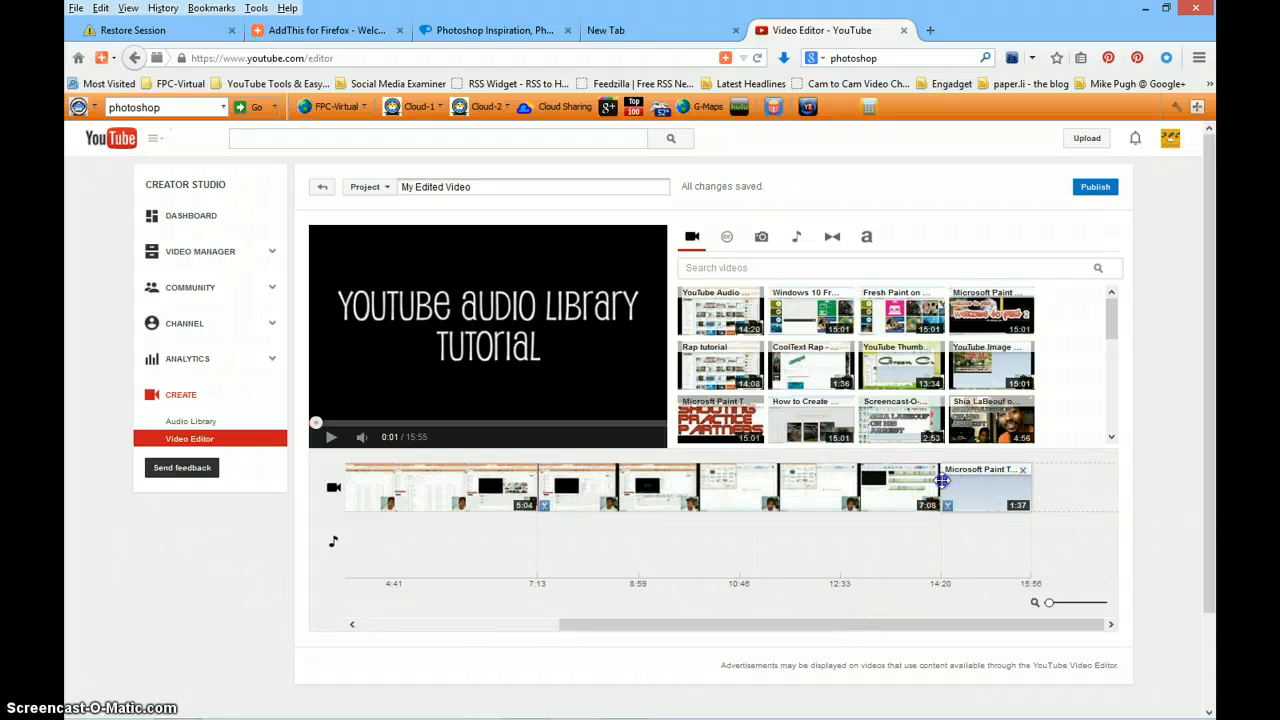
Step: Move the 1:37 Microsoft Paint clip after the 2:09 opener and trim it to a few seconds
{"action": "left_click_drag", "start_coordinate": [940, 487], "coordinate": [555, 490]}
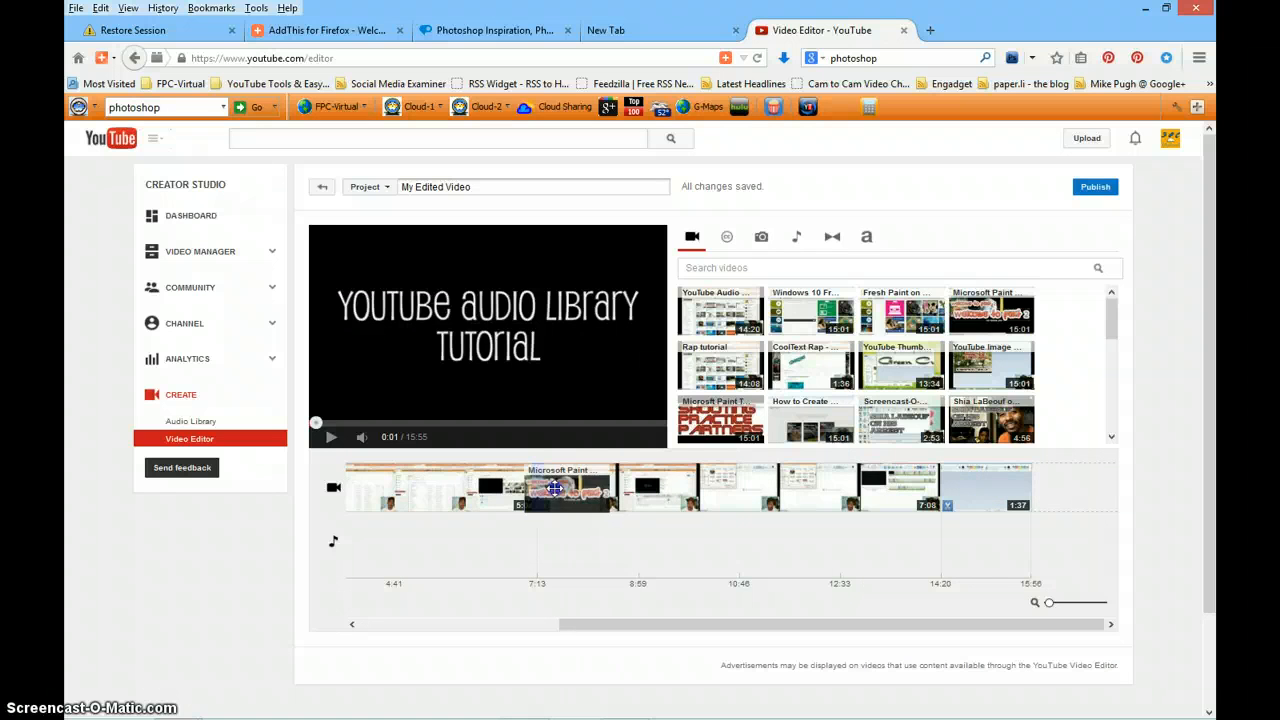
{"action": "left_click", "coordinate": [568, 488]}
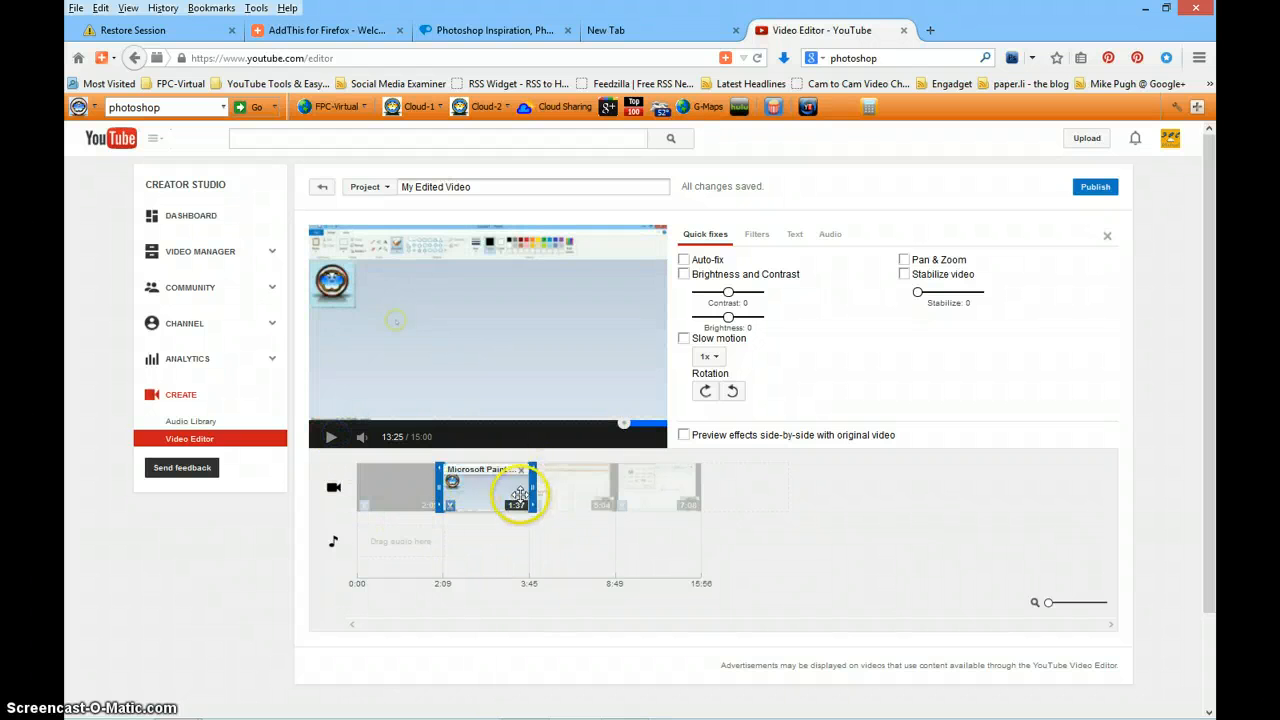
{"action": "left_click_drag", "start_coordinate": [520, 492], "coordinate": [470, 475]}
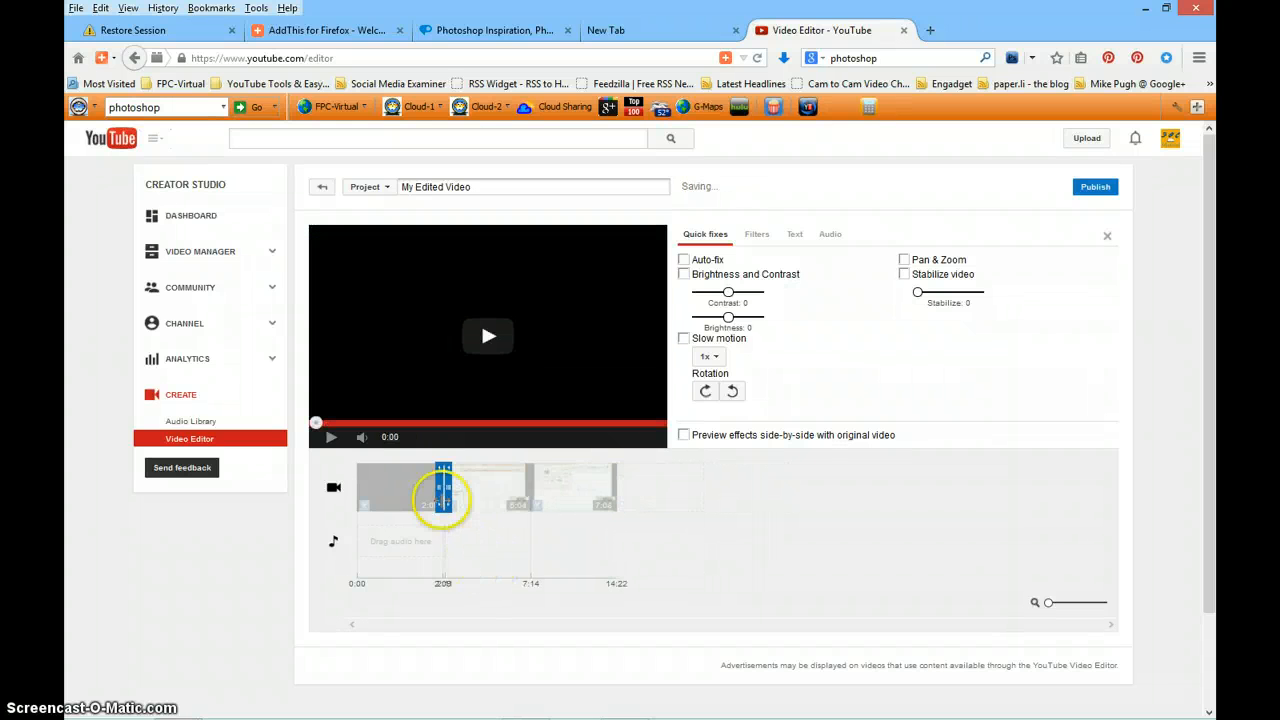
Step: Deselect the Paint clip and preview the 14:21 project from 0:00
{"action": "left_click", "coordinate": [330, 437]}
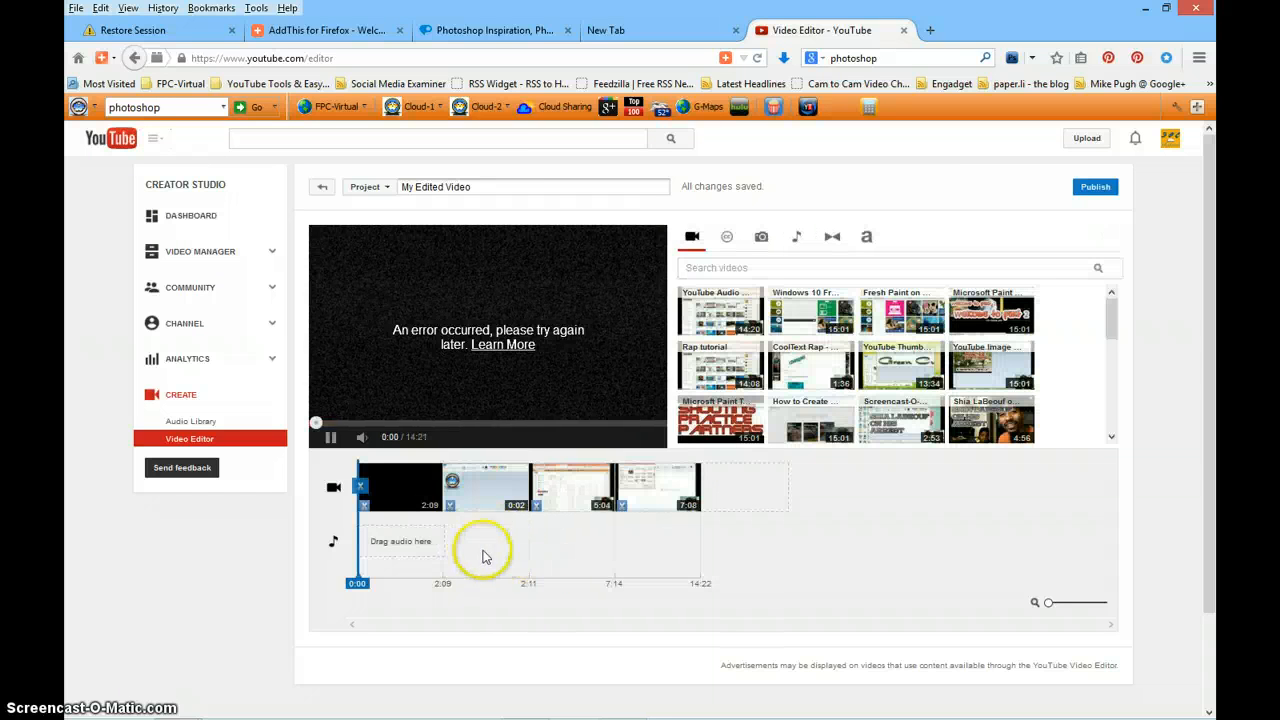
{"action": "mouse_move", "coordinate": [770, 492]}
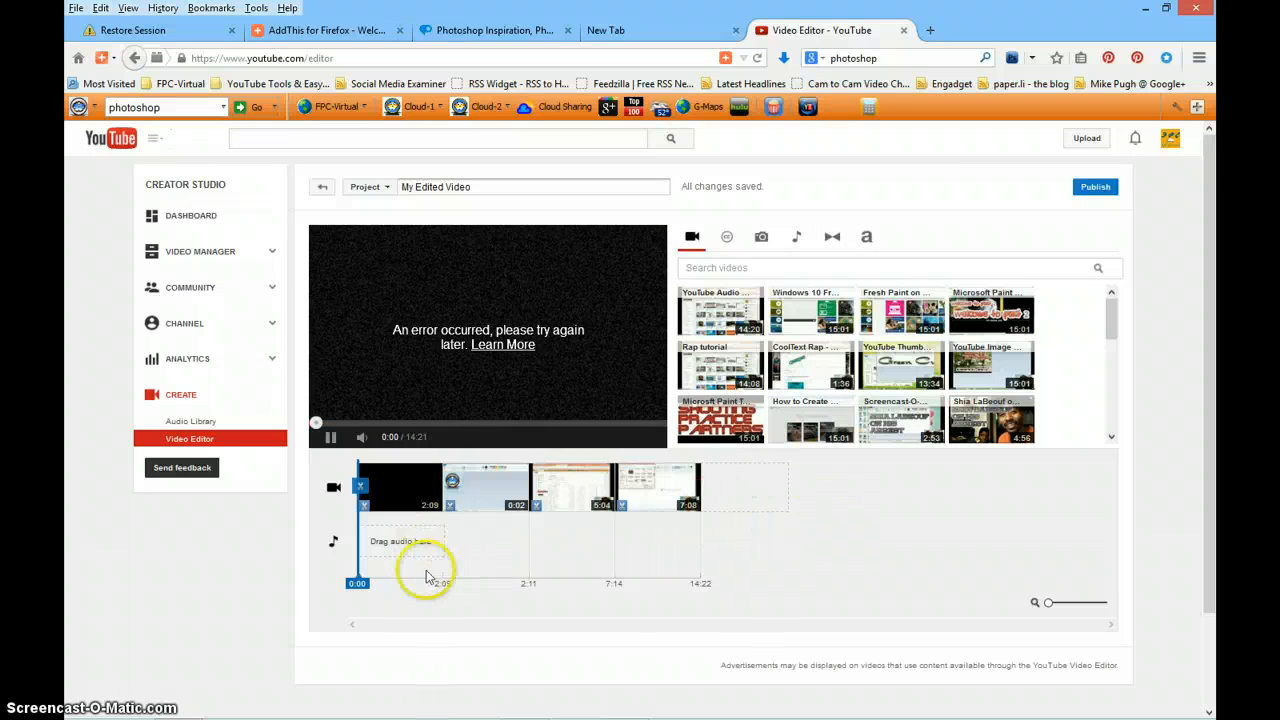
{"action": "mouse_move", "coordinate": [715, 550]}
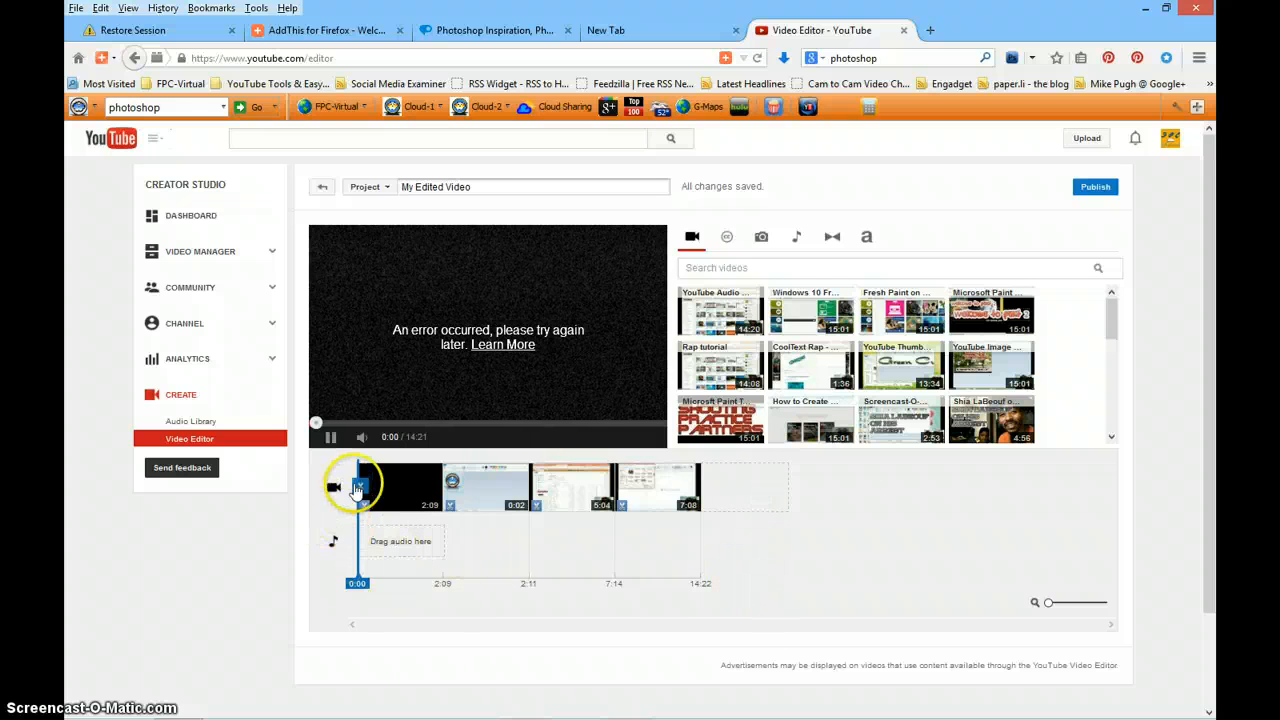
{"action": "mouse_move", "coordinate": [357, 475]}
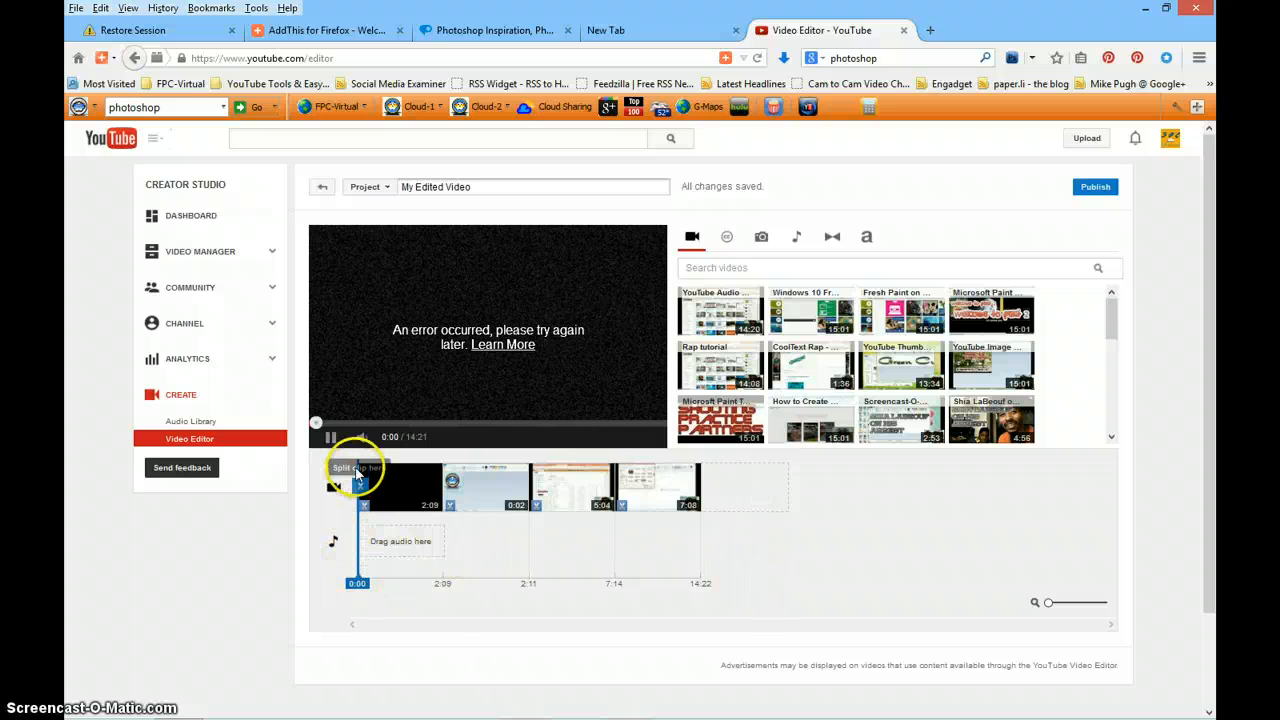
{"action": "mouse_move", "coordinate": [358, 471]}
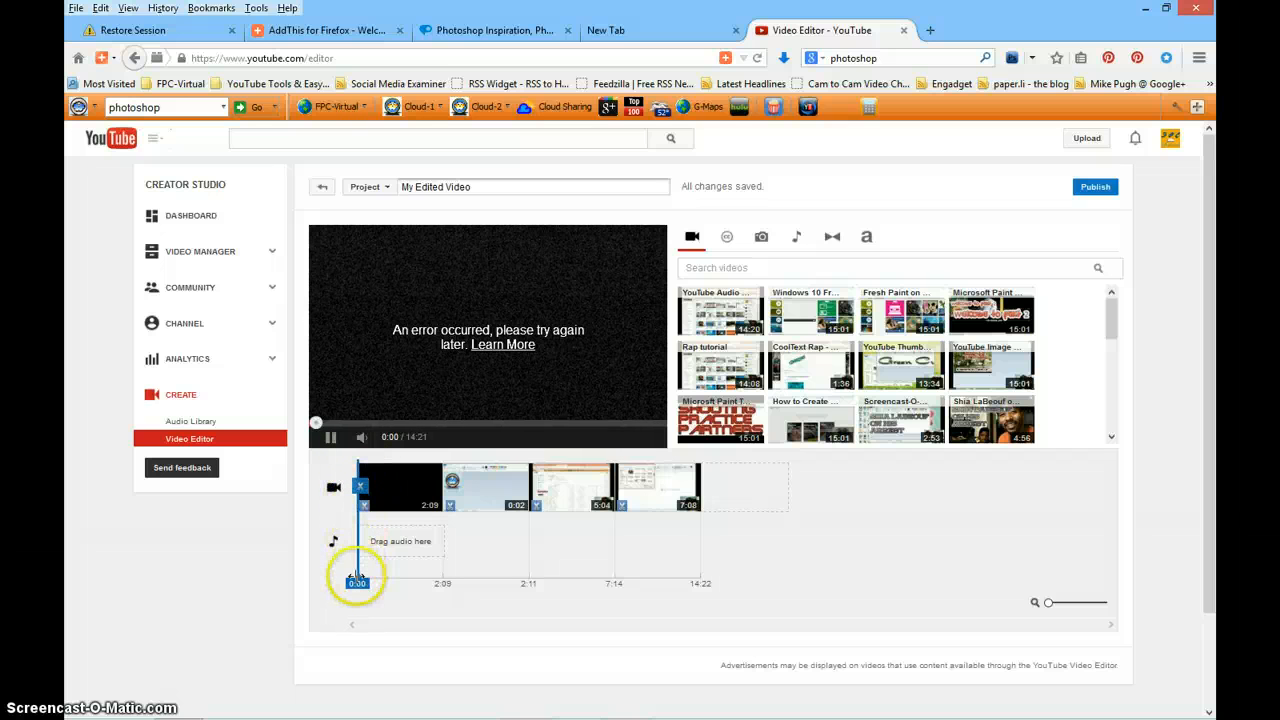
{"action": "mouse_move", "coordinate": [563, 553]}
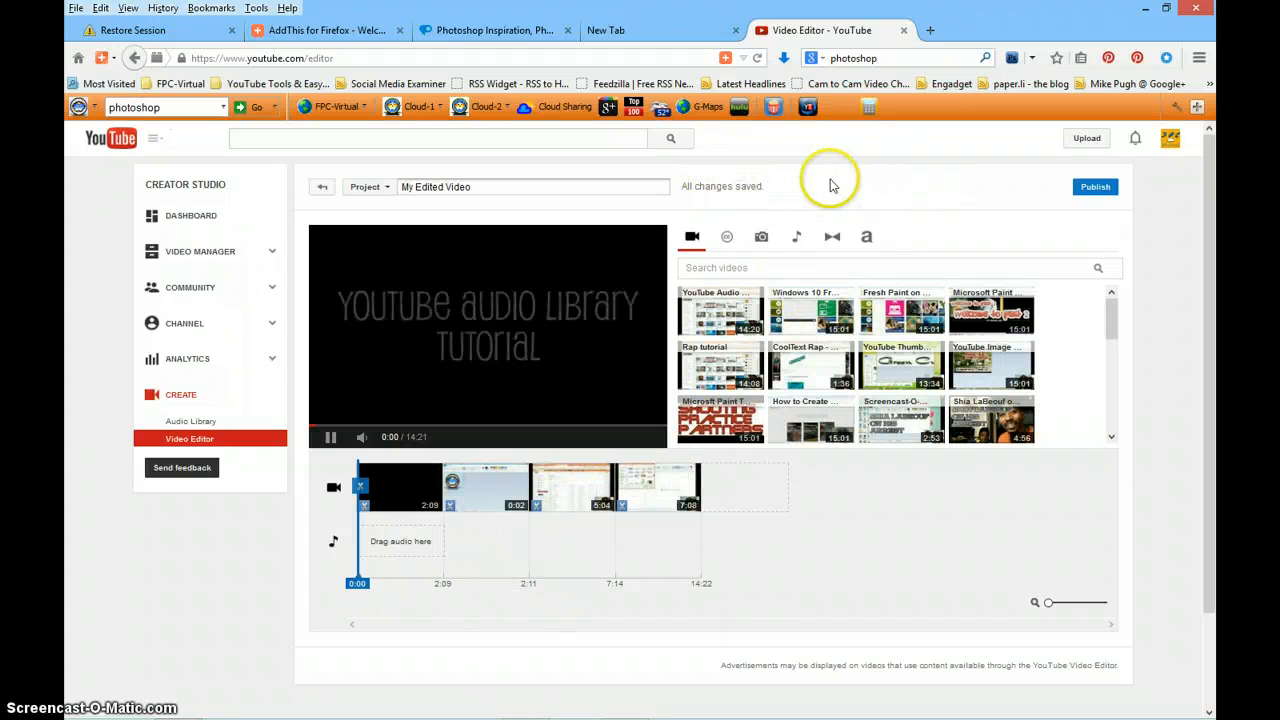
{"action": "left_click", "coordinate": [330, 437]}
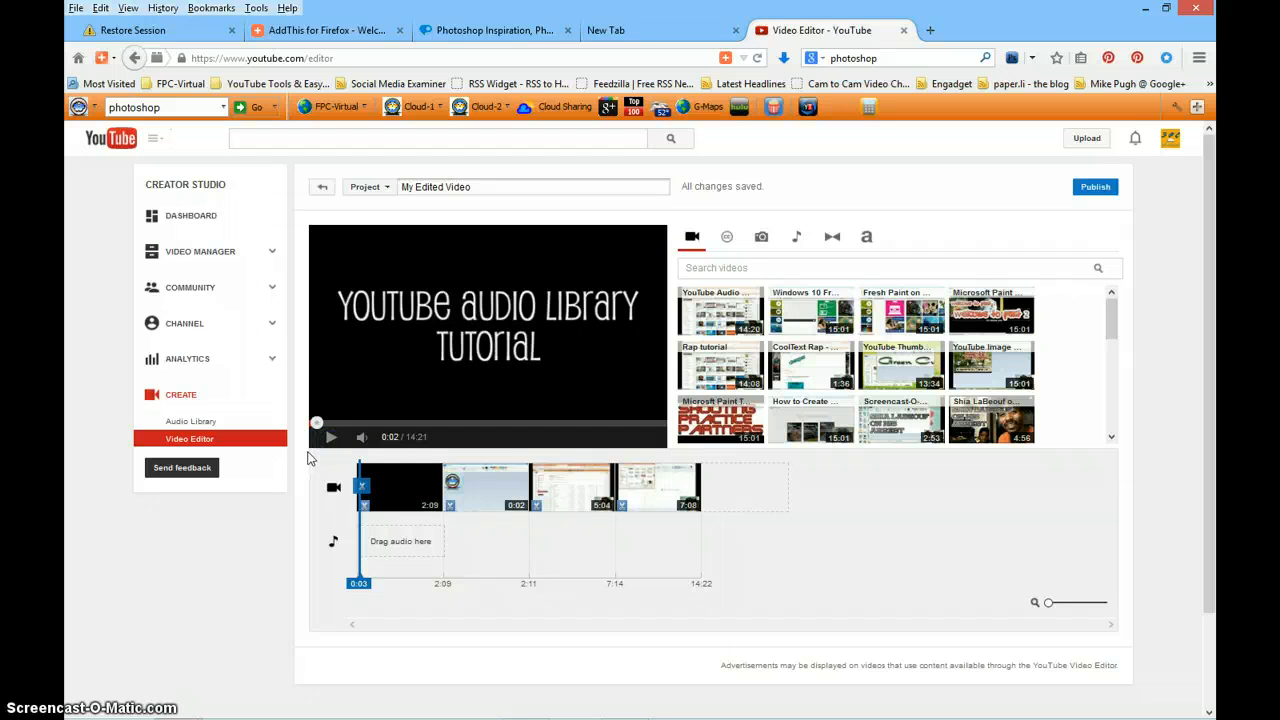
{"action": "mouse_move", "coordinate": [377, 540]}
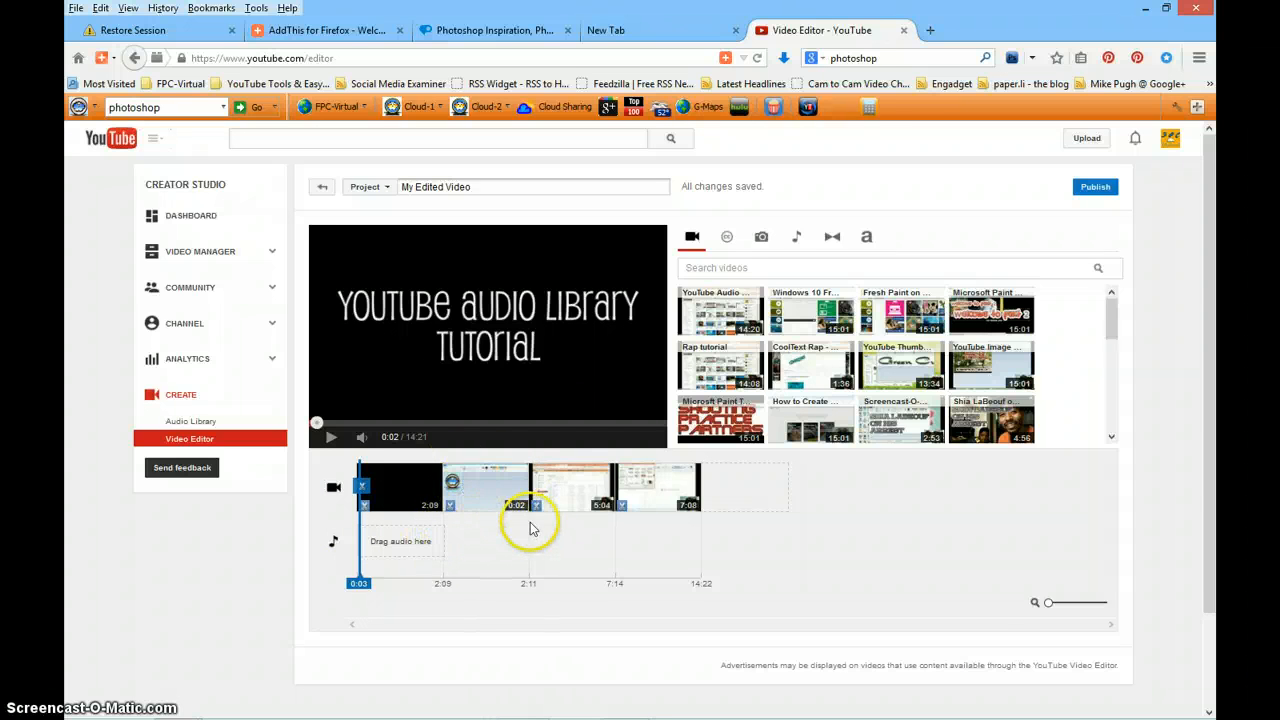
{"action": "mouse_move", "coordinate": [388, 535]}
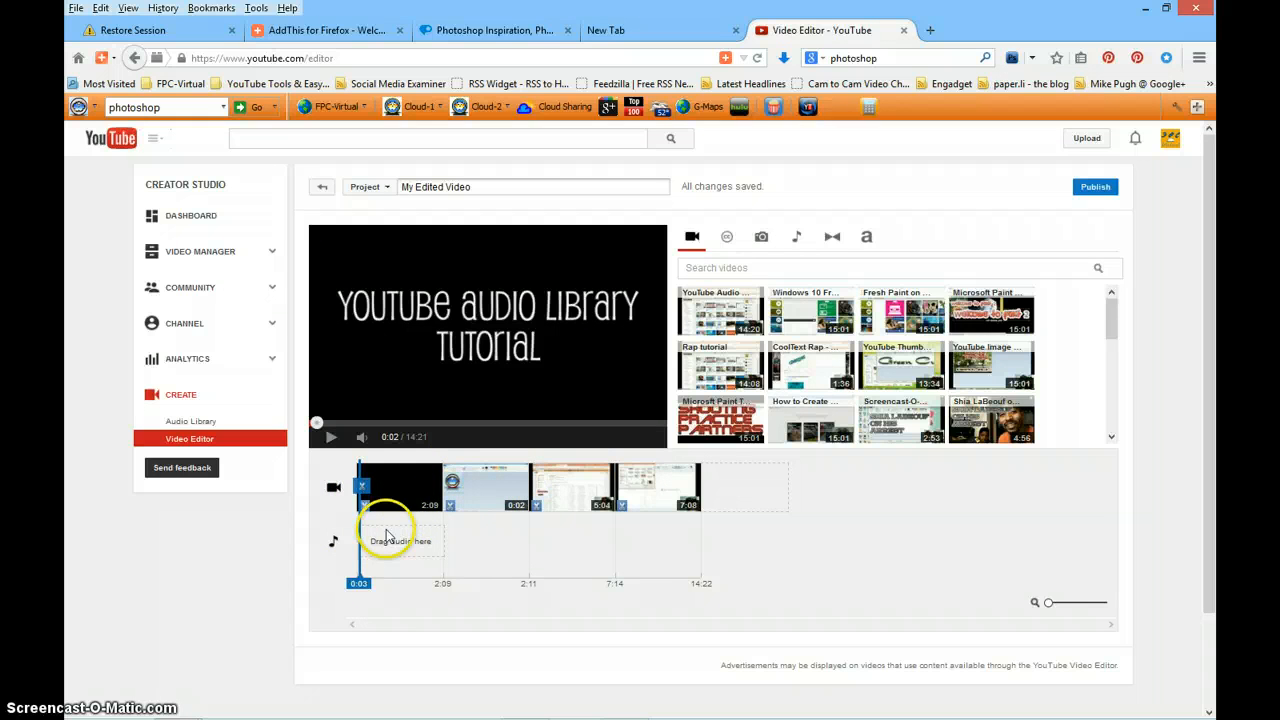